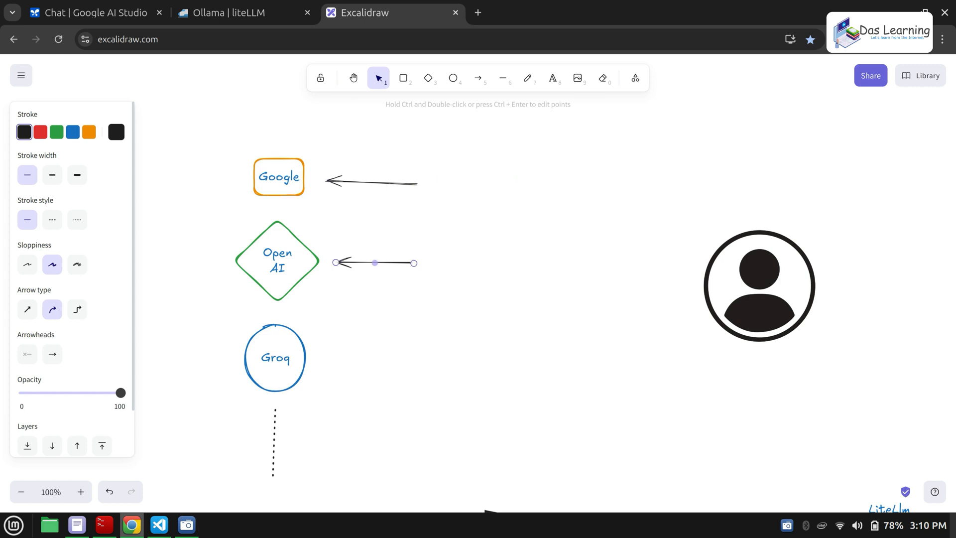
Place the door image on the canvas between the providers and the user icon
left_click(499, 268)
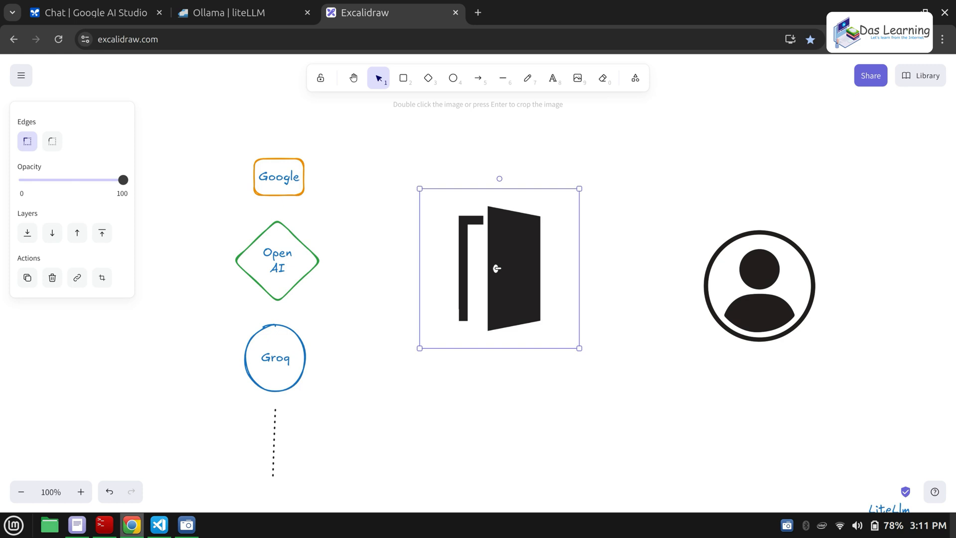
Browse the Supported Models & Providers cards in the LiteLLM docs, then return to the diagram
left_click(238, 12)
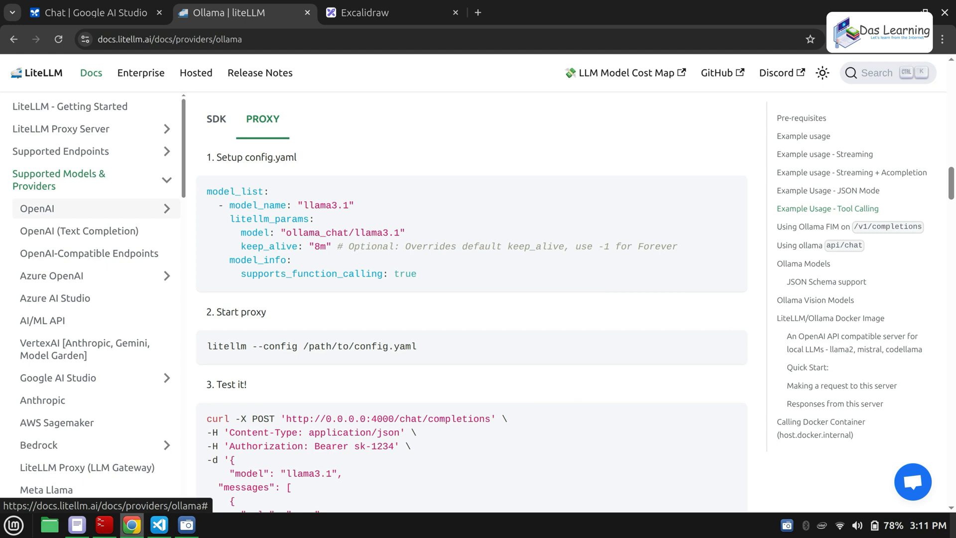
left_click(59, 180)
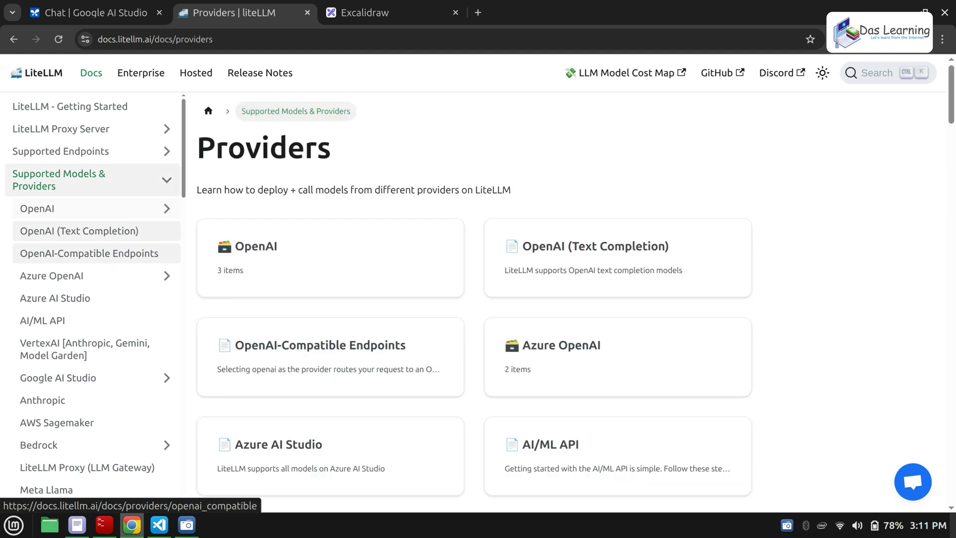
scroll("down", 3)
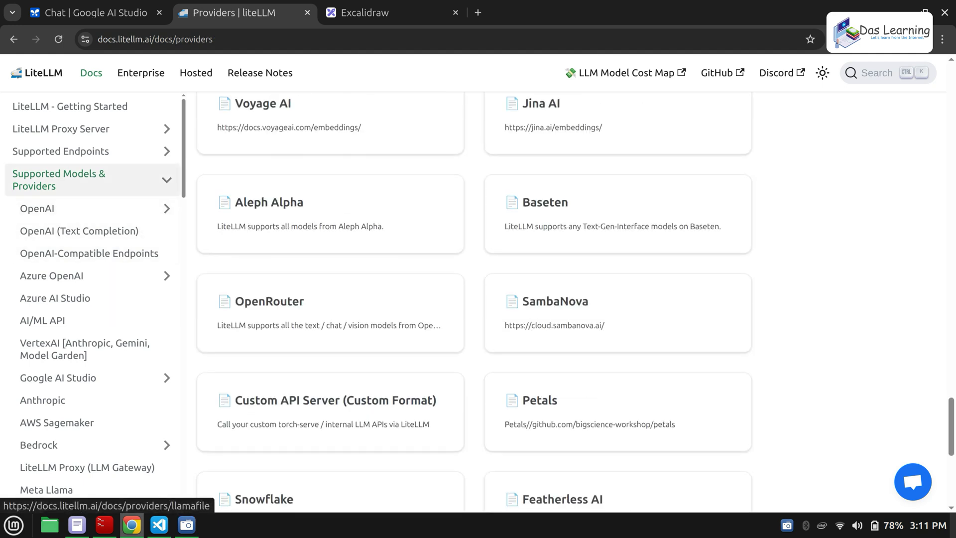
scroll("down", 3)
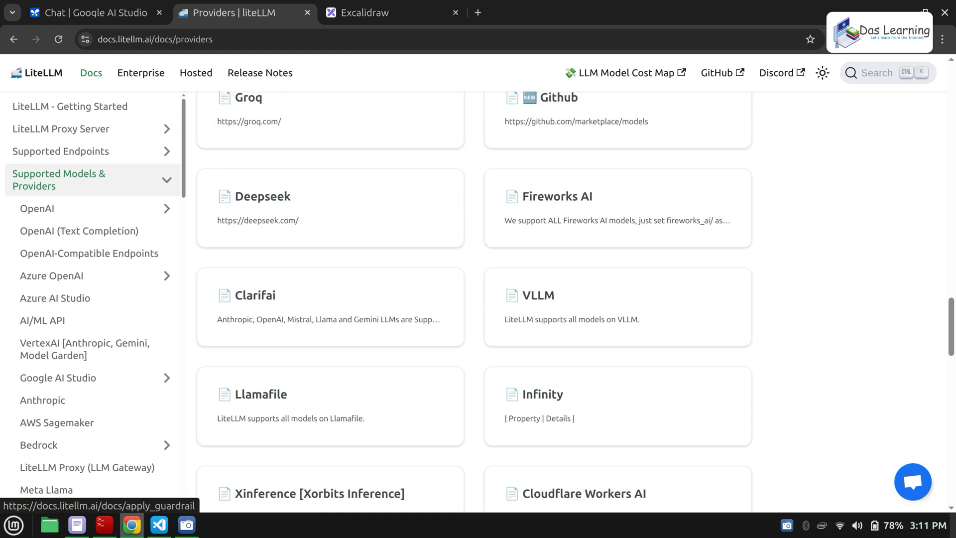
left_click(391, 12)
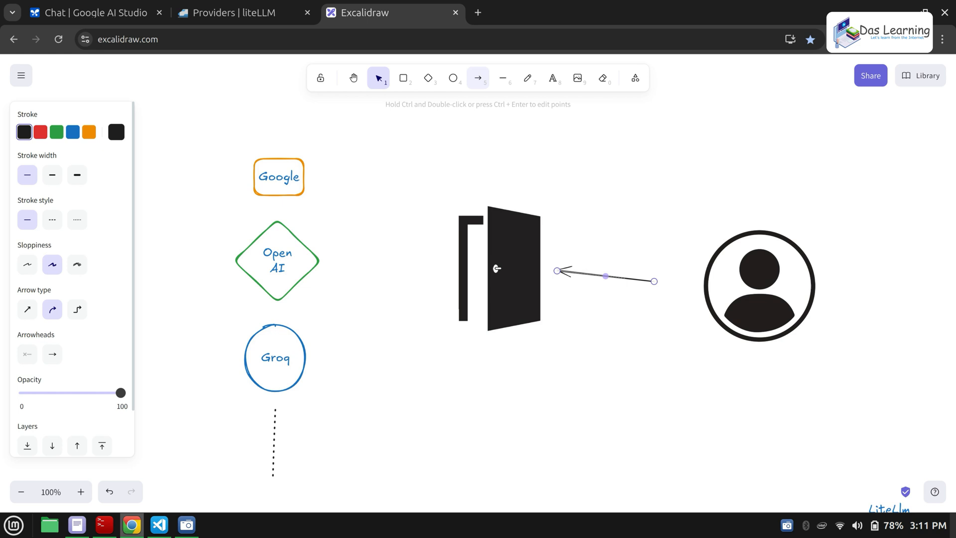
Draw arrows from the door to the OpenAI and Groq provider shapes
left_click(478, 78)
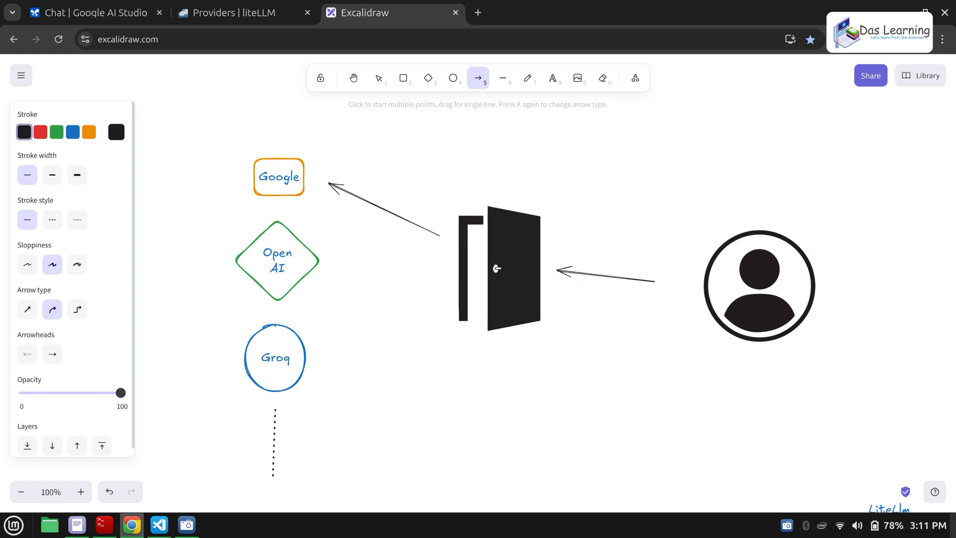
left_click(498, 267)
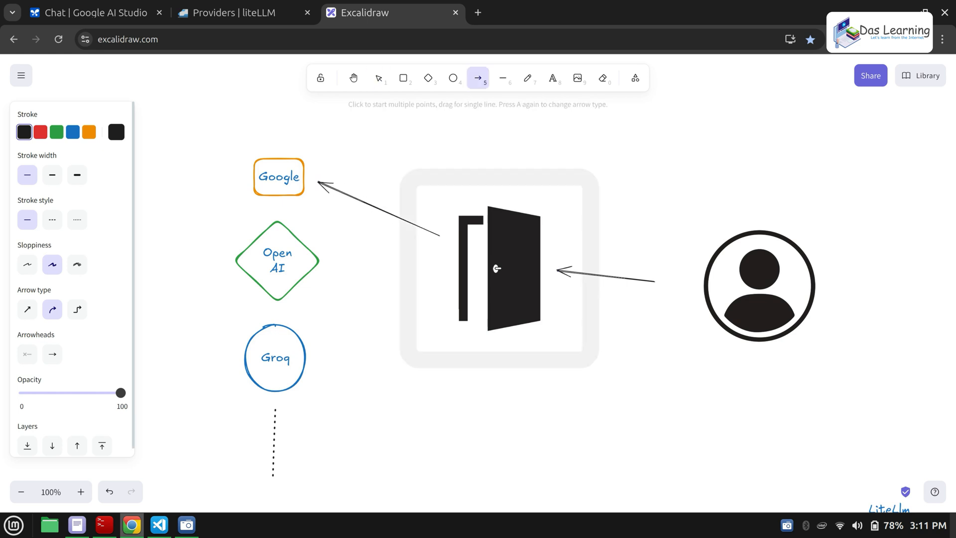
left_click(378, 78)
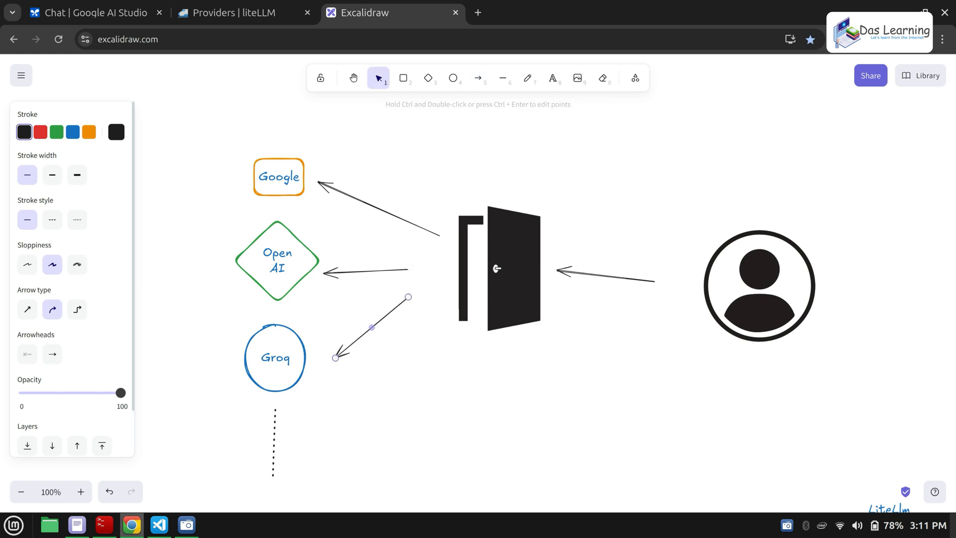
Add an ellipse with arrows user→ellipse→door and label the door 'LiteLlm'
left_click(453, 77)
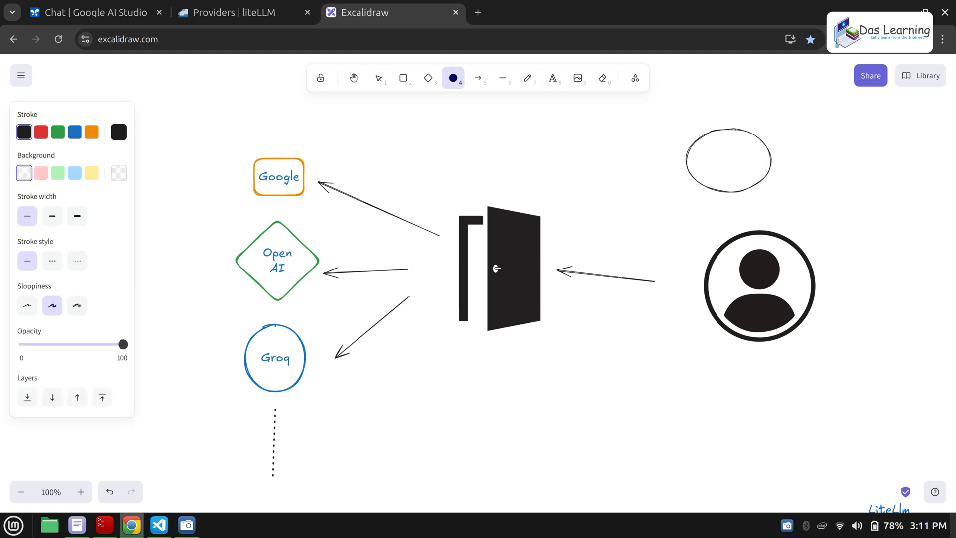
left_click(478, 78)
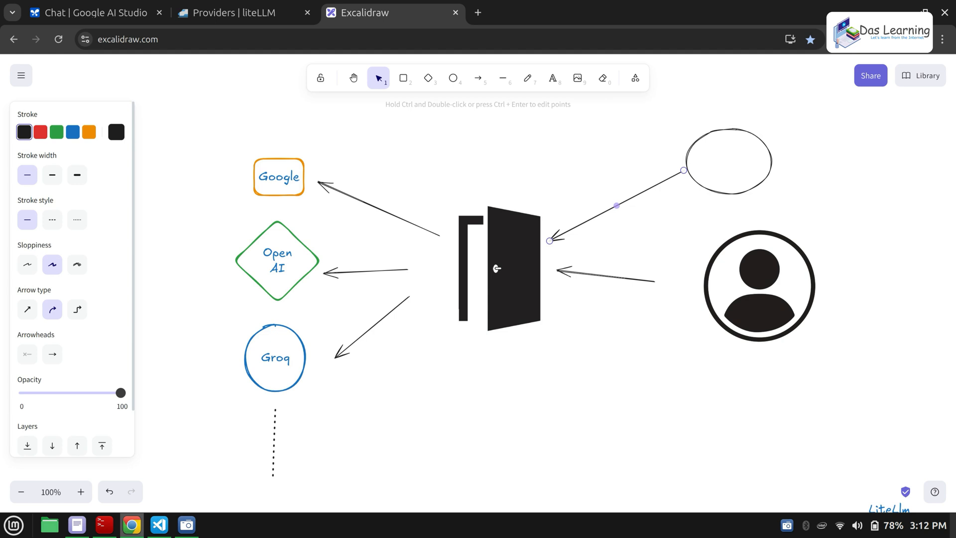
left_click(478, 78)
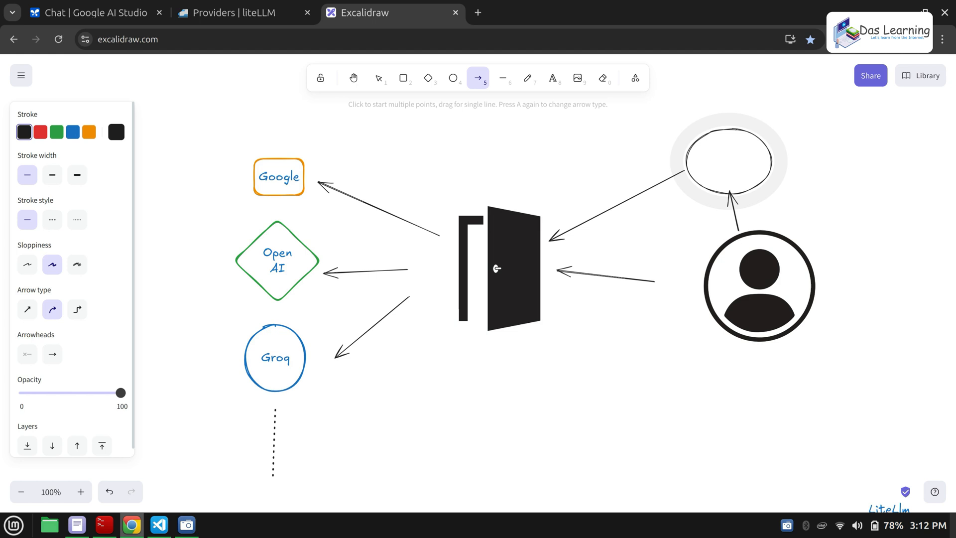
left_click(529, 382)
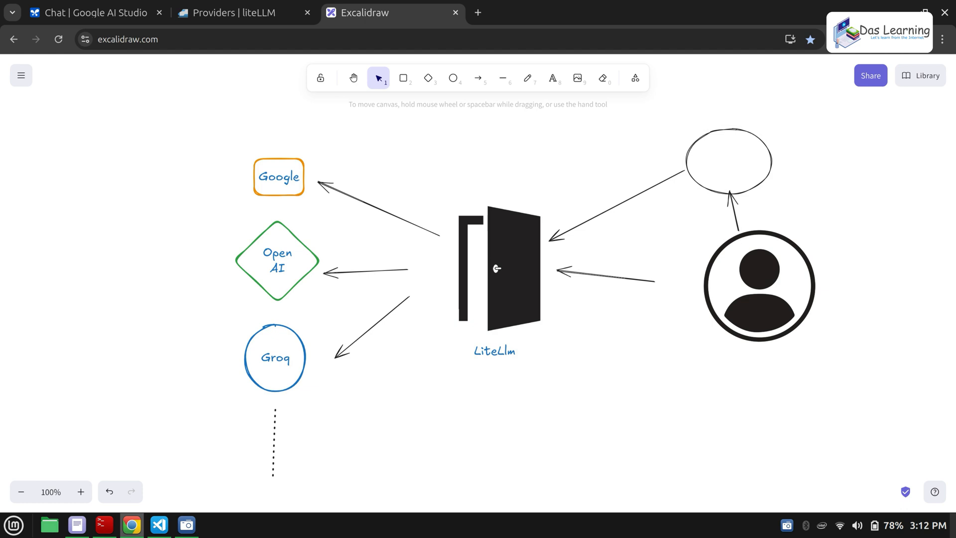
left_click(158, 525)
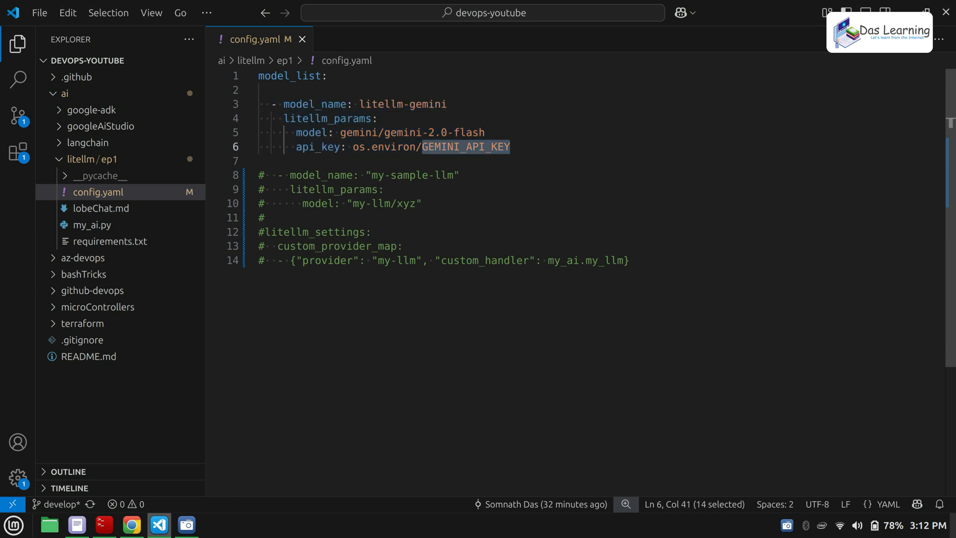
Review requirements.txt and the litellm-gemini model entry with its GEMINI_API_KEY in config.yaml
left_click(111, 241)
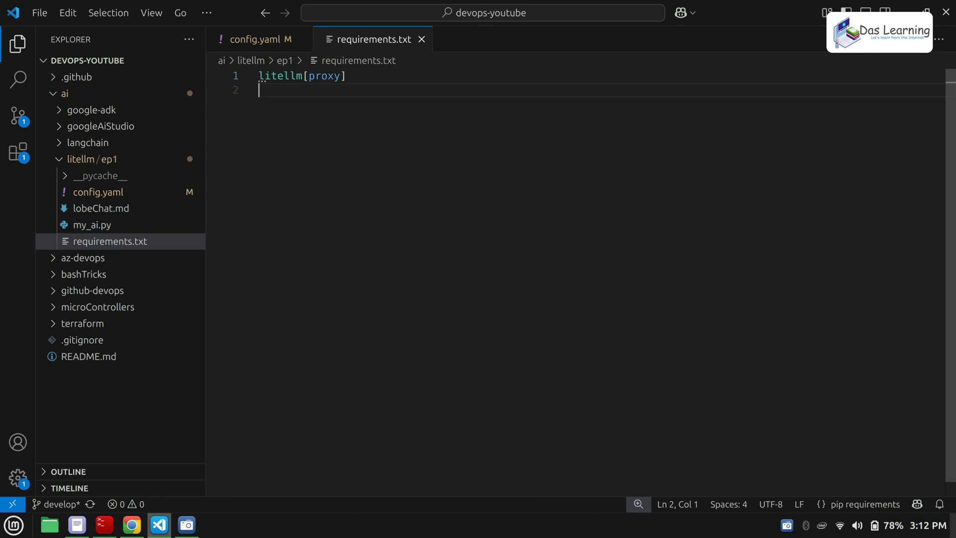
left_click(260, 39)
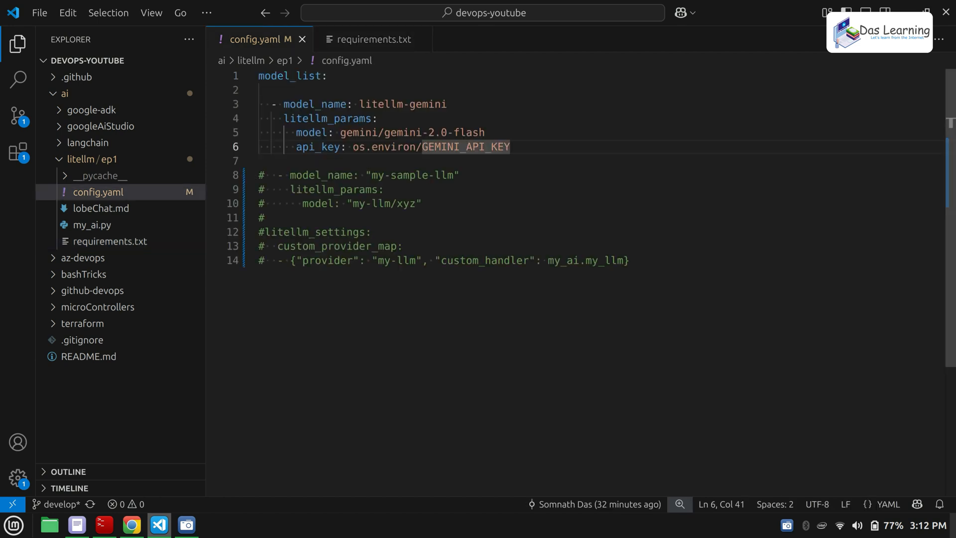
double_click(291, 75)
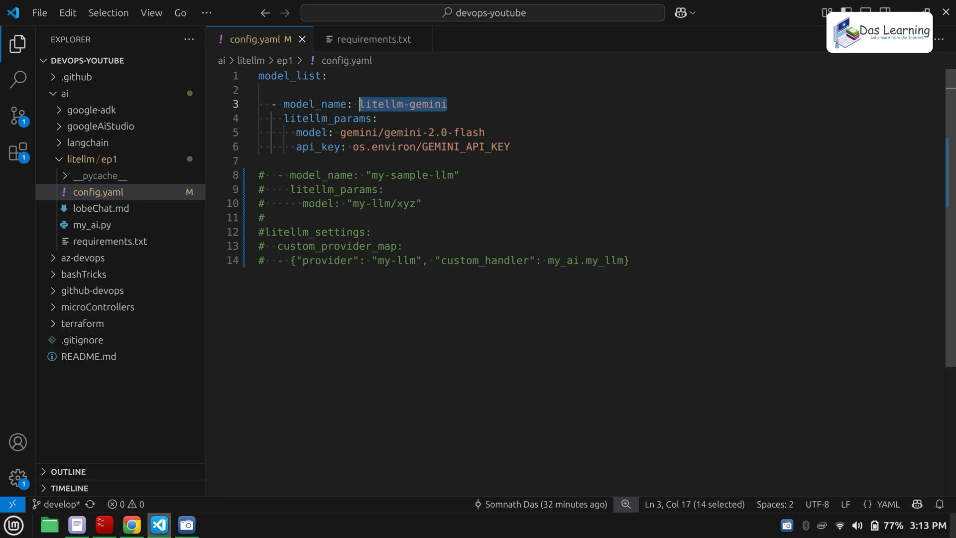
left_click(447, 103)
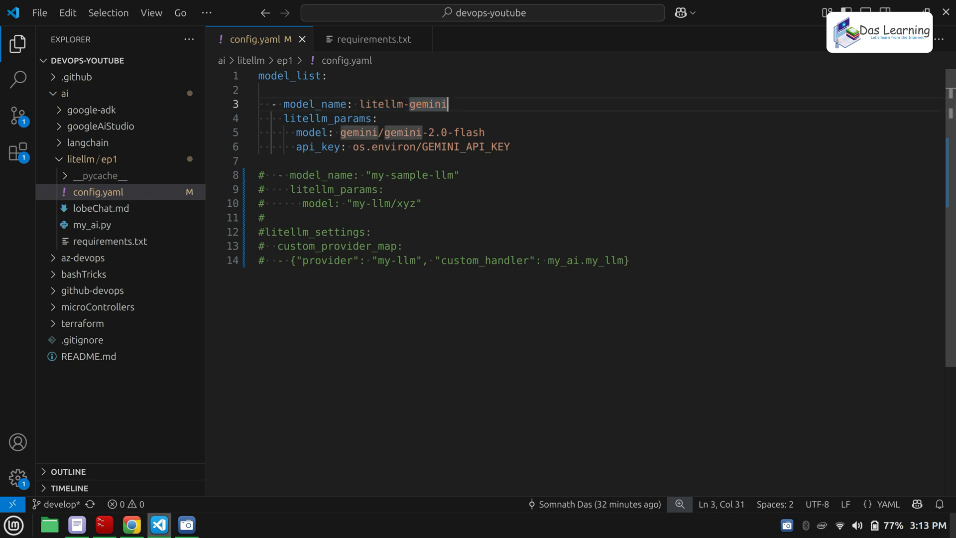
double_click(401, 103)
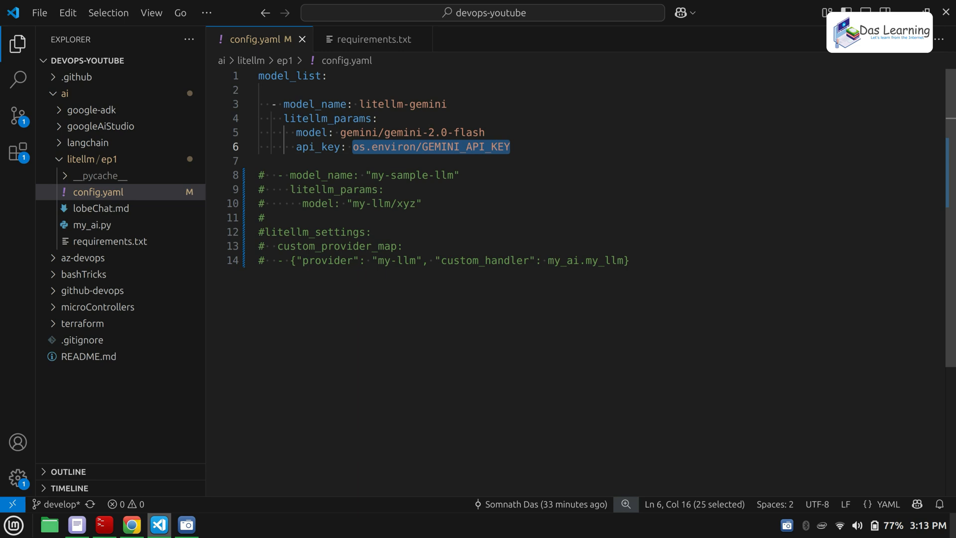
double_click(317, 147)
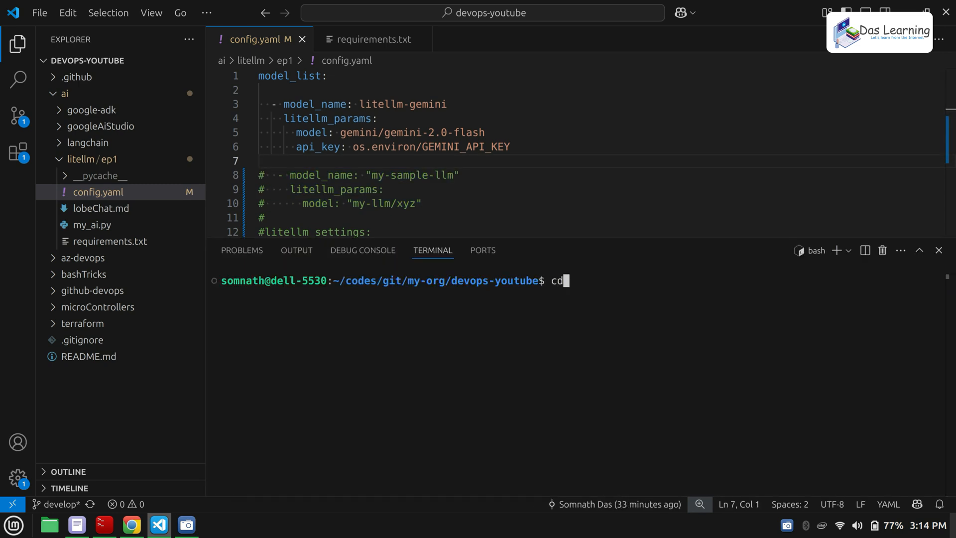
Move into the ai/litellm folder, create a uv virtual environment and activate it
type("ai/litellm/")
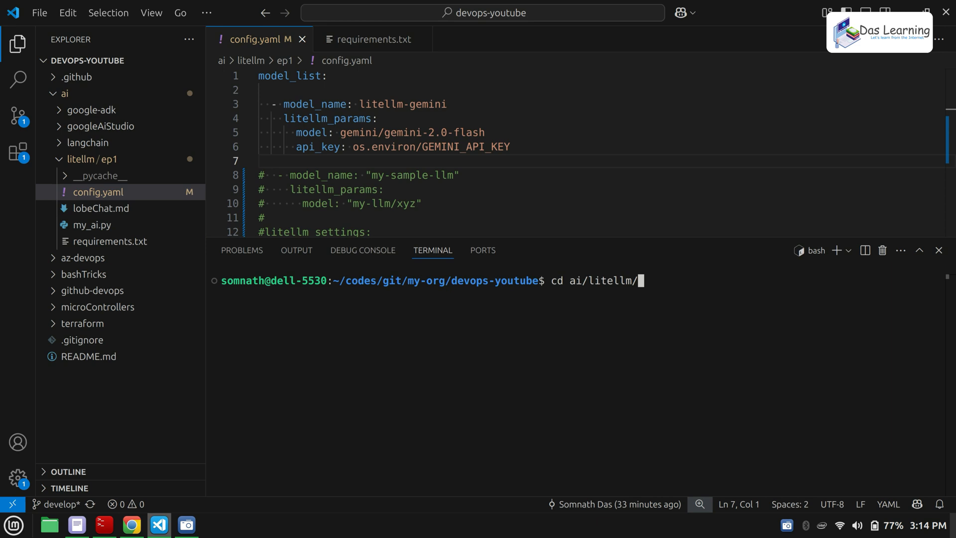
key("Return")
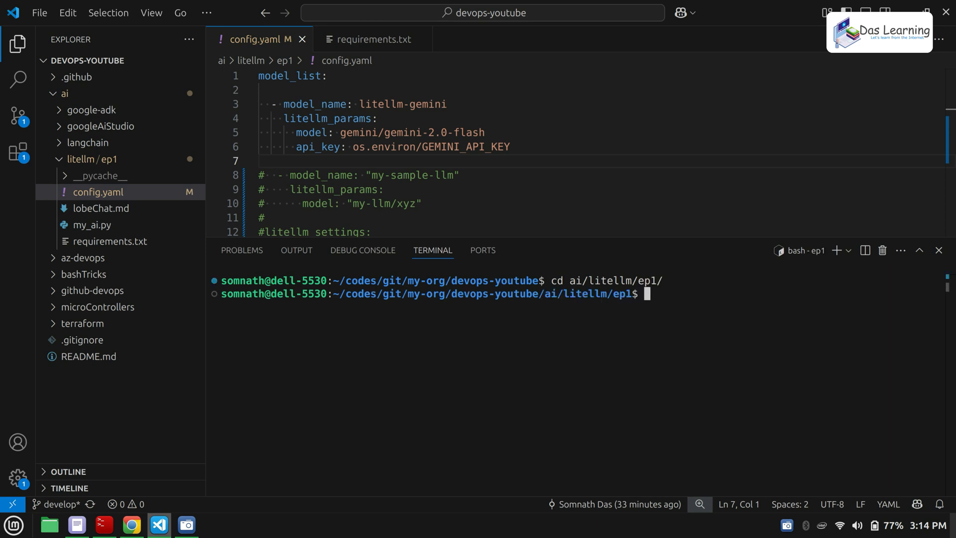
type("uv venv")
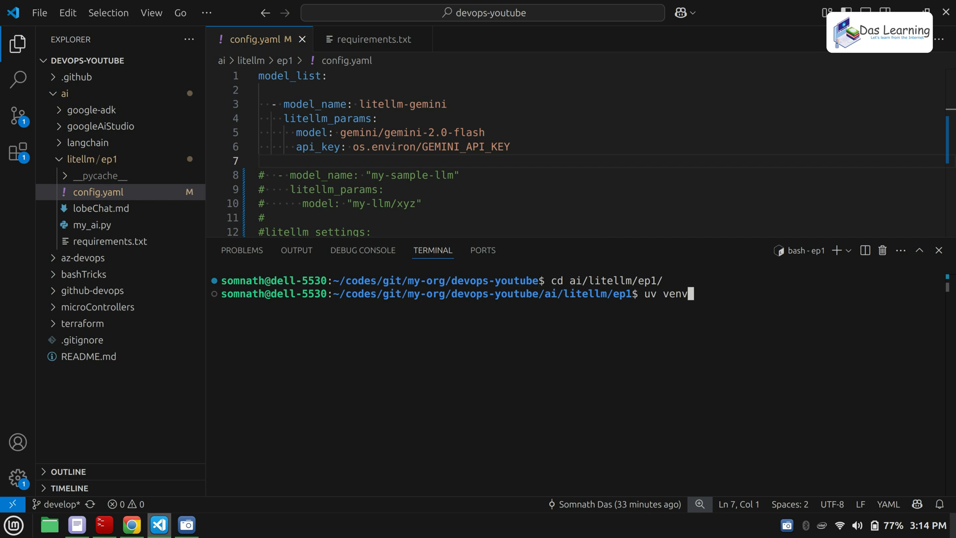
key("Return")
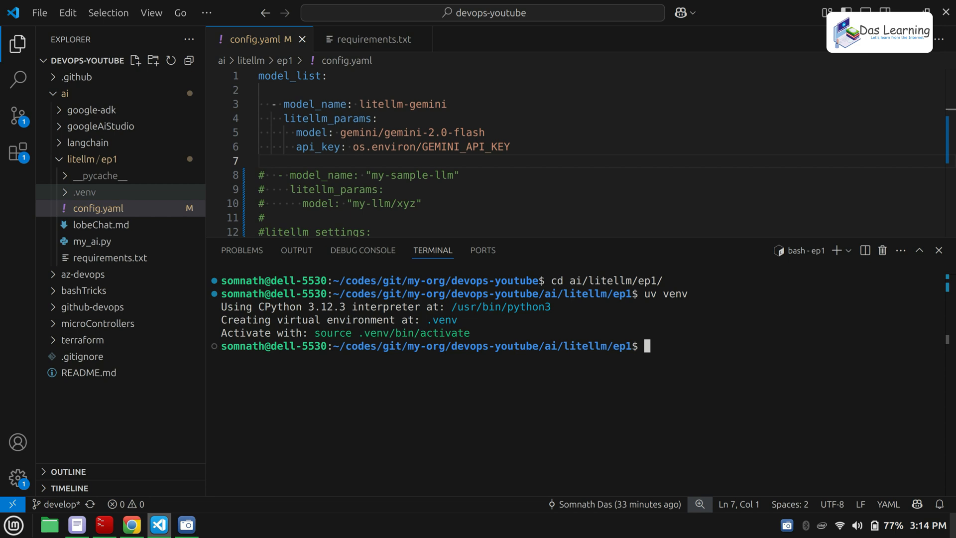
left_click(85, 192)
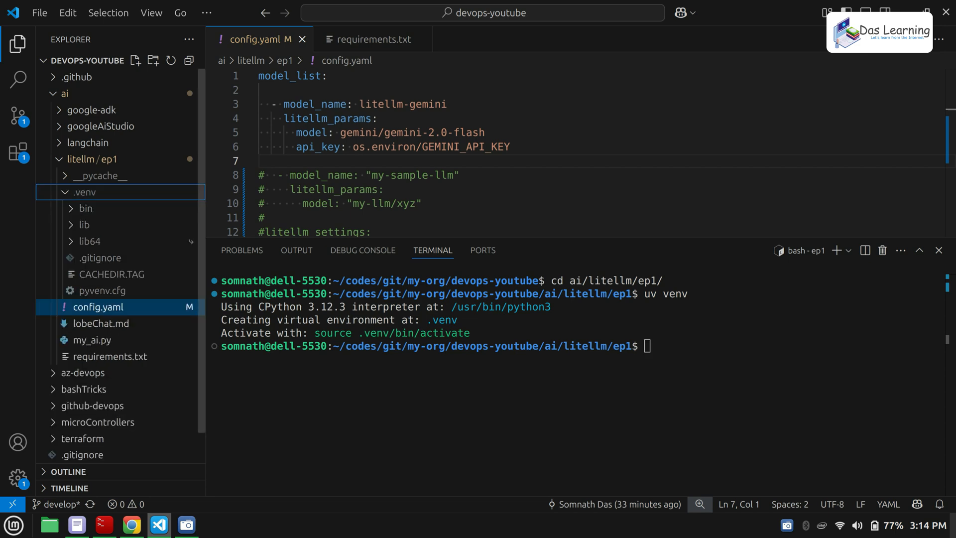
type("source .venv/")
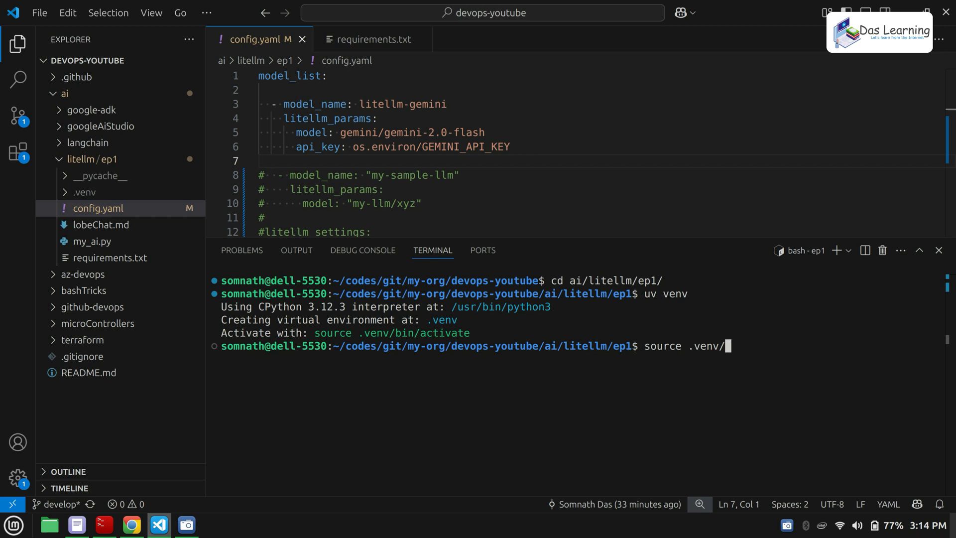
key("Return")
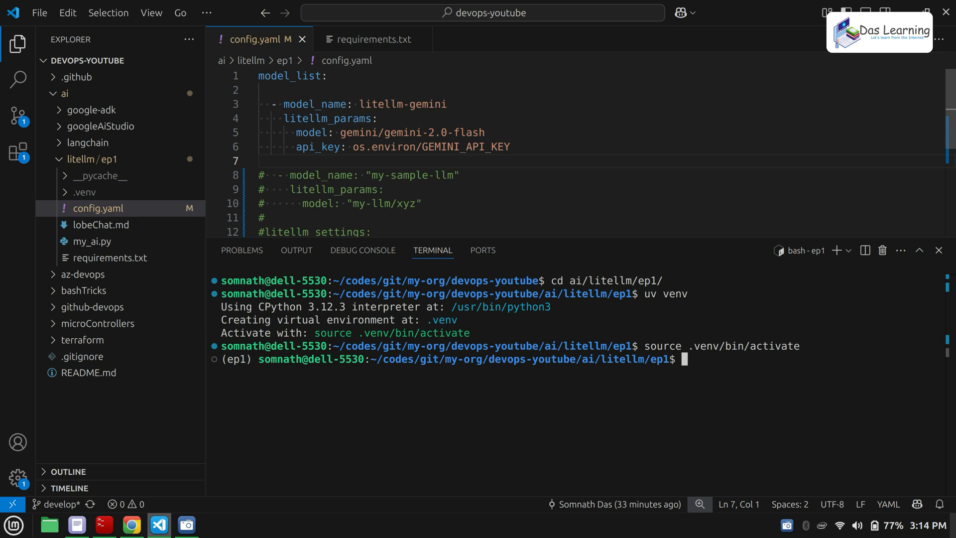
Install the litellm[proxy] dependency with uv pip install -r requirements.txt
left_click(371, 39)
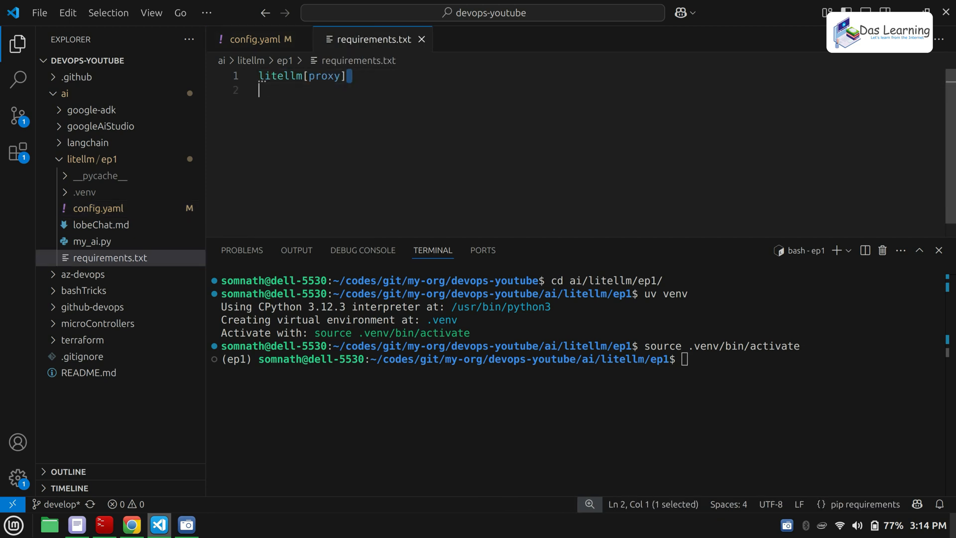
triple_click(300, 75)
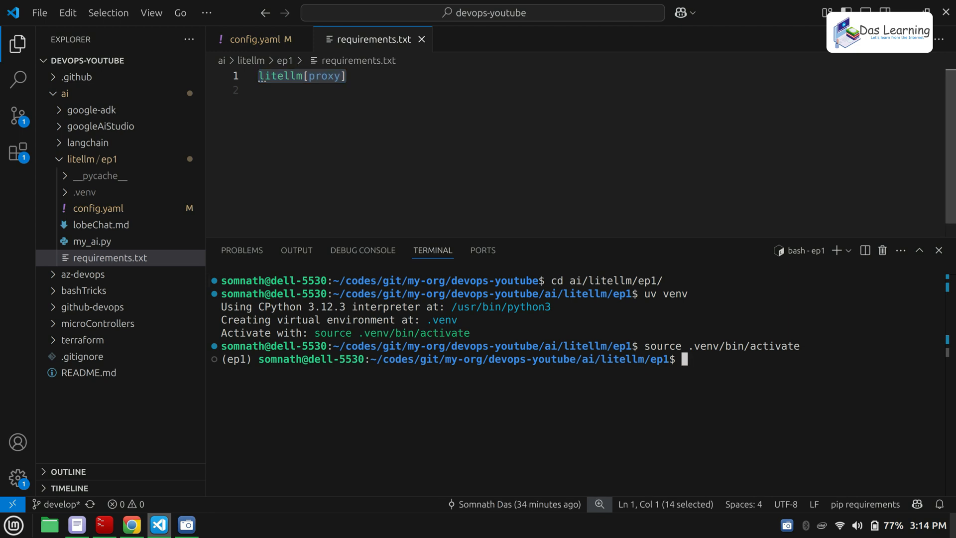
type("uv p")
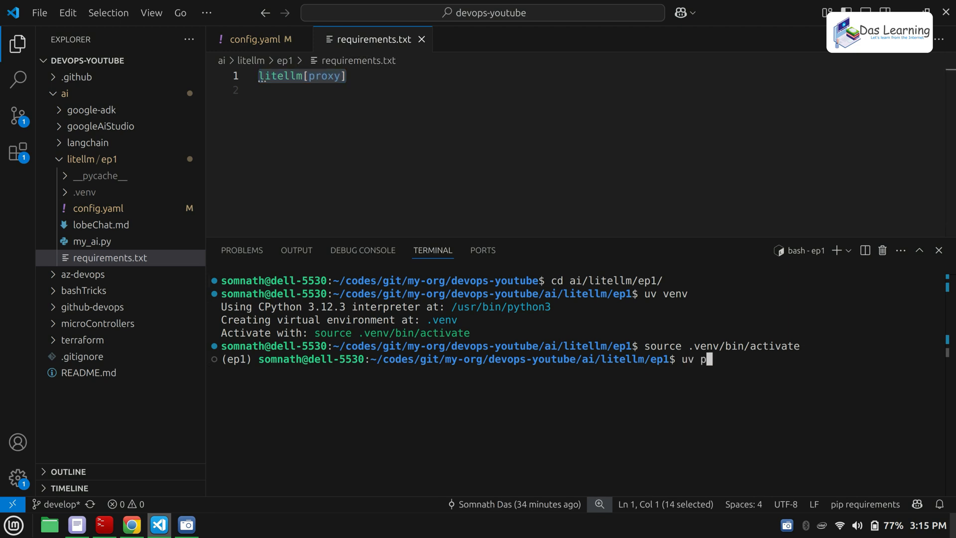
type("ip install -r")
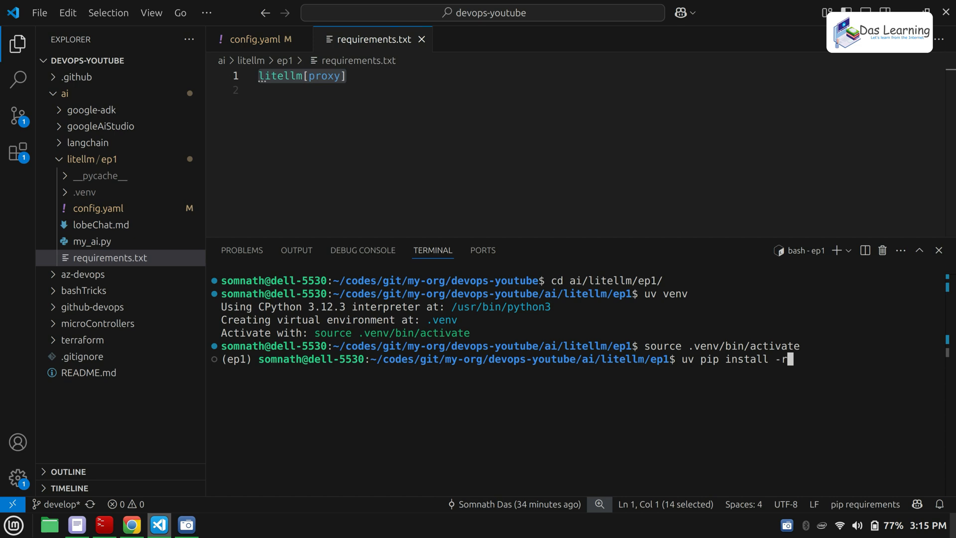
type("requirements.txt")
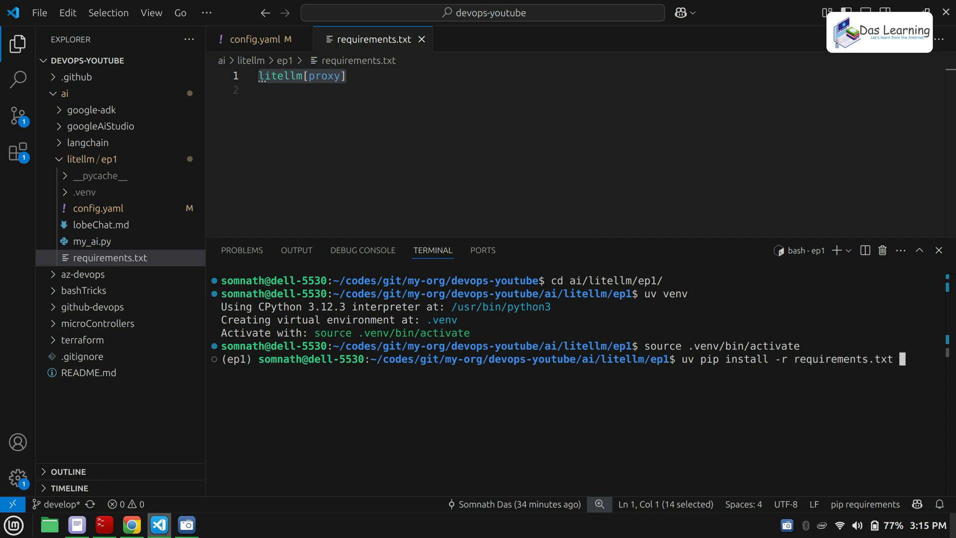
key("Return")
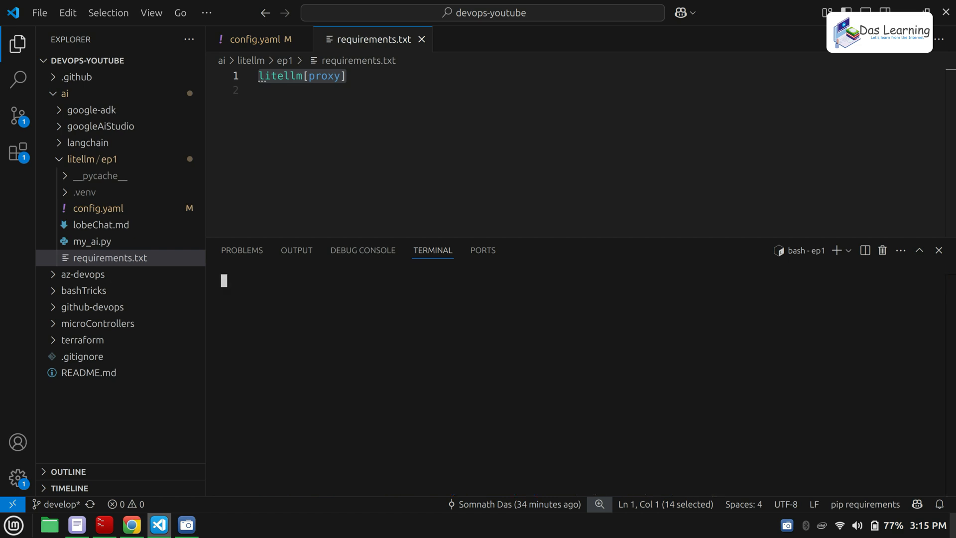
Start the LiteLLM proxy with litellm --config config.yaml and bring up the curl notes
left_click(259, 39)
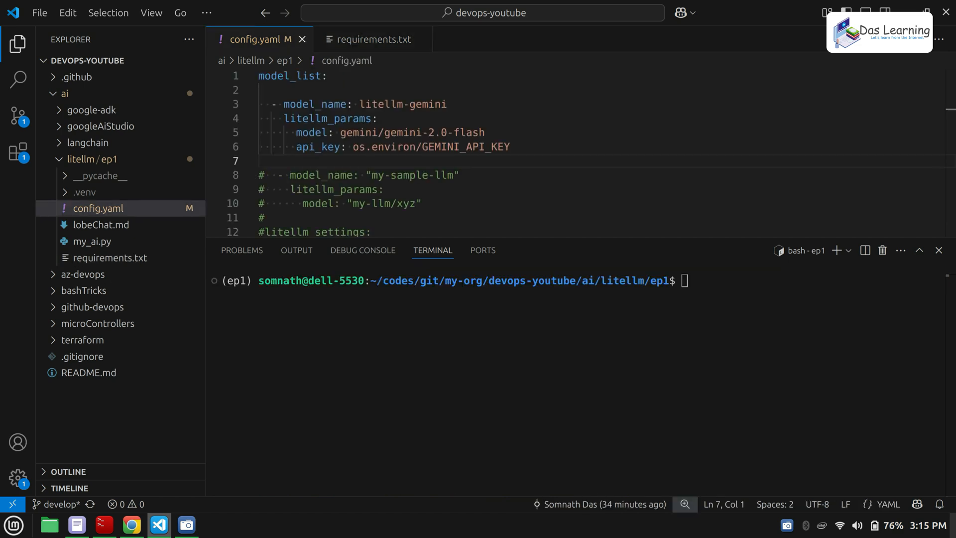
left_click(261, 160)
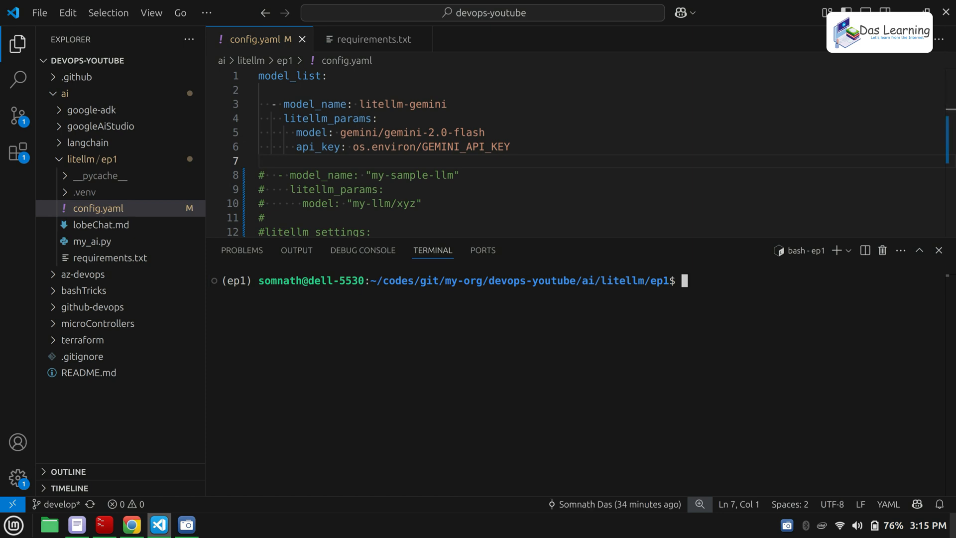
type("litellm")
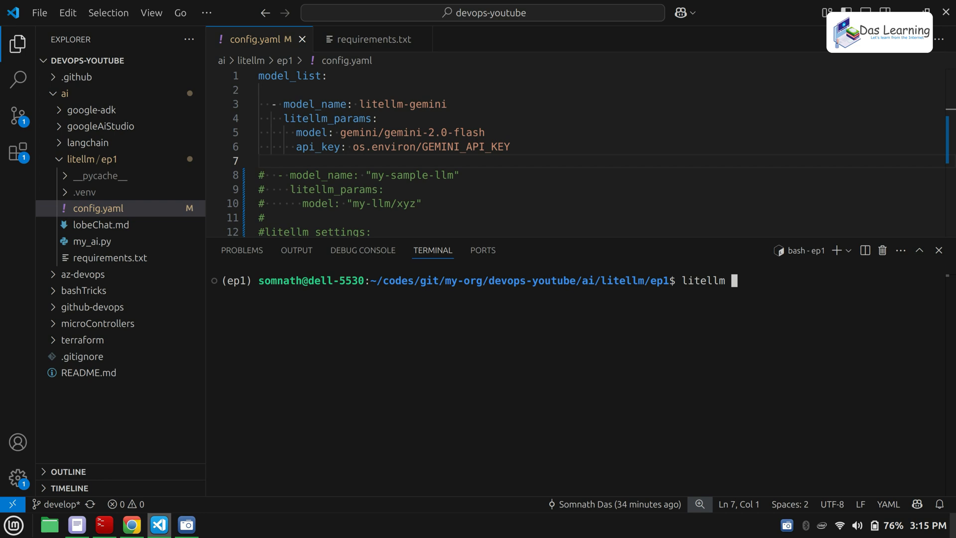
type("--con")
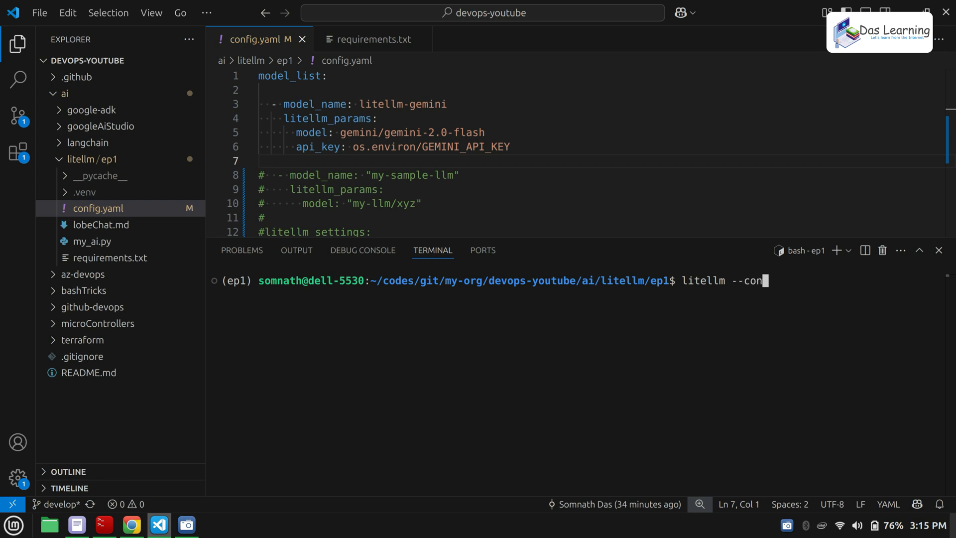
type("fig")
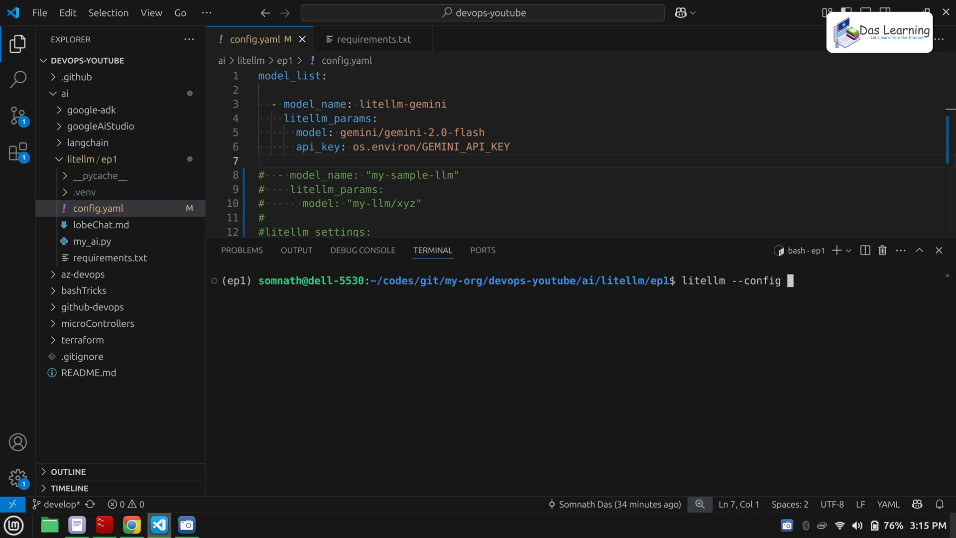
type("config.yaml")
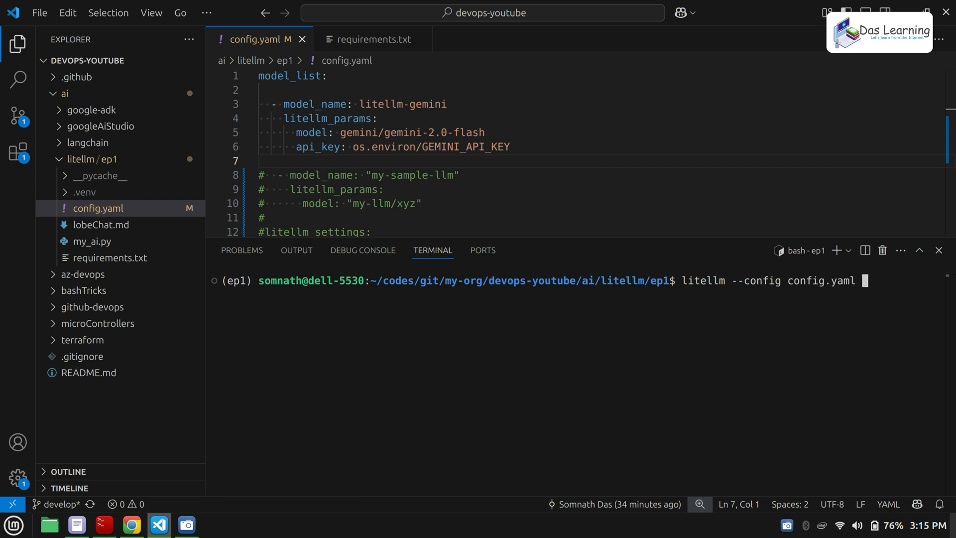
key("Return")
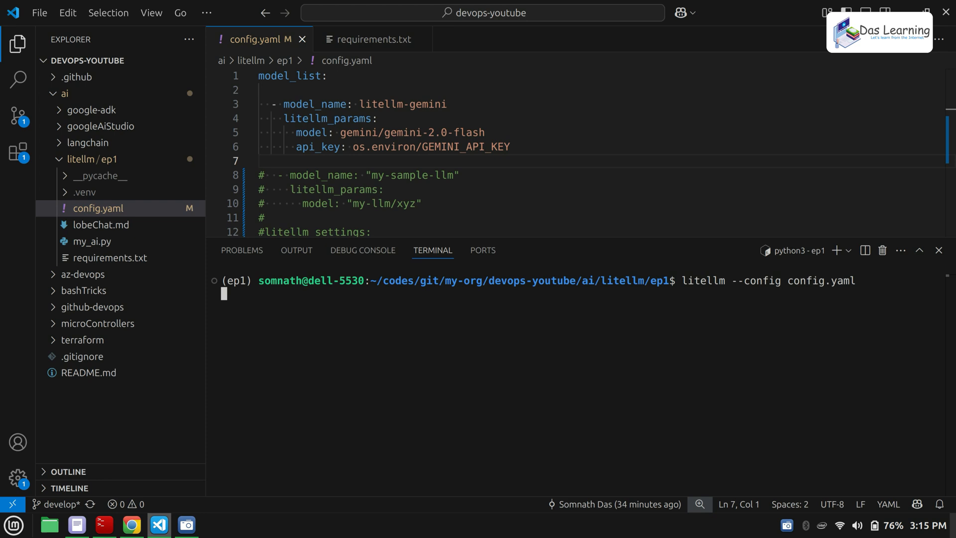
key("Return")
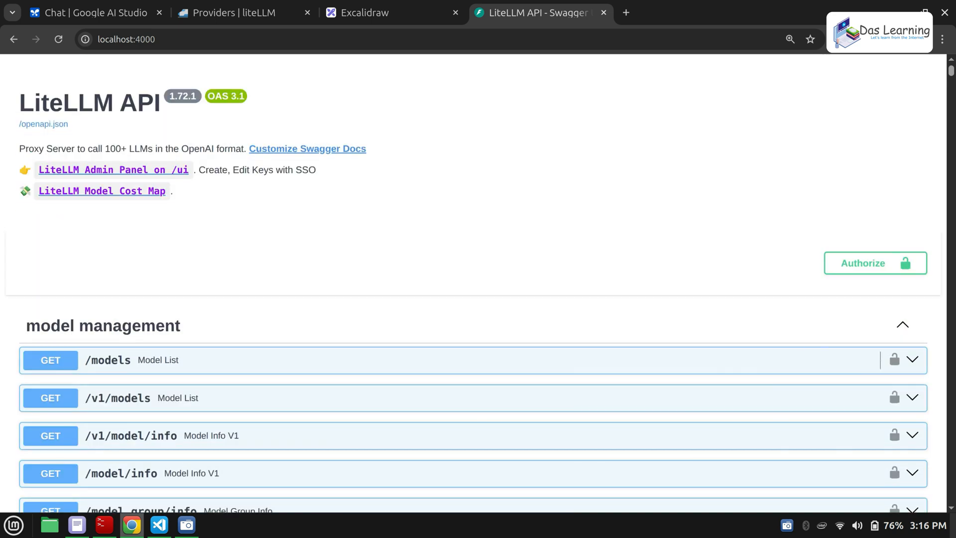
left_click(77, 525)
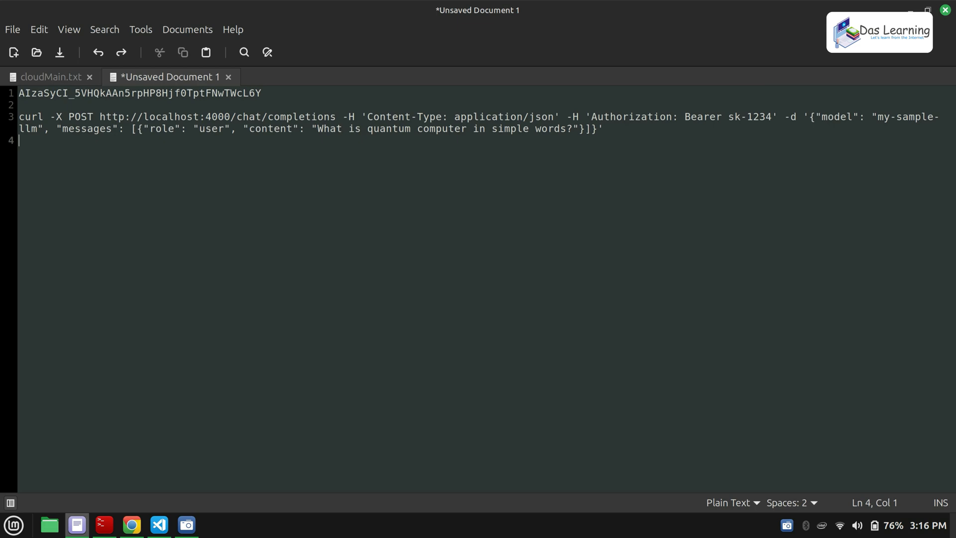
Copy litellm-gemini from config.yaml and paste it as the curl request's model value
double_click(113, 117)
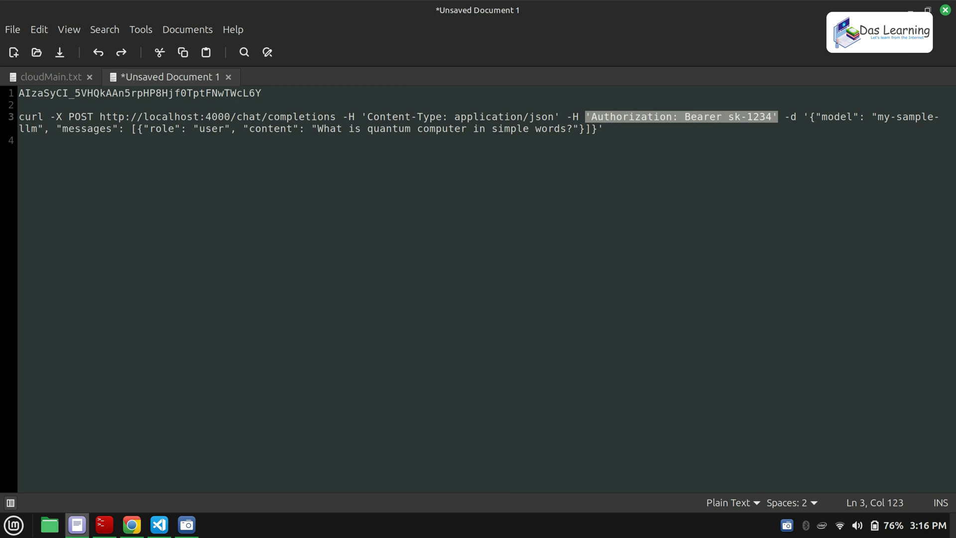
left_click(603, 129)
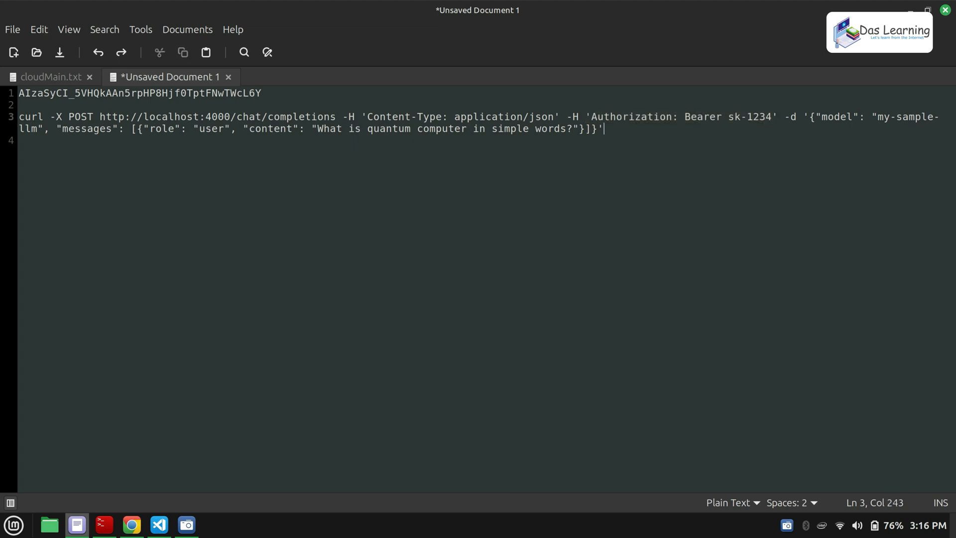
left_click(827, 117)
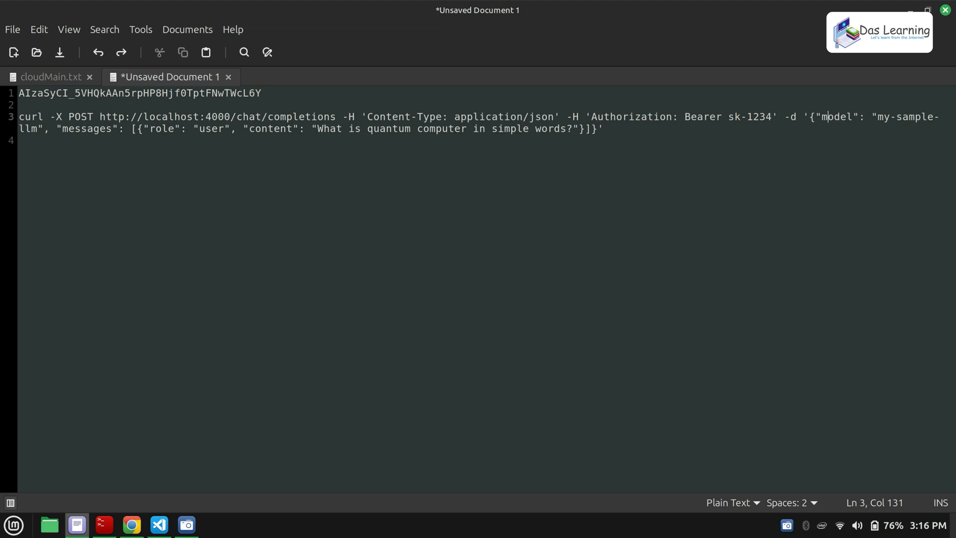
left_click(159, 525)
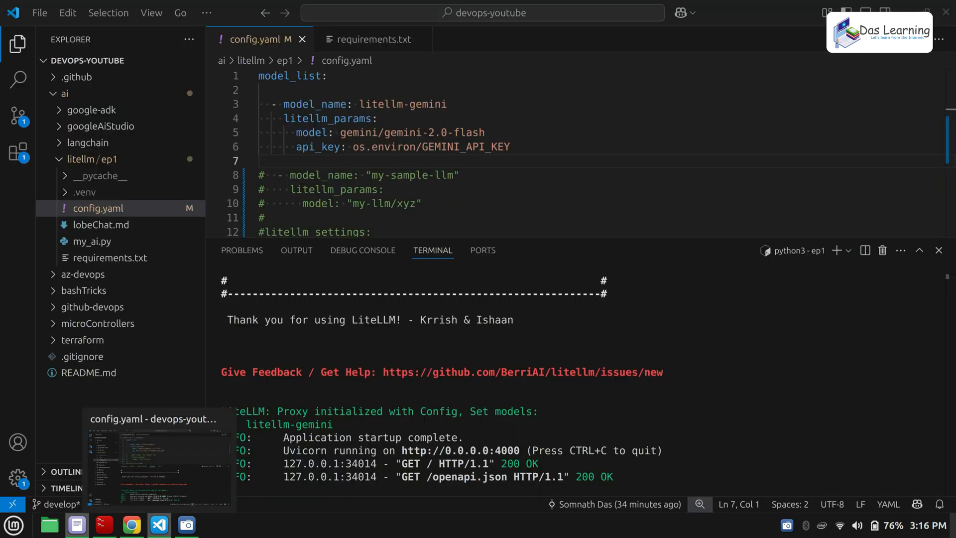
double_click(401, 105)
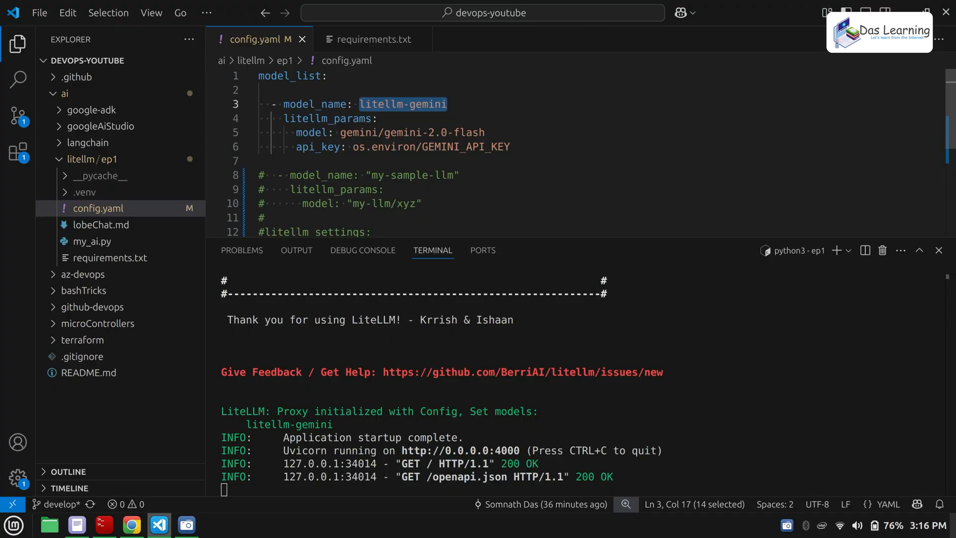
left_click(76, 525)
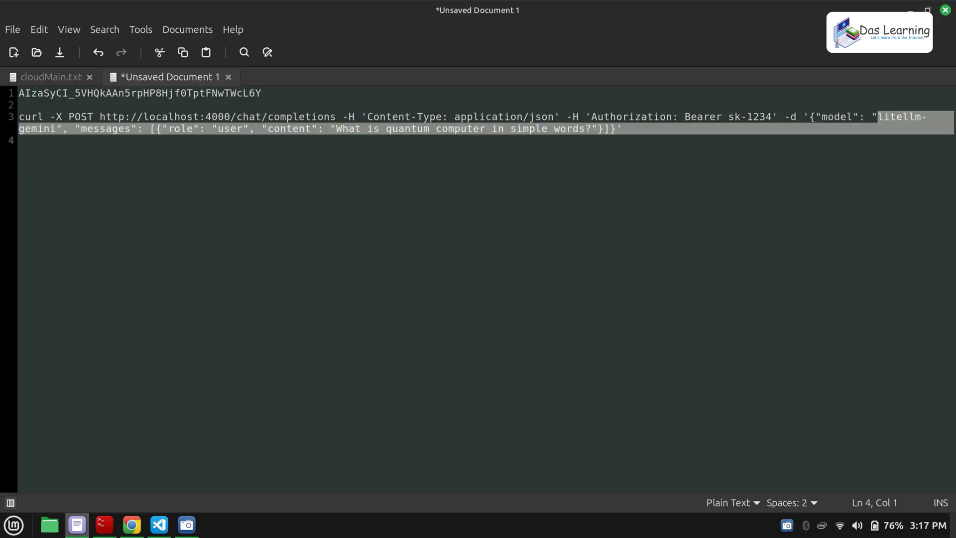
Review the messages and role fields of the curl request body
left_click(619, 128)
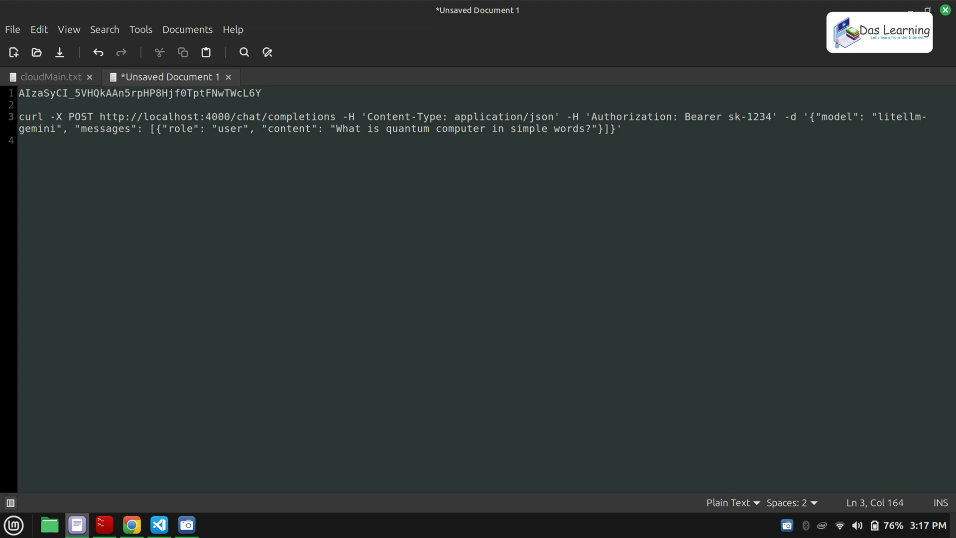
double_click(105, 129)
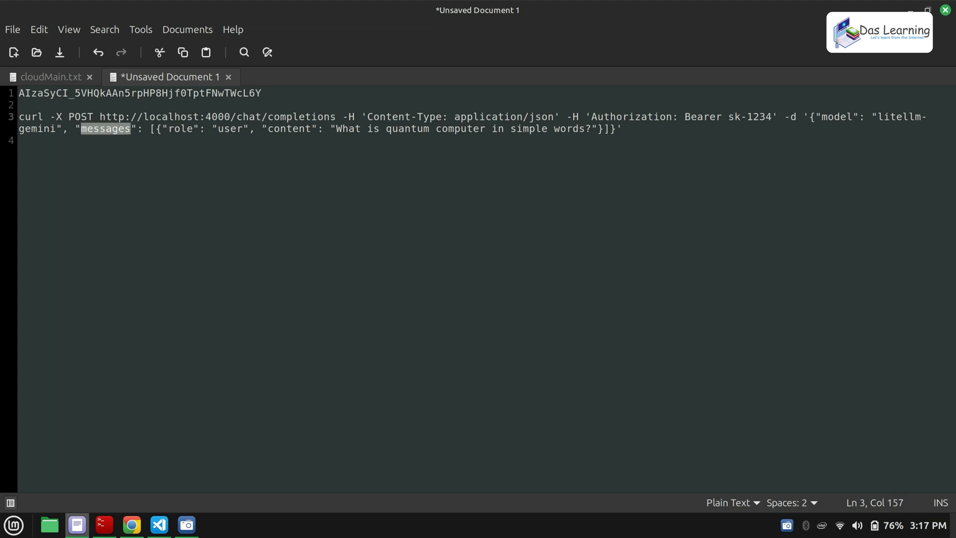
double_click(181, 128)
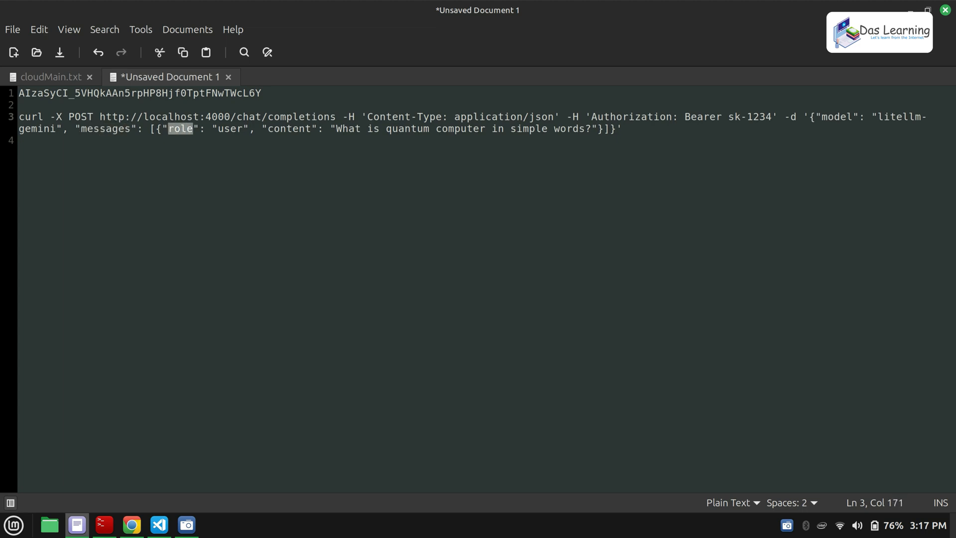
double_click(290, 129)
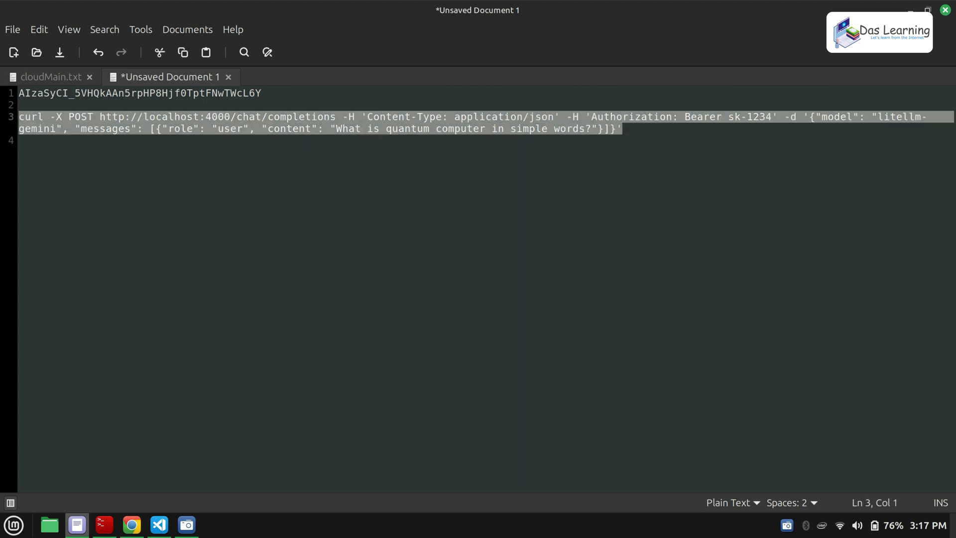
Send the curl POST to localhost:4000/chat/completions, which fails with an invalid API key
left_click(102, 525)
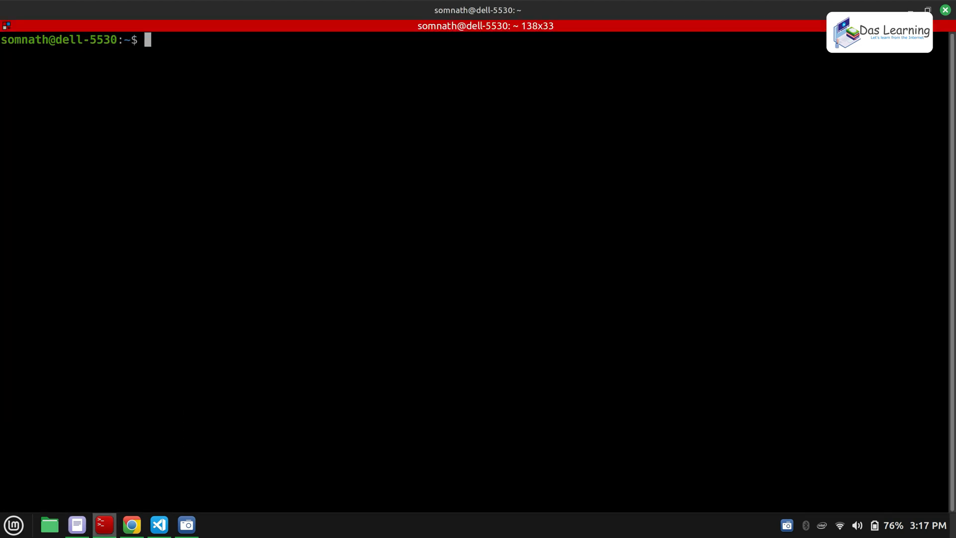
type("curl -X POST http://localhost:4000/chat/completions -H 'Content-Type: application/json' -H 'Authorization: Bearer sk-1234' -d '{\"model\": \"litellm-gemini\", \"messages\": [{\"role\": \"user\", \"content\": \"What is quantum computer in simple words?\"}]}'")
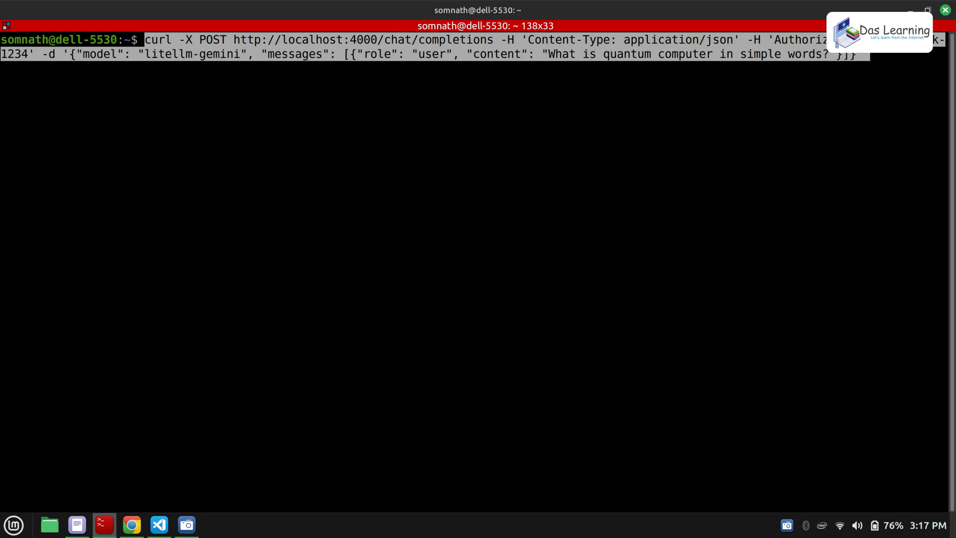
key("Return")
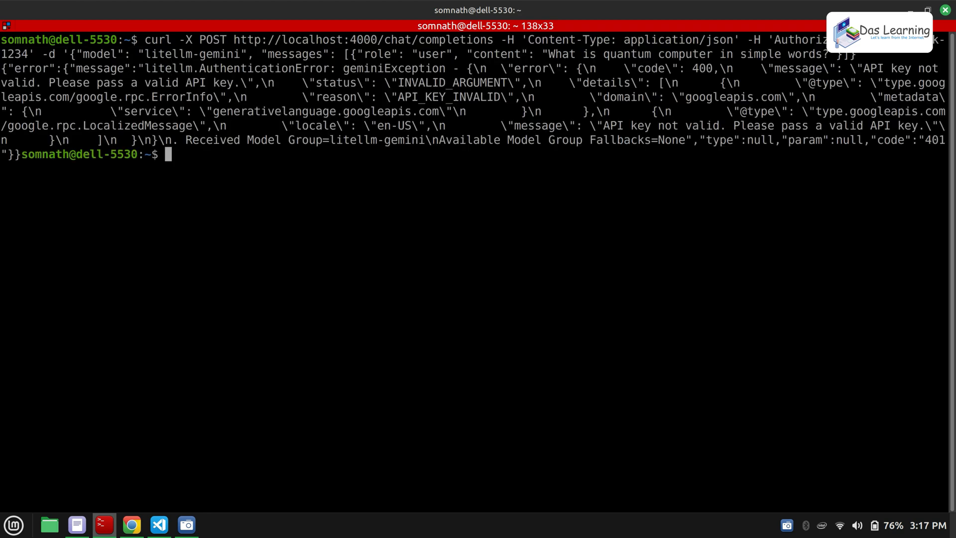
Stop the running LiteLLM proxy with Ctrl+C and begin an export command
left_click(158, 524)
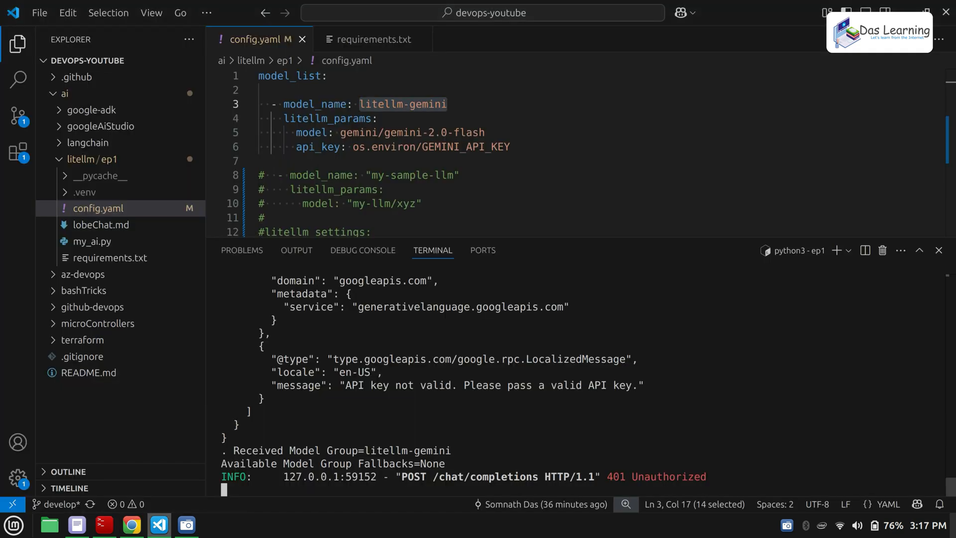
key("ctrl+c")
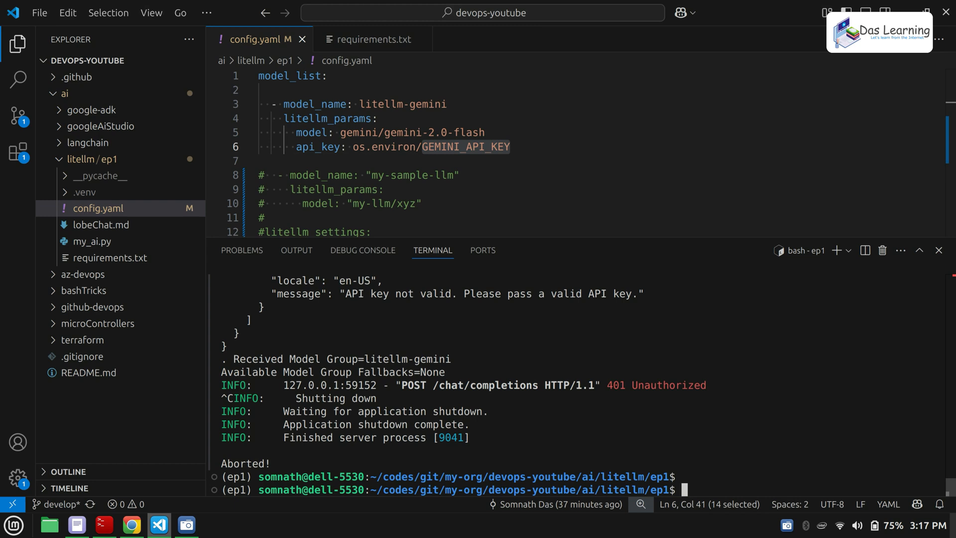
type("export")
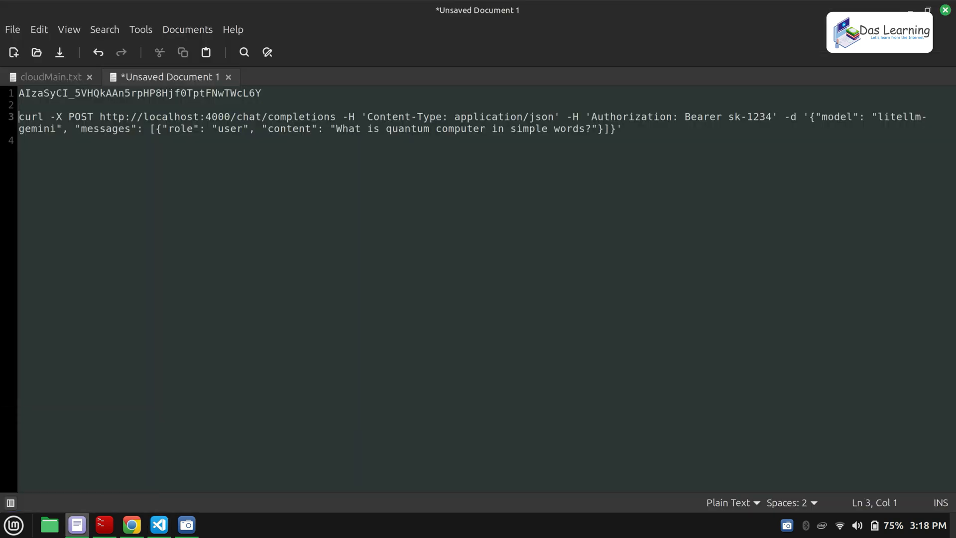
Export GEMINI_API_KEY with the copied key and relaunch litellm --config config.yaml
left_click(140, 92)
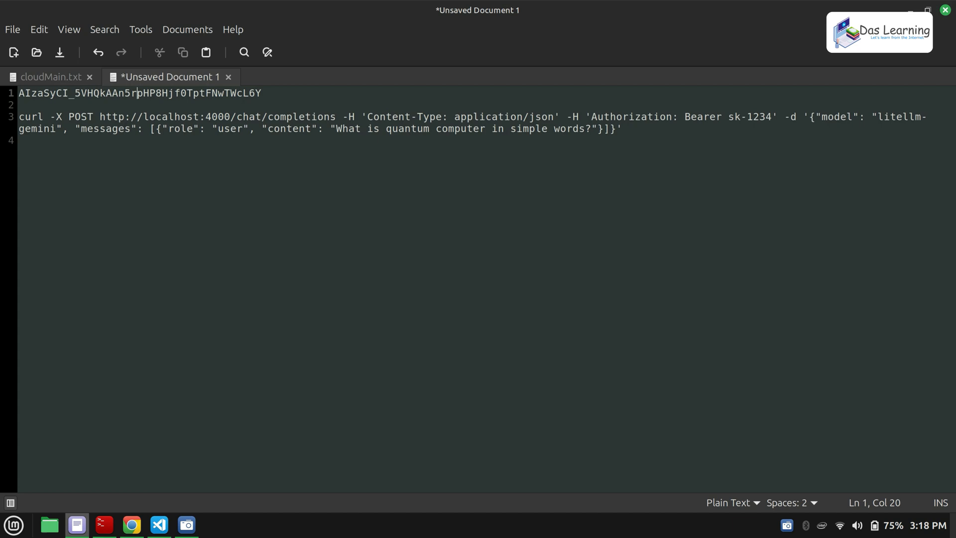
left_click(159, 525)
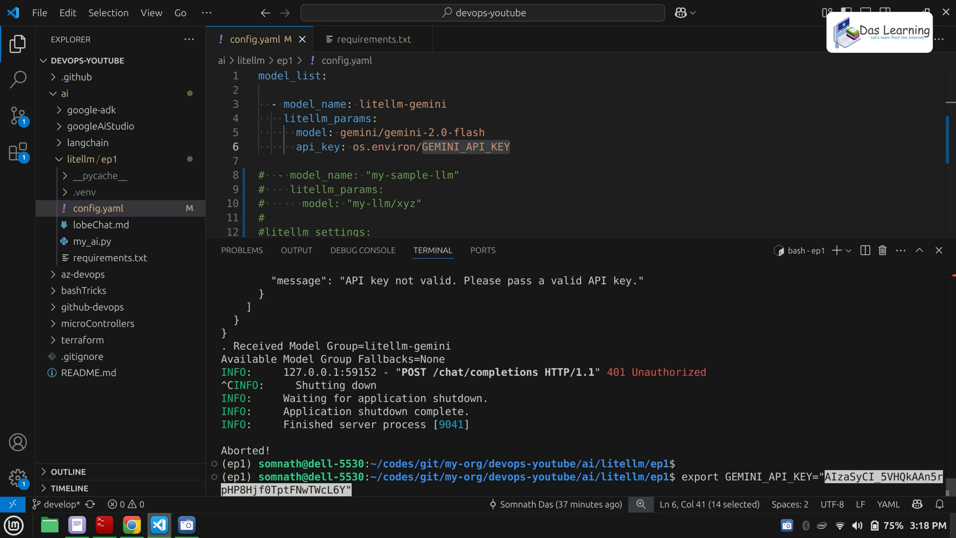
key("Return")
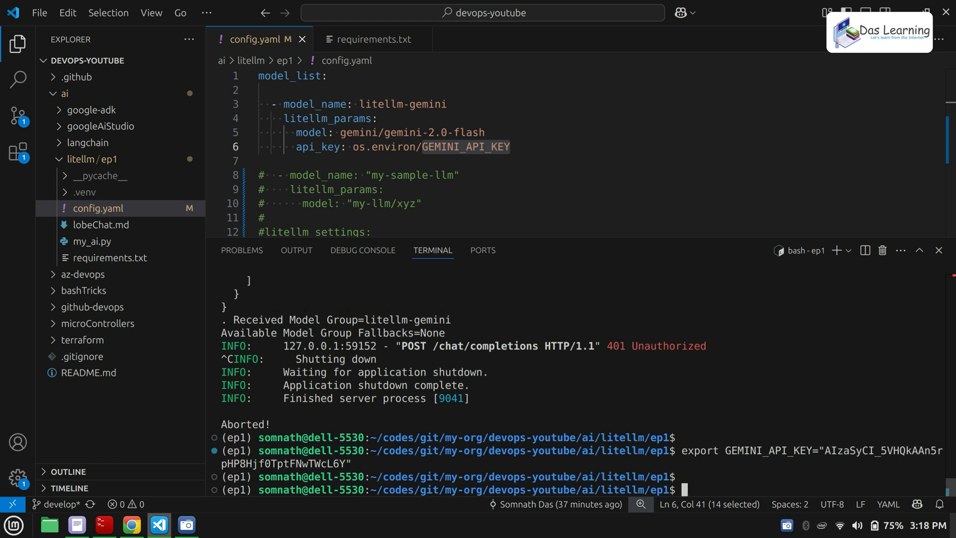
type("litellm --config config.yaml")
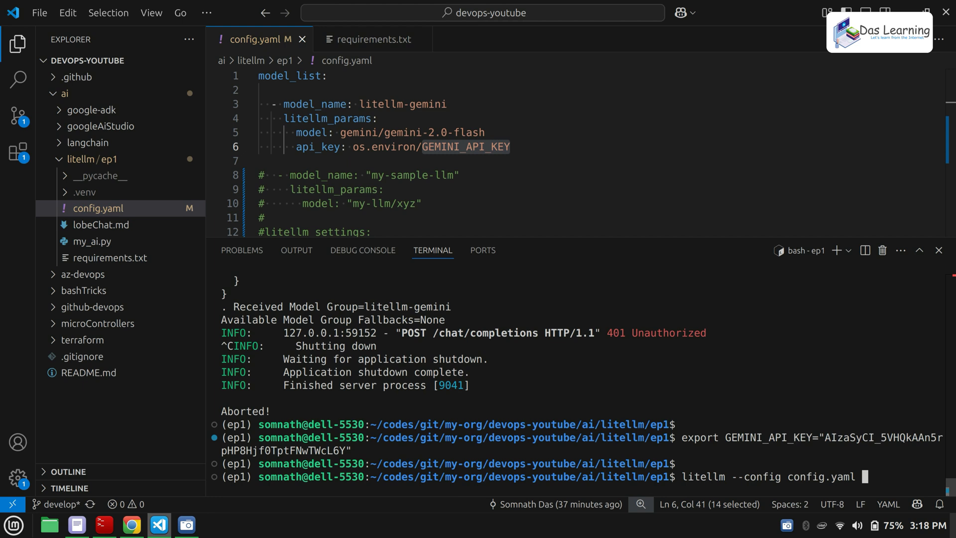
key("Return")
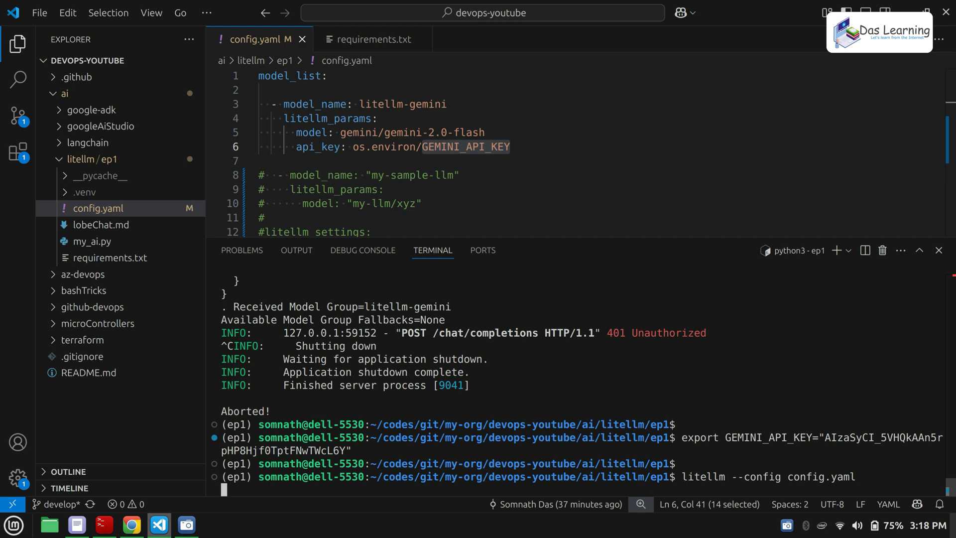
key("Return")
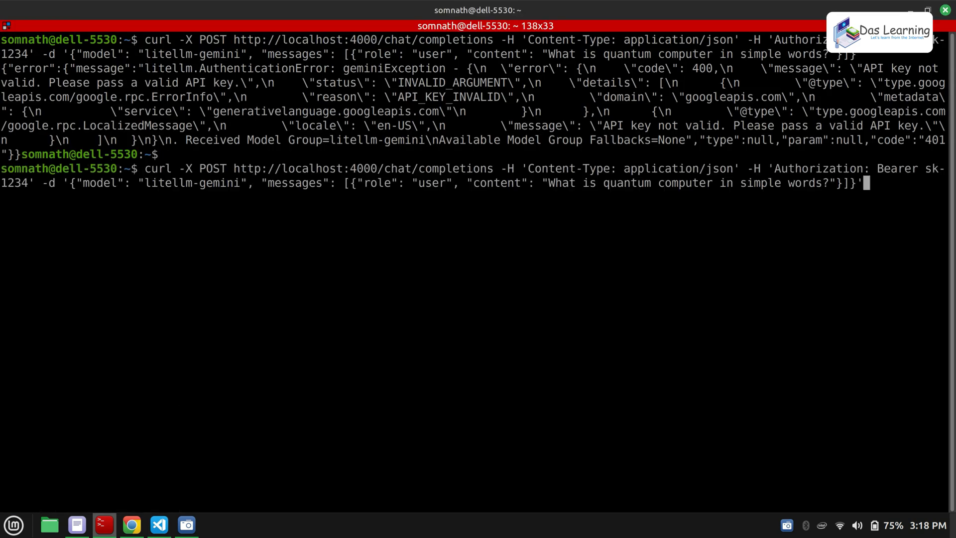
Resend the quantum computer curl request and receive a successful Gemini answer
key("Return")
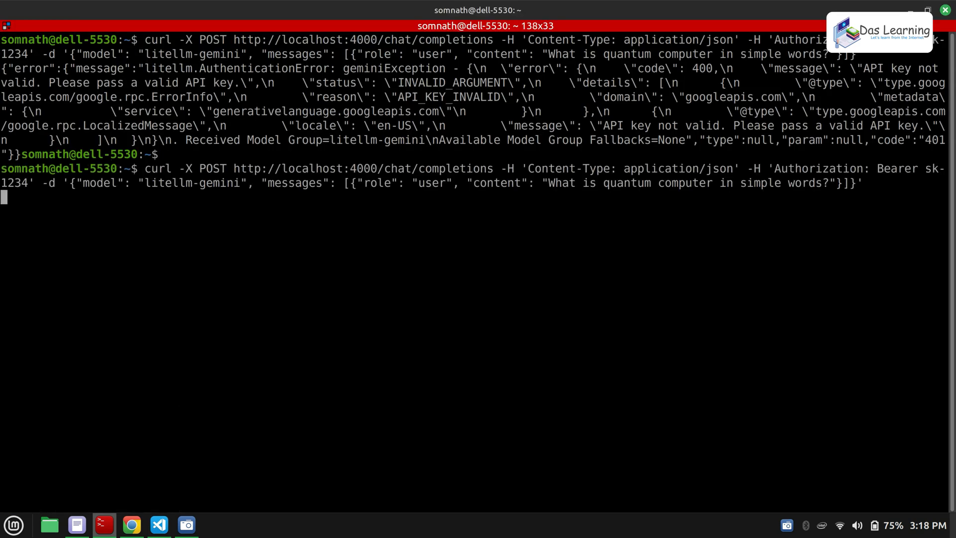
key("Return")
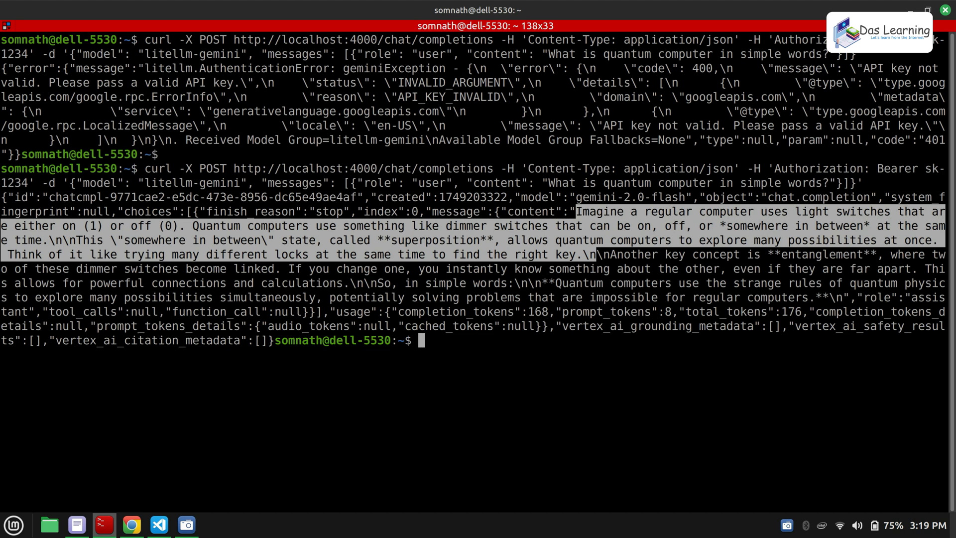
left_click(158, 525)
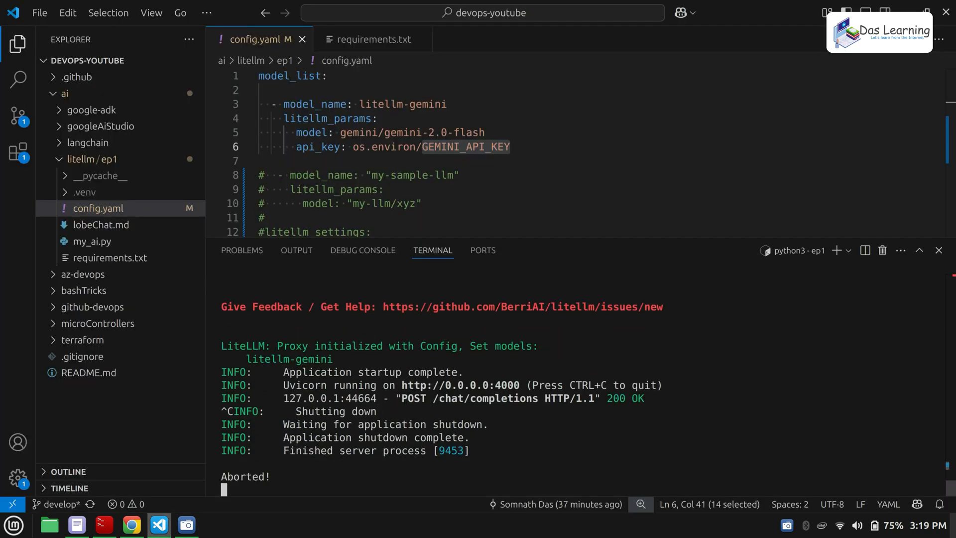
Hide the proxy output and show my_ai.py with its my_function definition
left_click(938, 250)
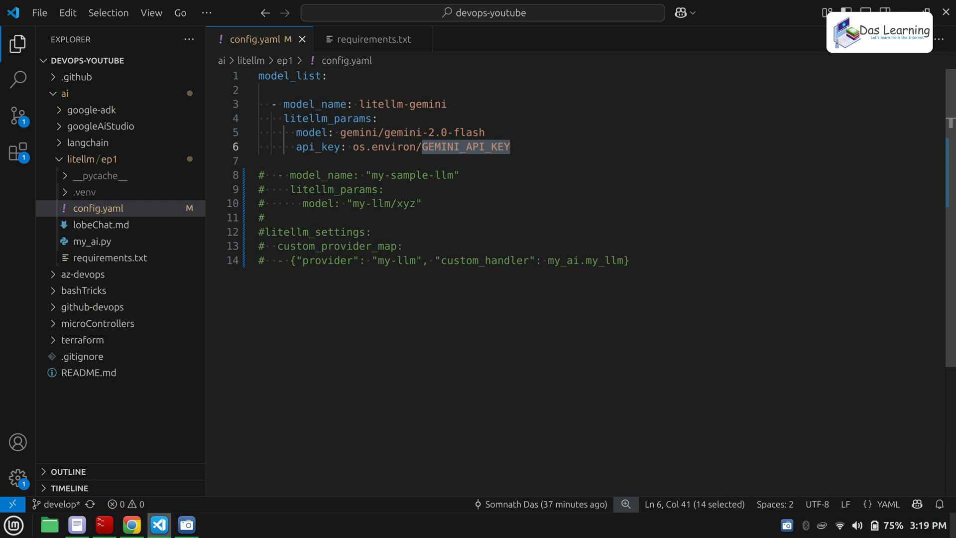
left_click(92, 241)
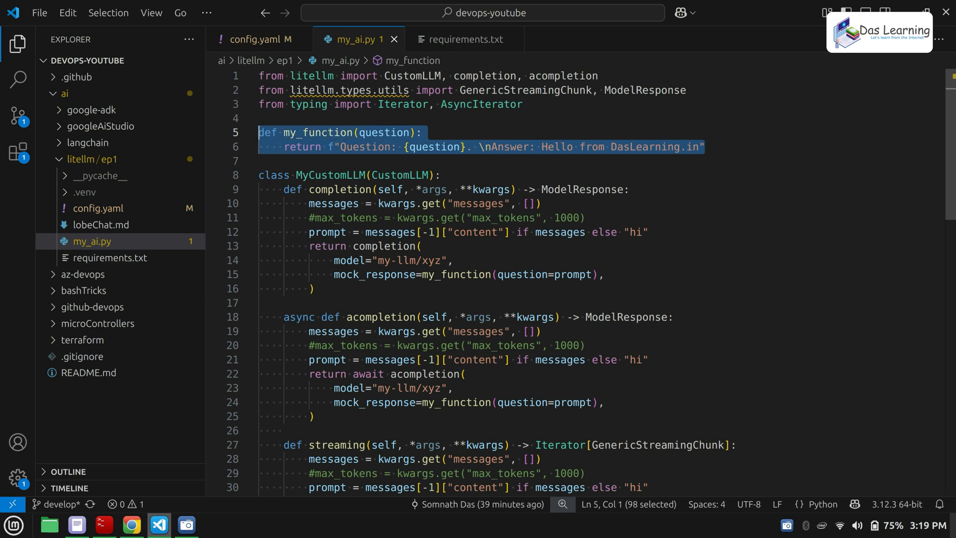
left_click(275, 161)
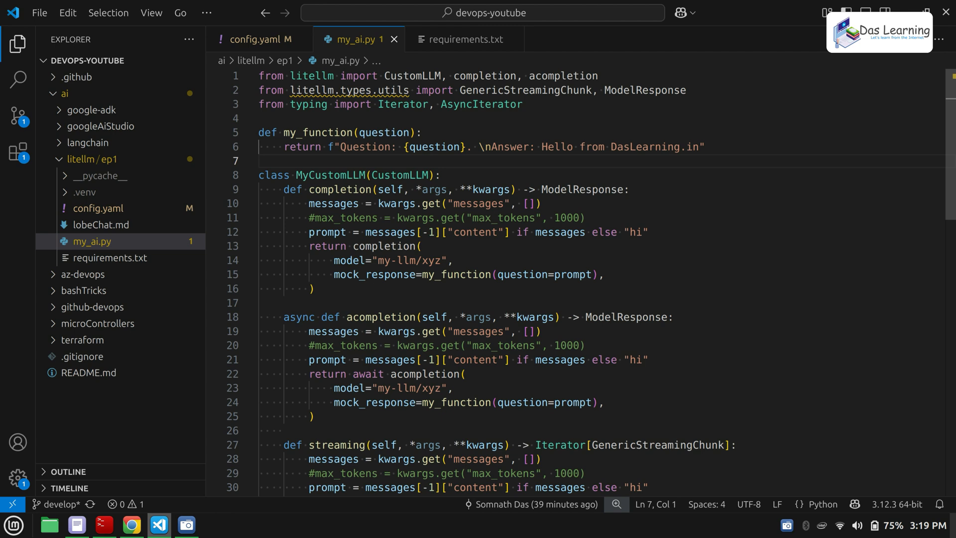
left_click(259, 160)
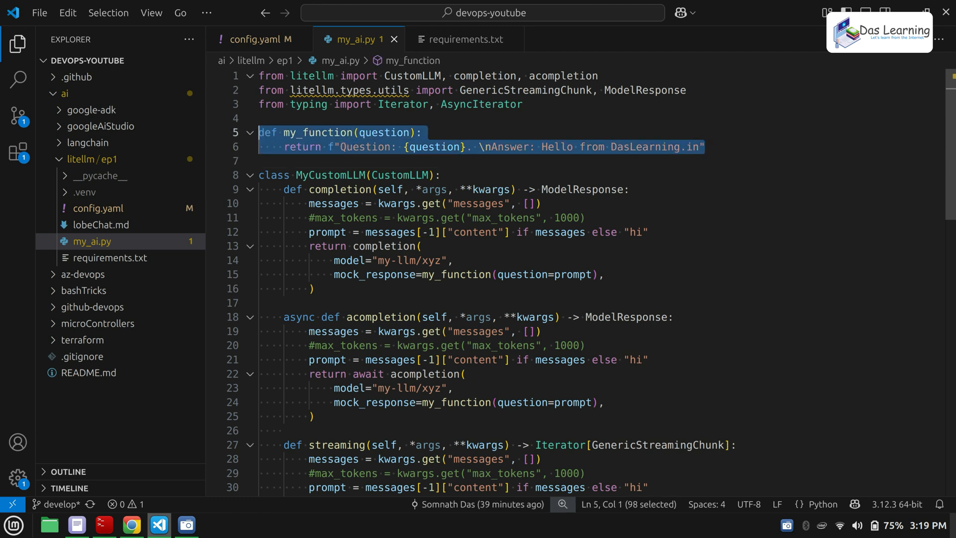
Highlight the question parameter and its uses inside my_function
double_click(385, 133)
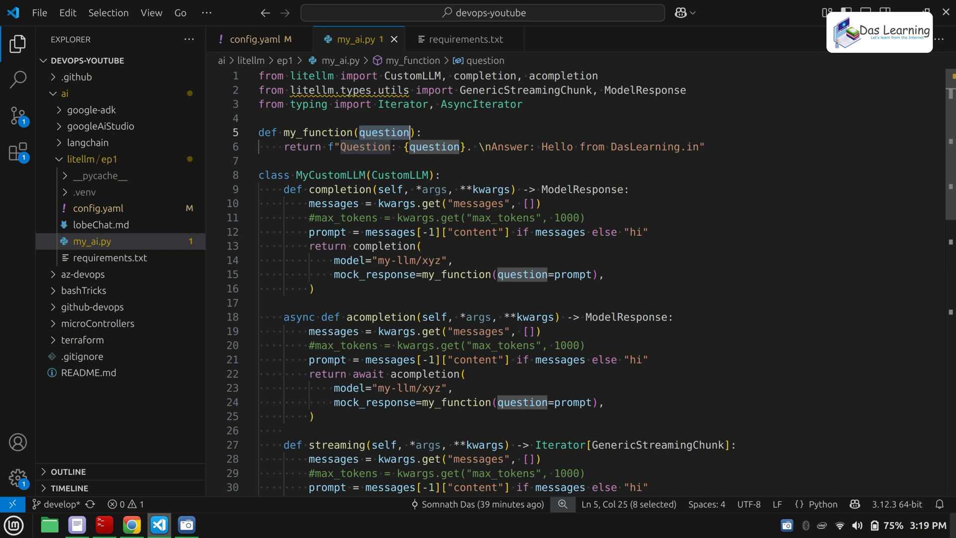
left_click(461, 147)
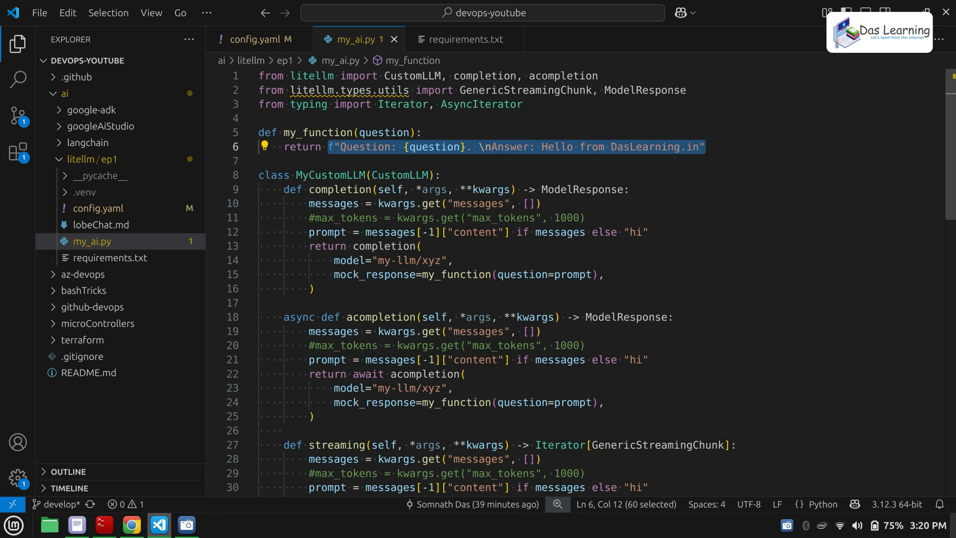
double_click(433, 146)
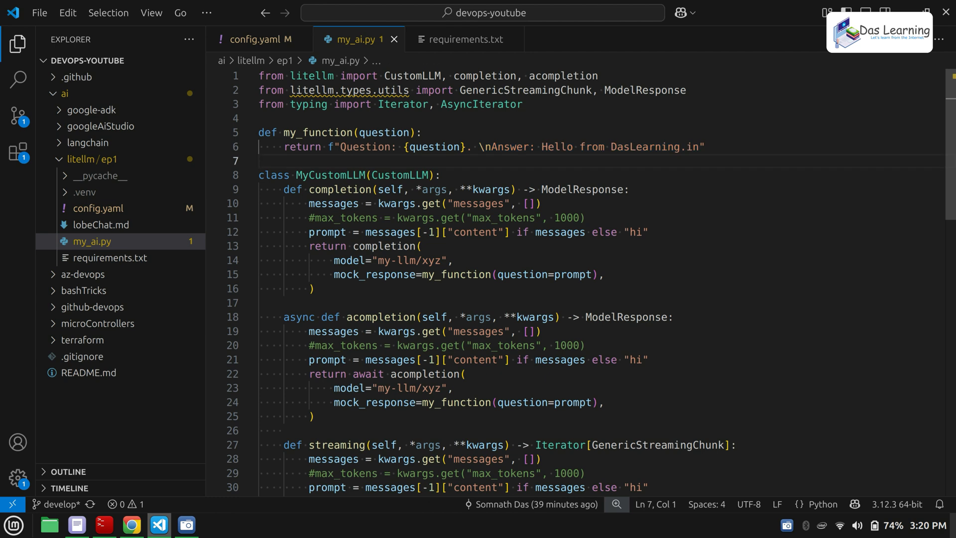
double_click(310, 75)
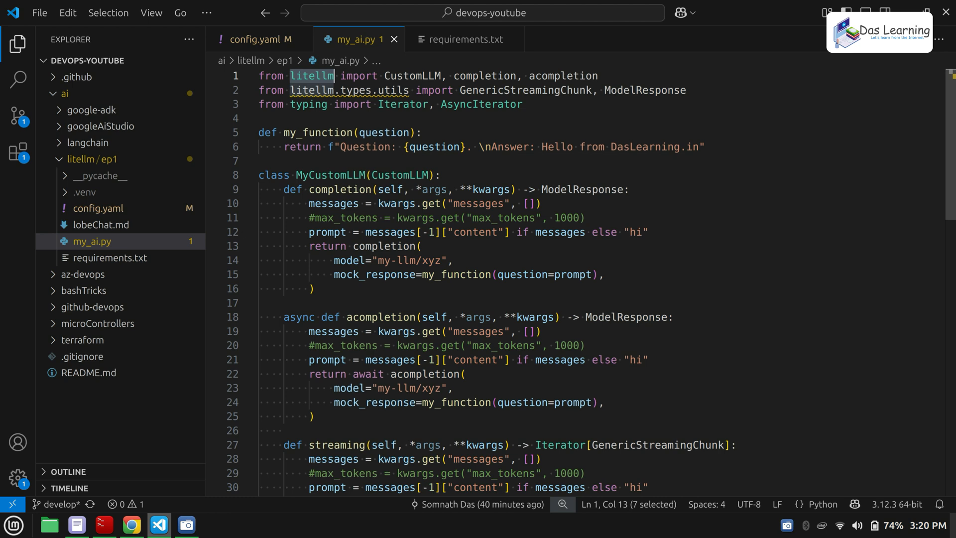
double_click(412, 76)
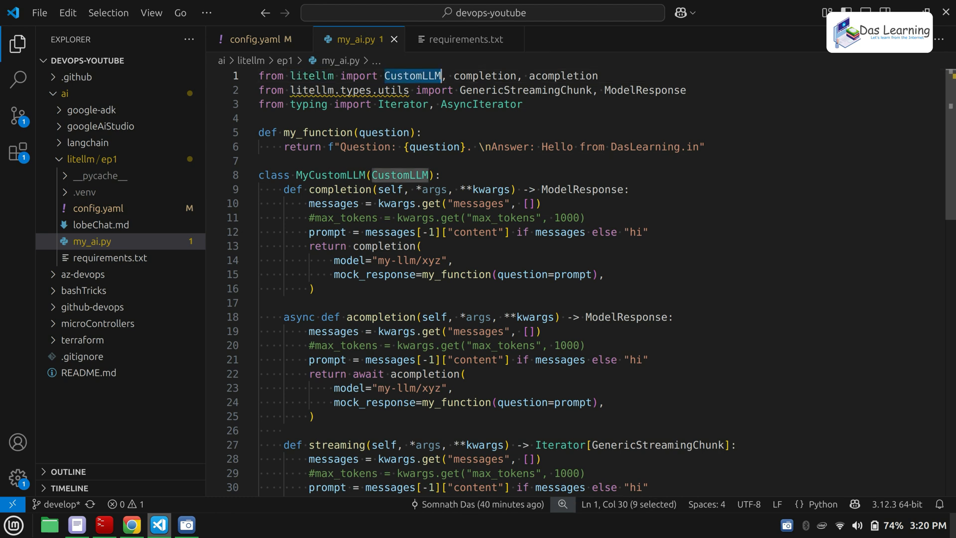
double_click(563, 76)
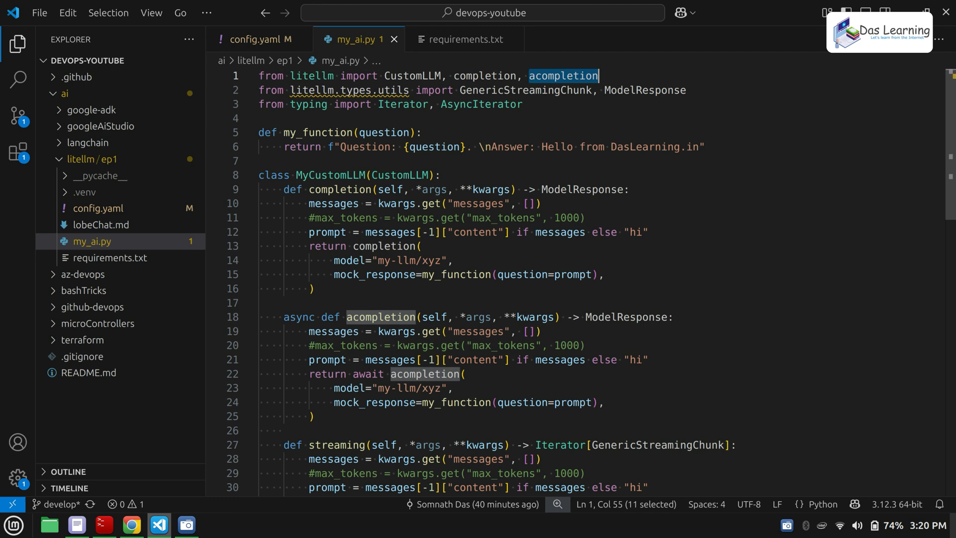
double_click(645, 90)
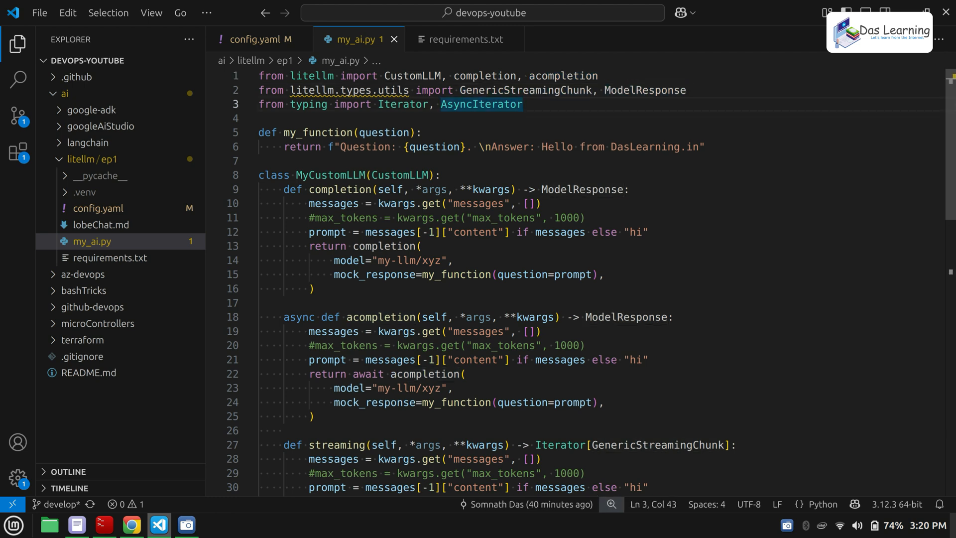
double_click(525, 91)
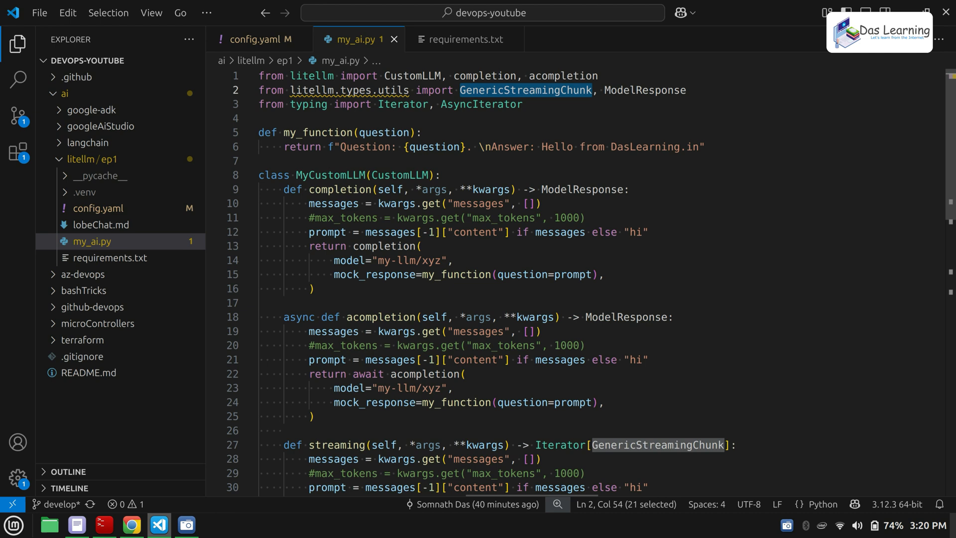
double_click(401, 103)
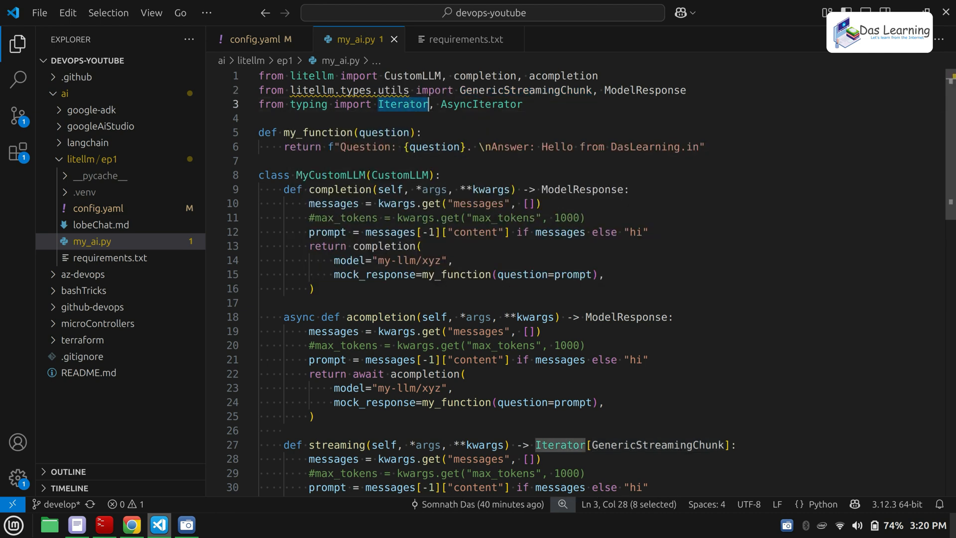
double_click(480, 98)
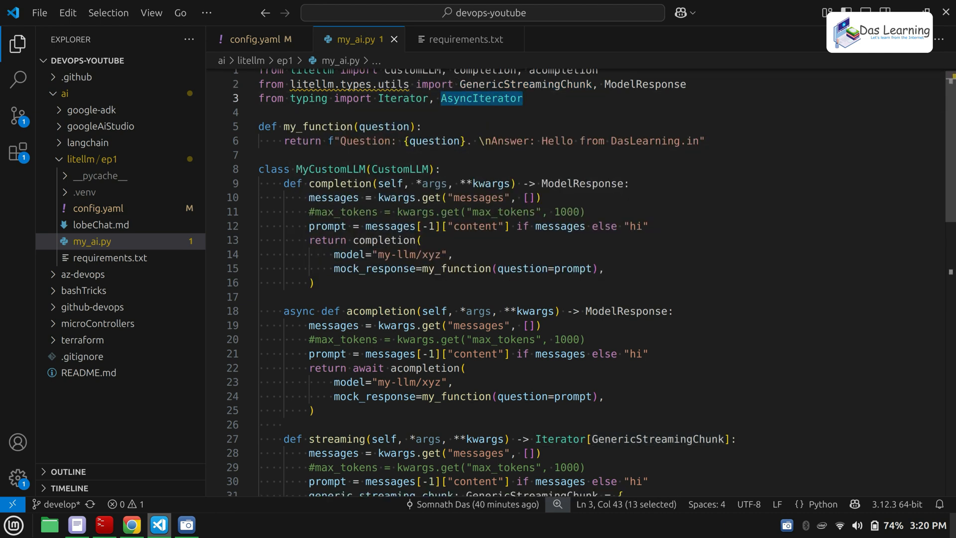
double_click(331, 169)
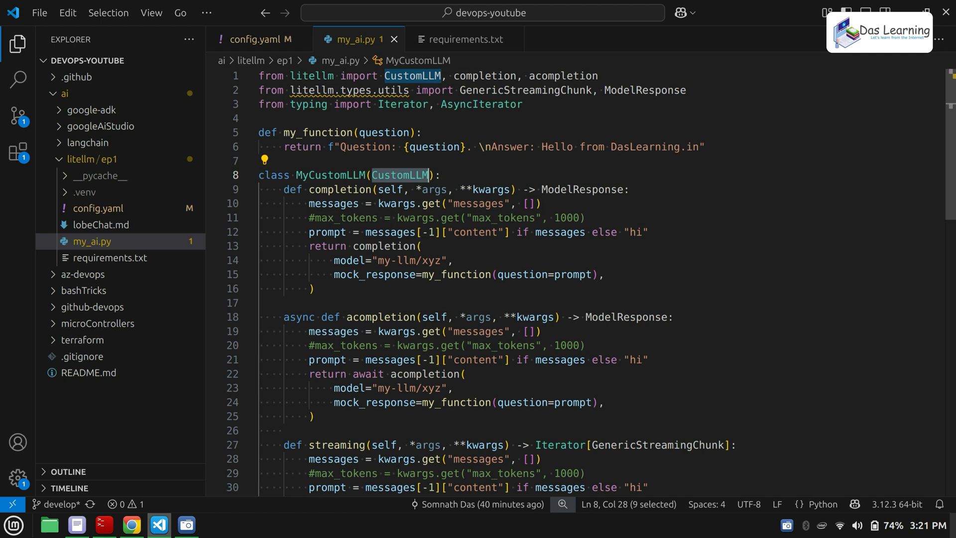
double_click(338, 190)
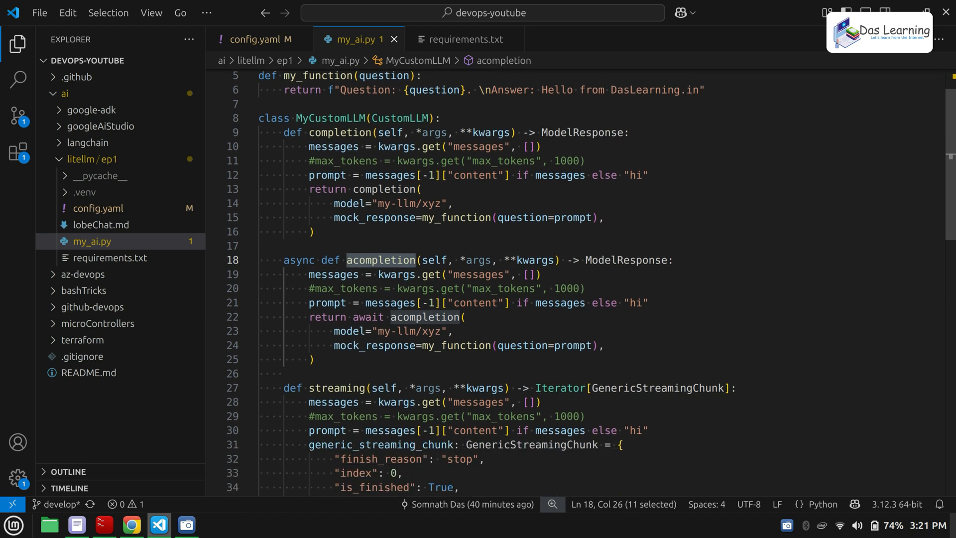
scroll("down", 3)
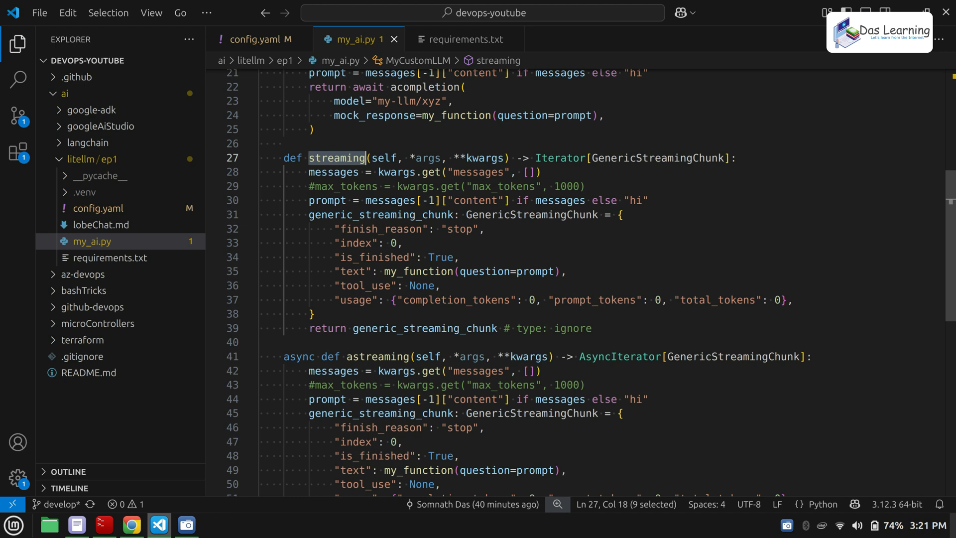
double_click(377, 357)
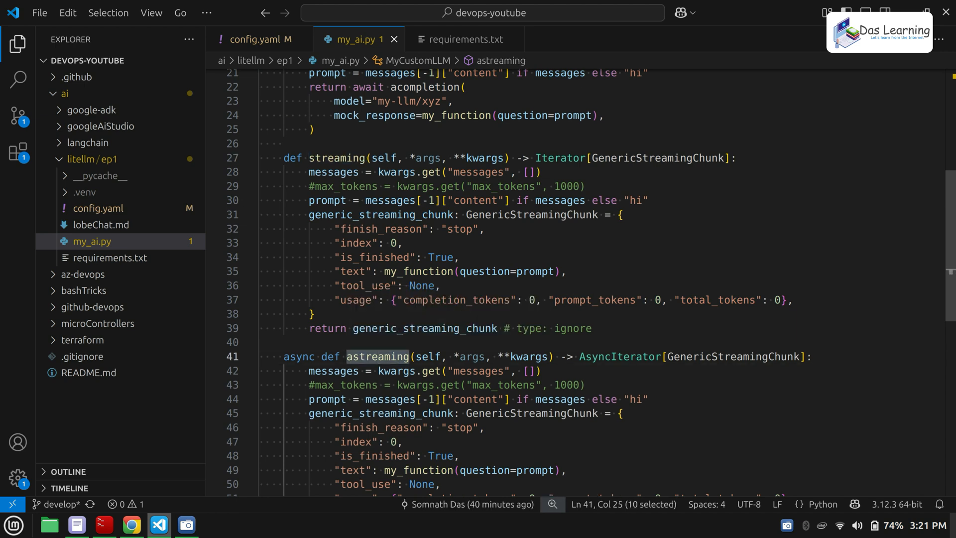
scroll("up", 3)
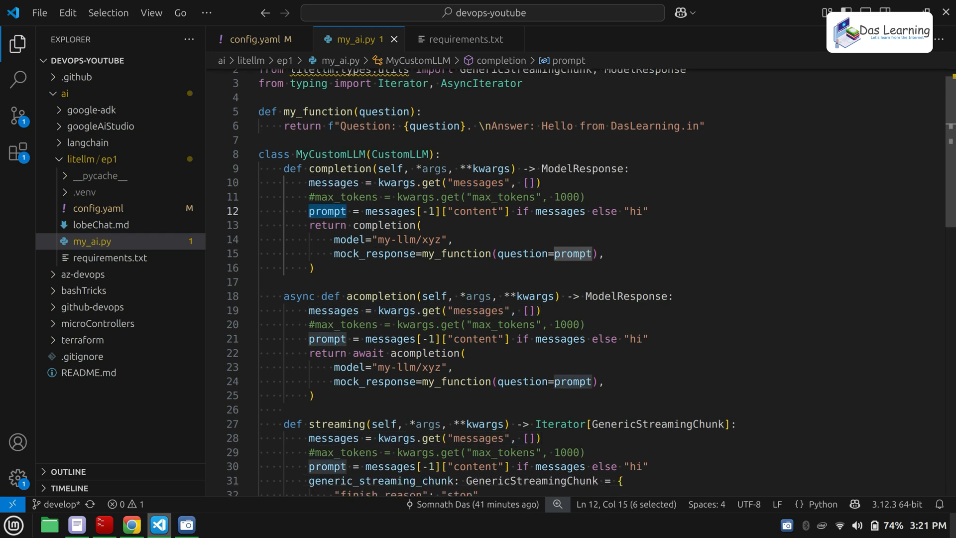
double_click(456, 253)
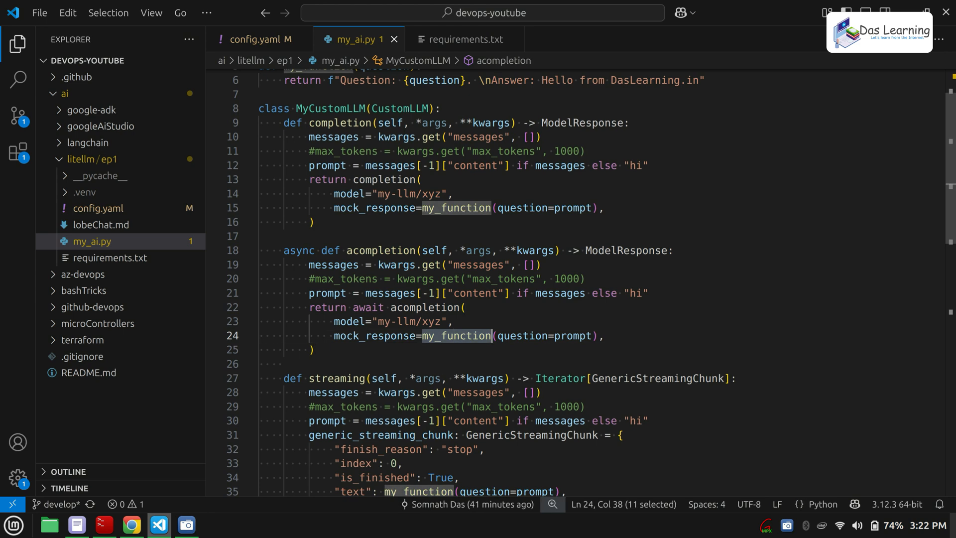
scroll("up", 3)
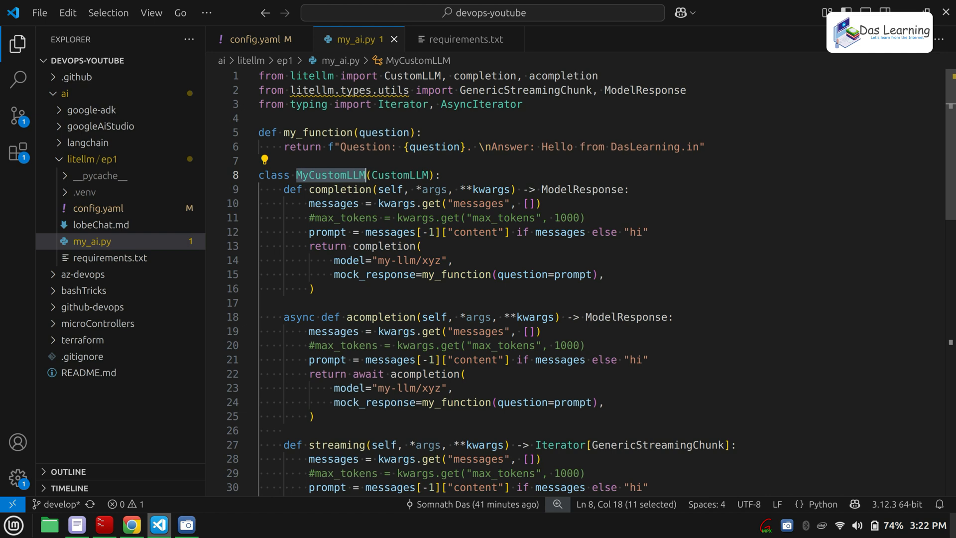
scroll("down", 3)
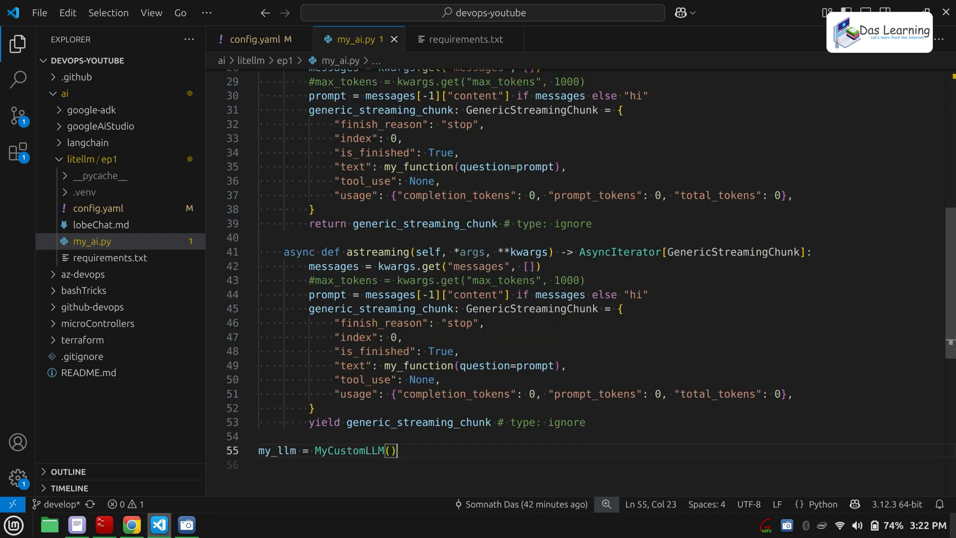
double_click(349, 450)
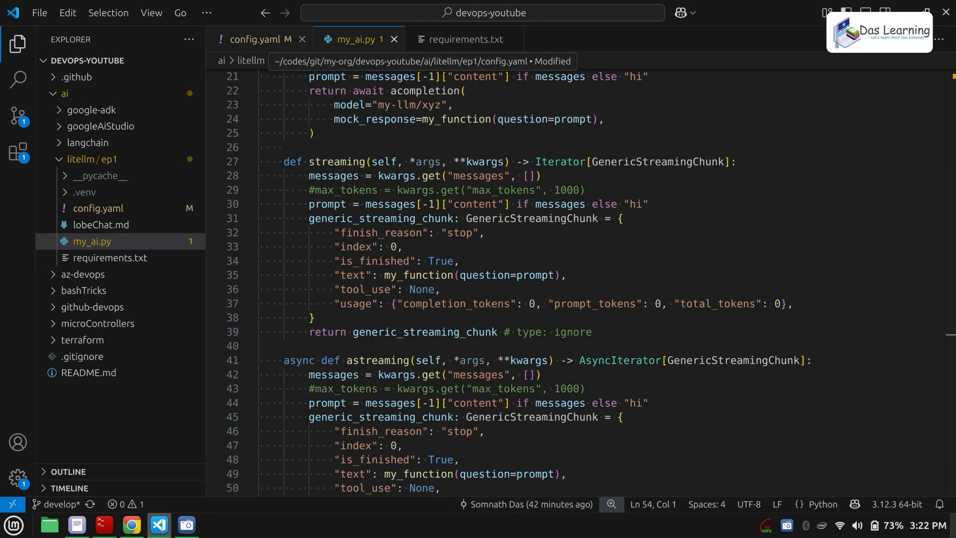
Check the my-llm/xyz model value in config.yaml against the model name in my_ai.py
left_click(259, 39)
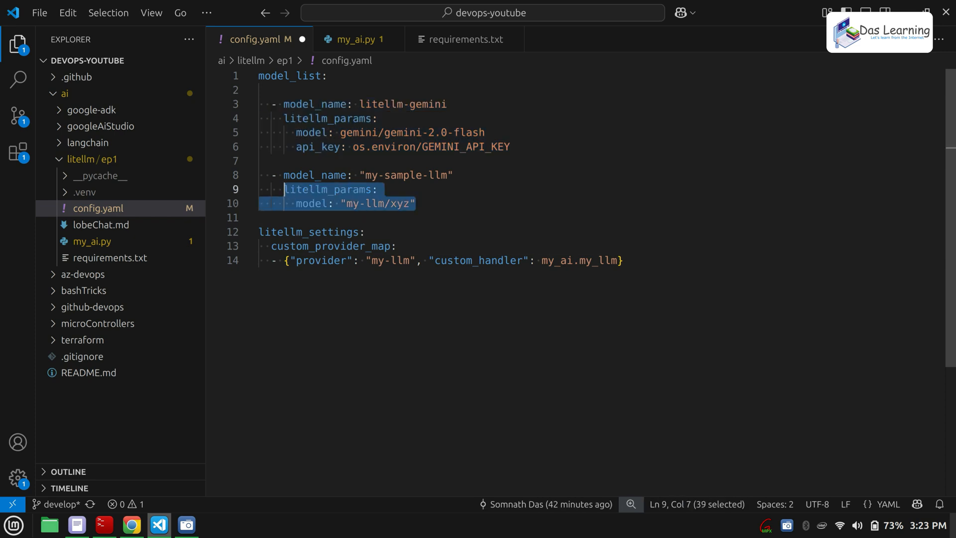
left_click(404, 175)
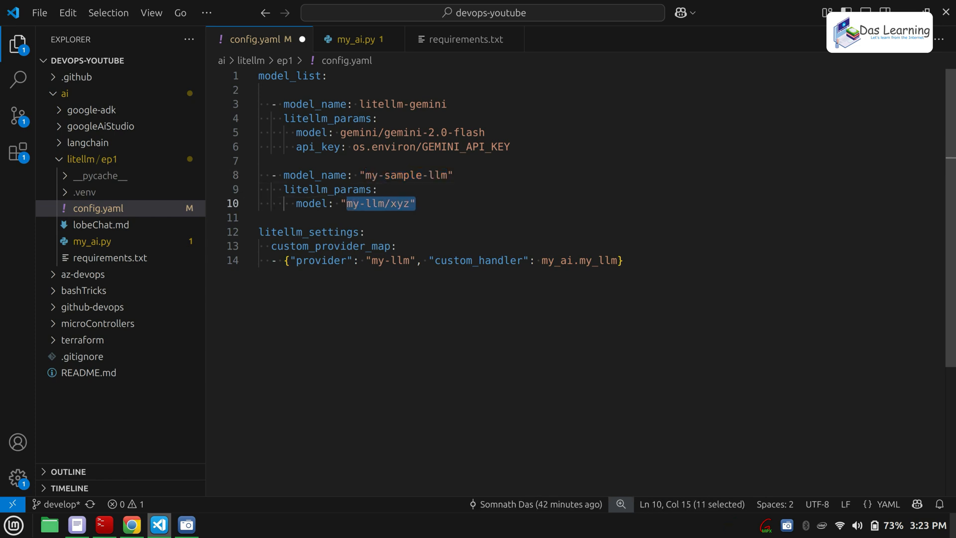
key("shift+Left")
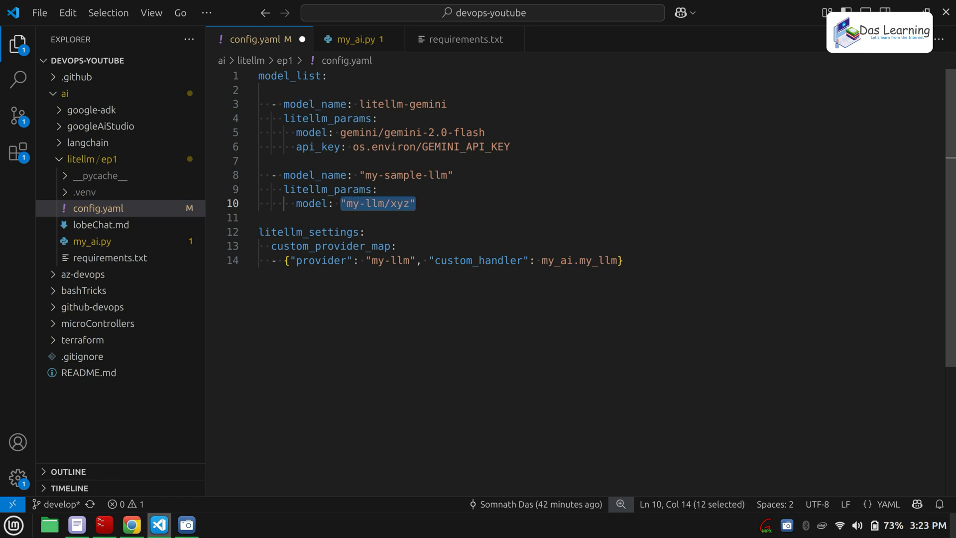
left_click(356, 38)
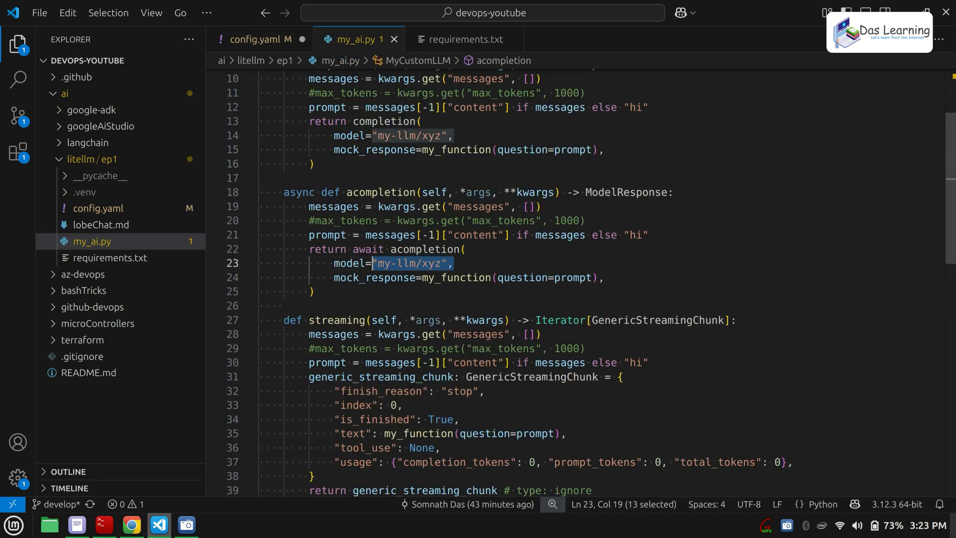
left_click(256, 39)
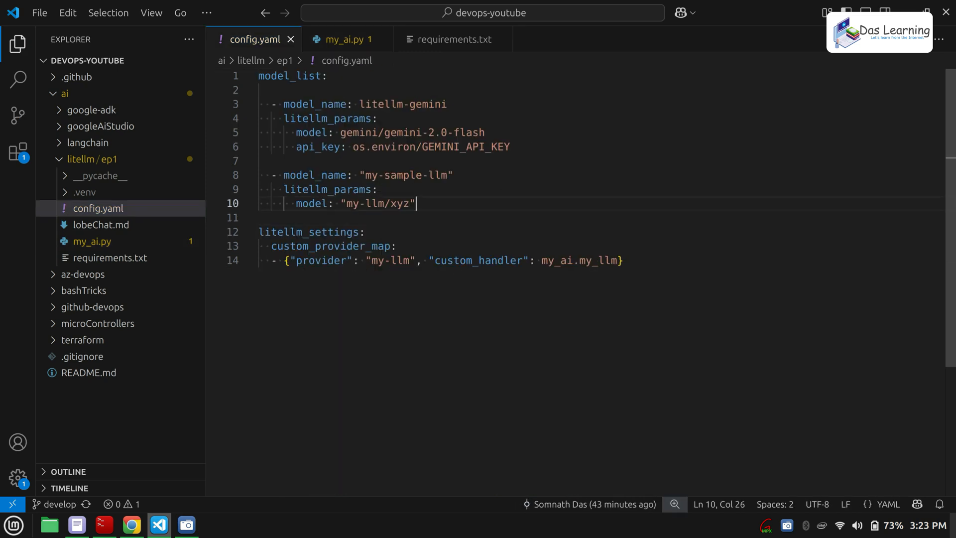
Point out the gemini model path, the my-llm provider prefix and the custom_provider_map setting
double_click(347, 133)
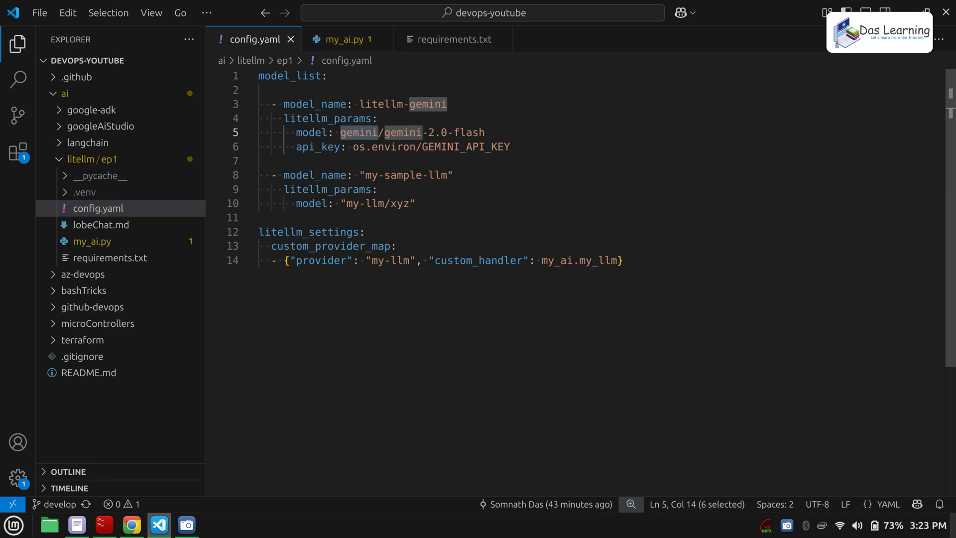
double_click(379, 203)
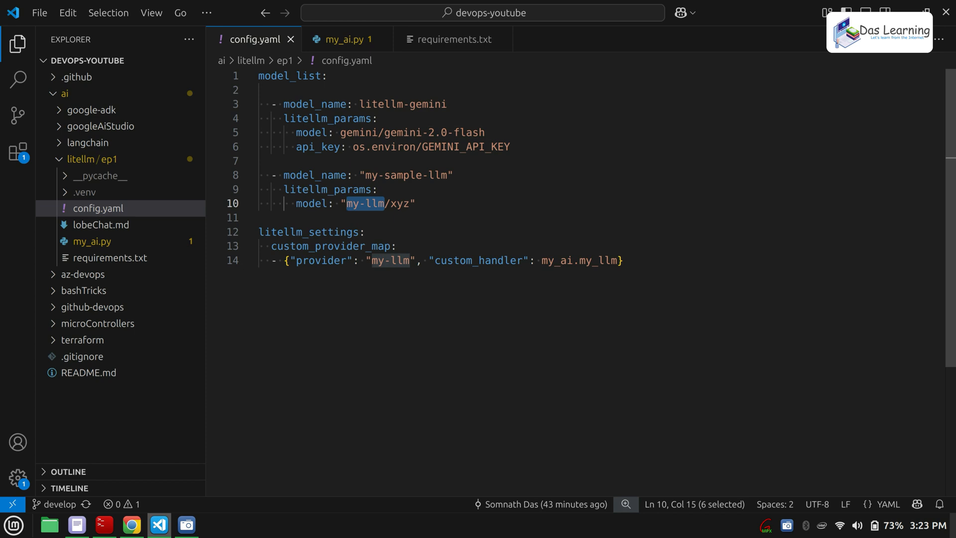
double_click(309, 232)
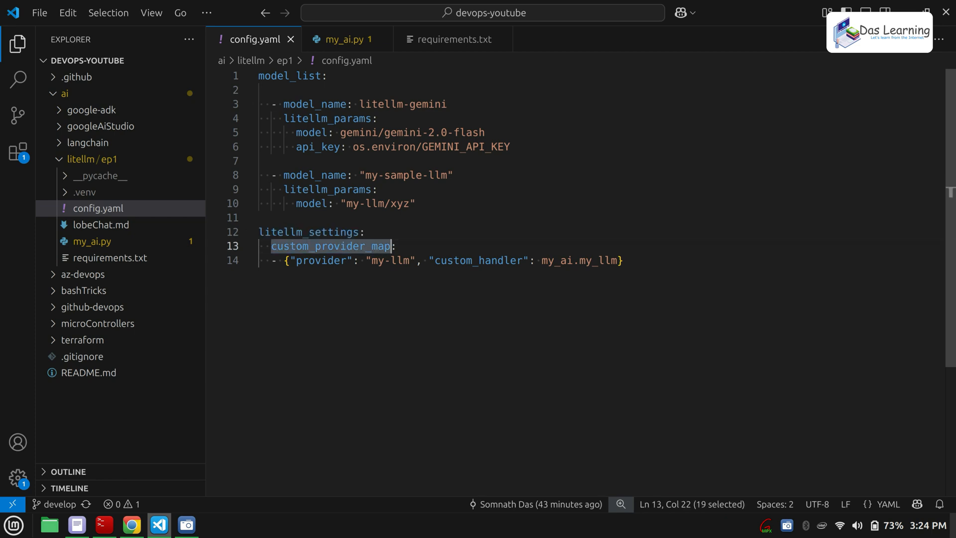
double_click(319, 259)
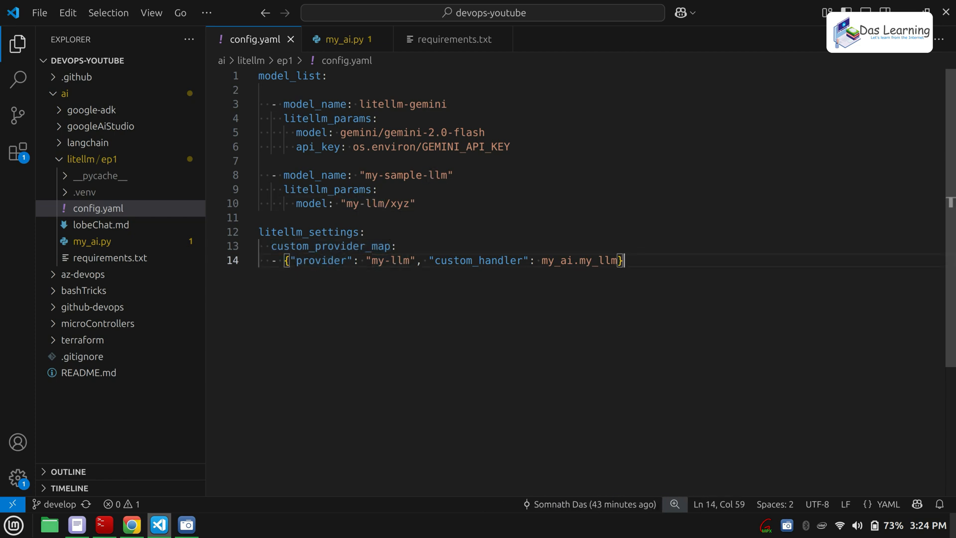
Point out the my-llm provider with its my_ai.my_llm handler and the my_llm instance in my_ai.py
double_click(390, 259)
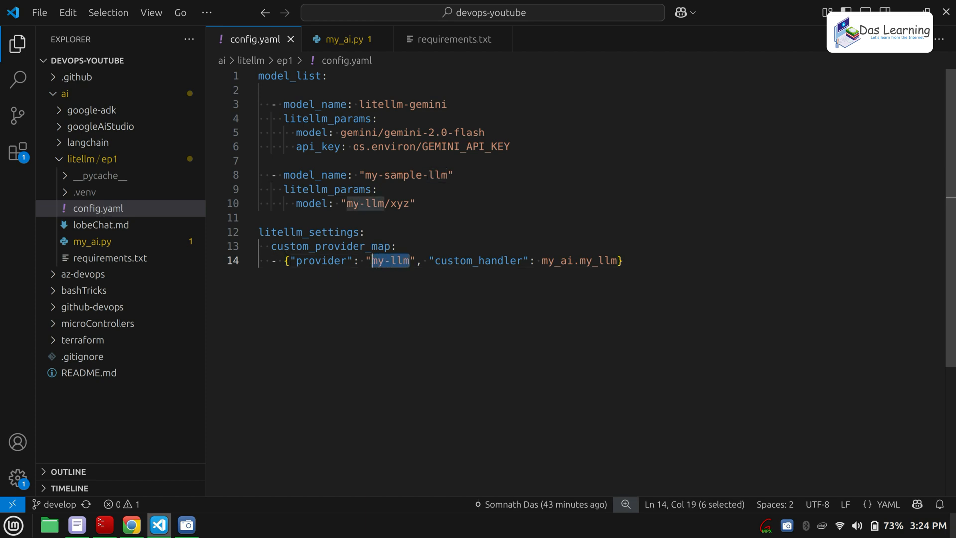
double_click(478, 260)
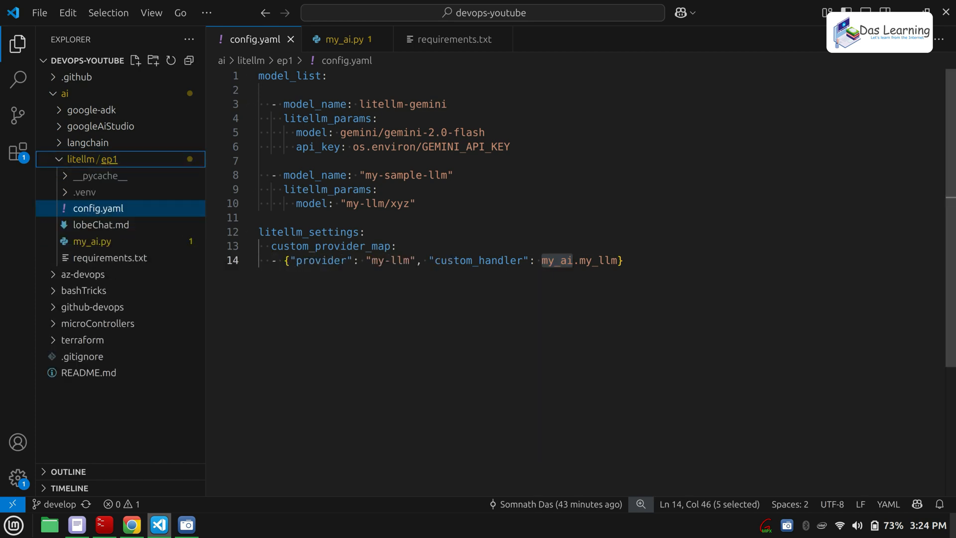
double_click(599, 260)
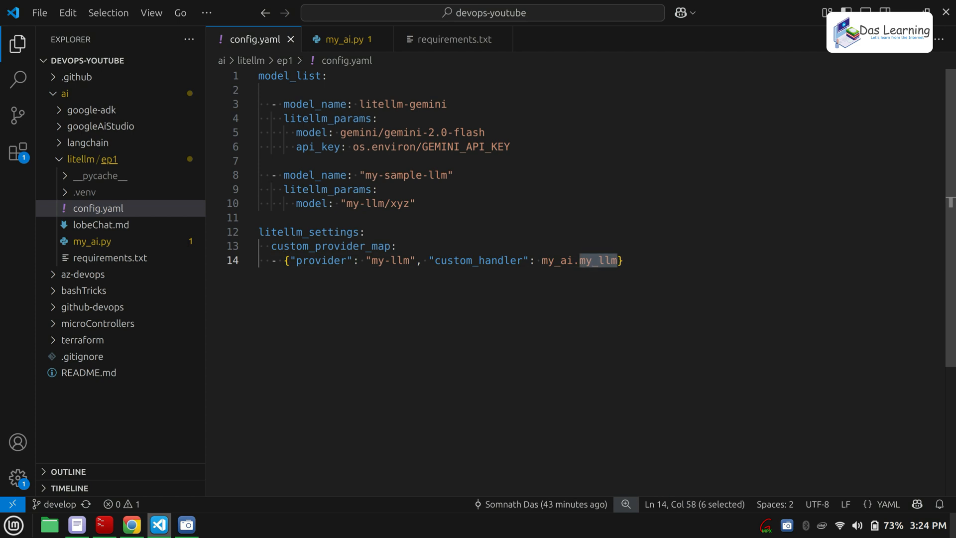
left_click(342, 39)
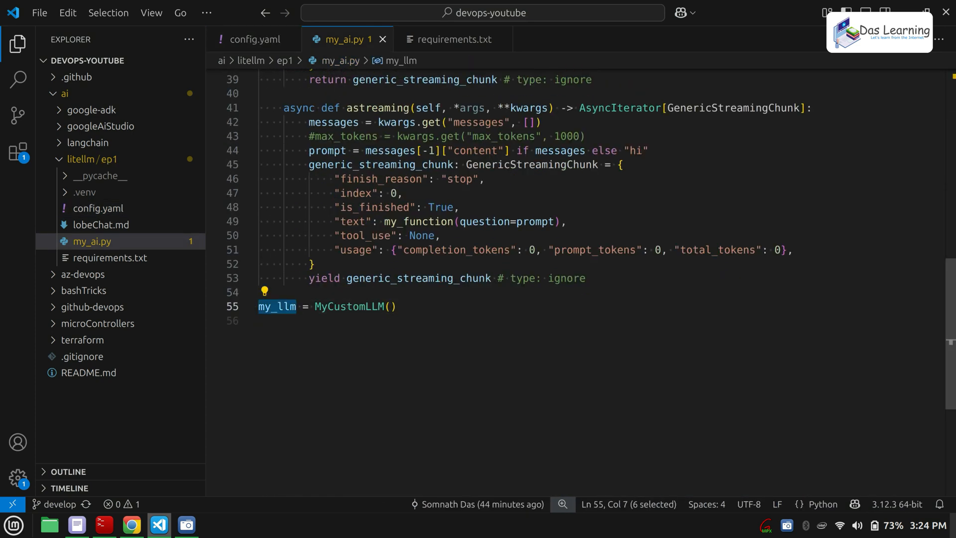
left_click(252, 39)
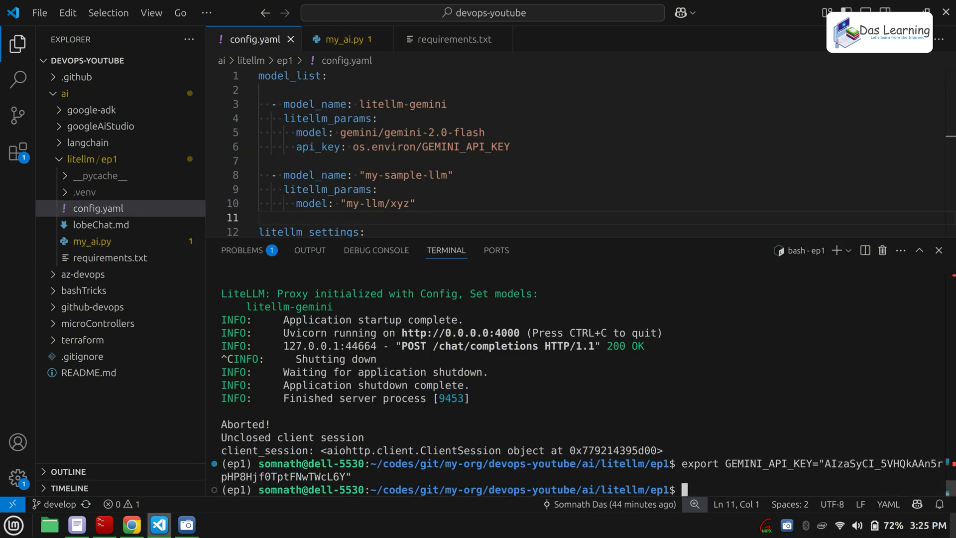
Run litellm --config config.yaml to restart the proxy, then show the scratch notes
type("litellm --config config.yaml")
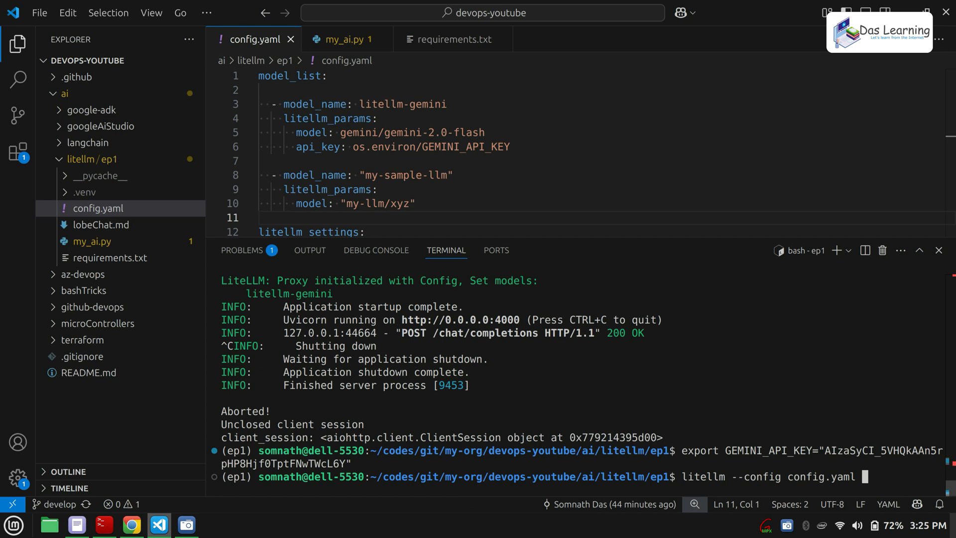
key("Return")
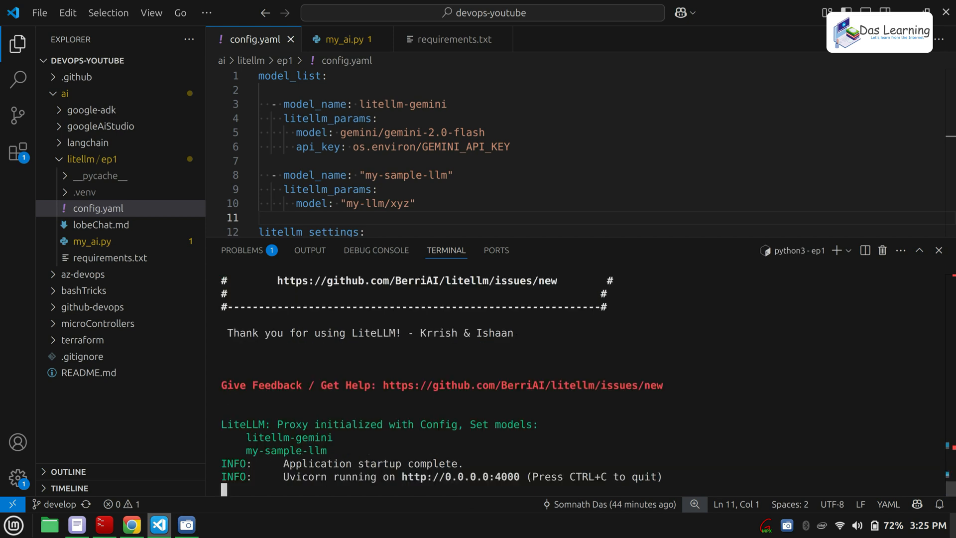
left_click(77, 525)
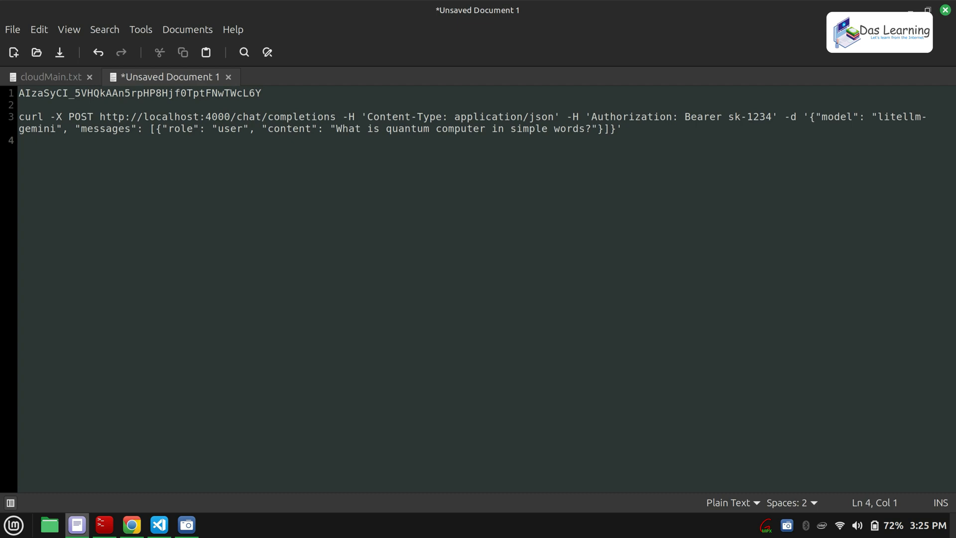
Return to the LobeChat docker run instructions in lobeChat.md
left_click(104, 524)
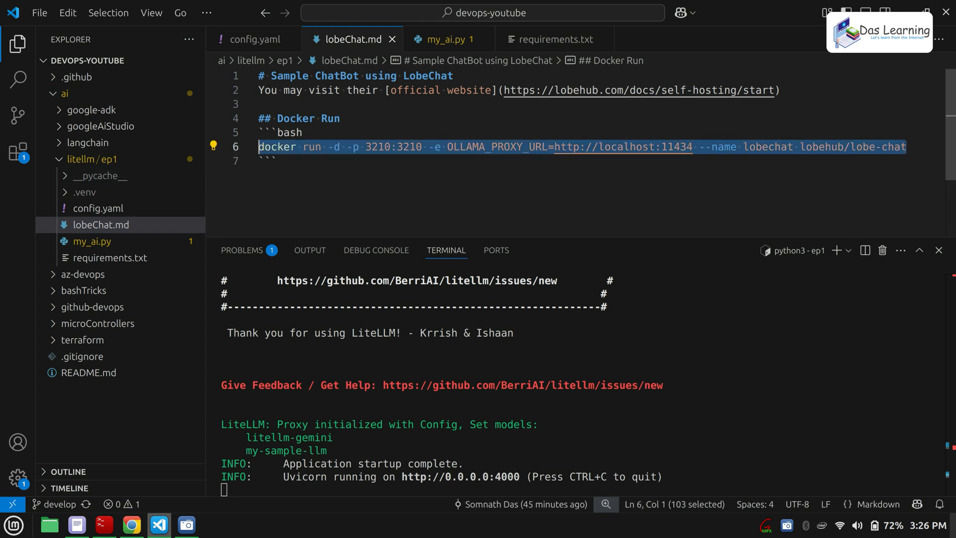
Switch to the system terminal window to run the LobeChat container
left_click(102, 524)
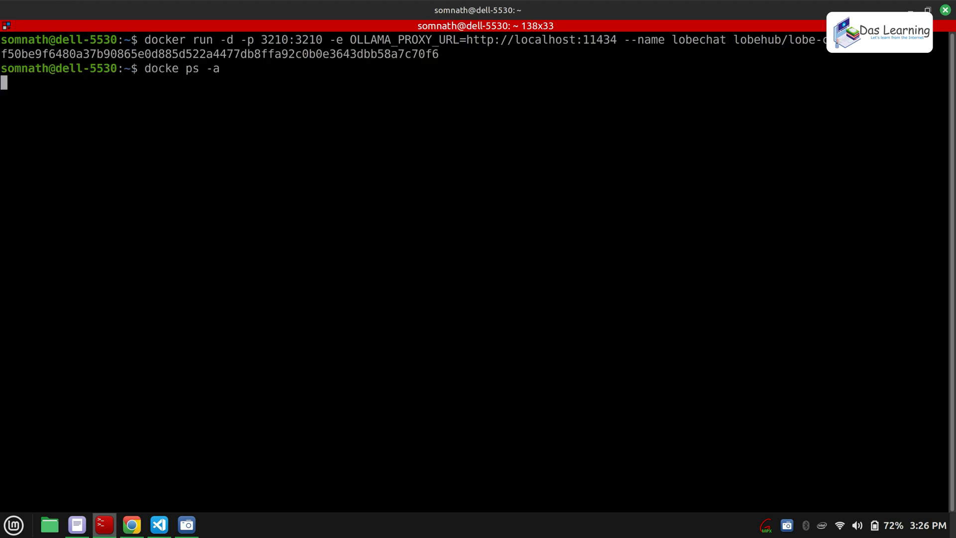
Run docker ps -a and confirm the lobechat container is up on port 3210
key("Return")
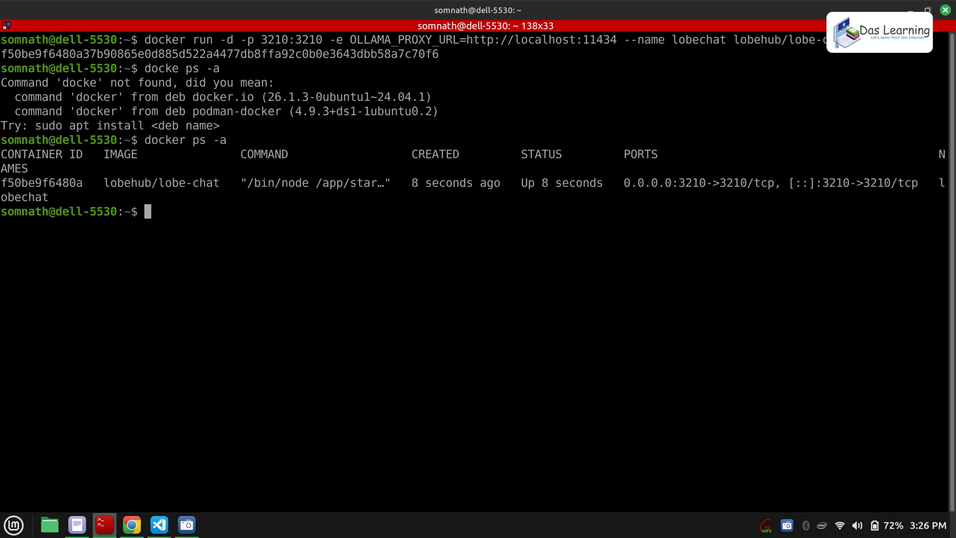
double_click(688, 182)
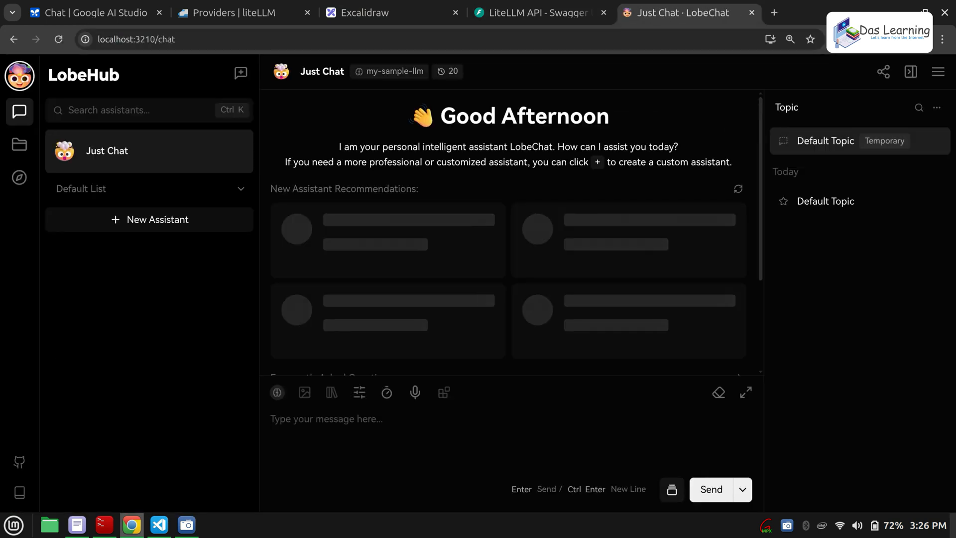
From the avatar menu open Settings and show the Language Model provider list
left_click(20, 74)
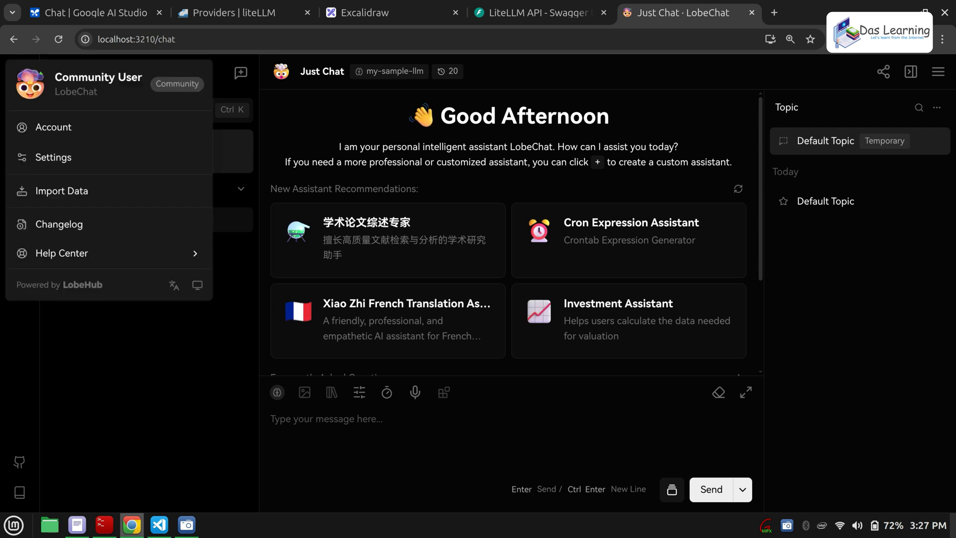
left_click(53, 157)
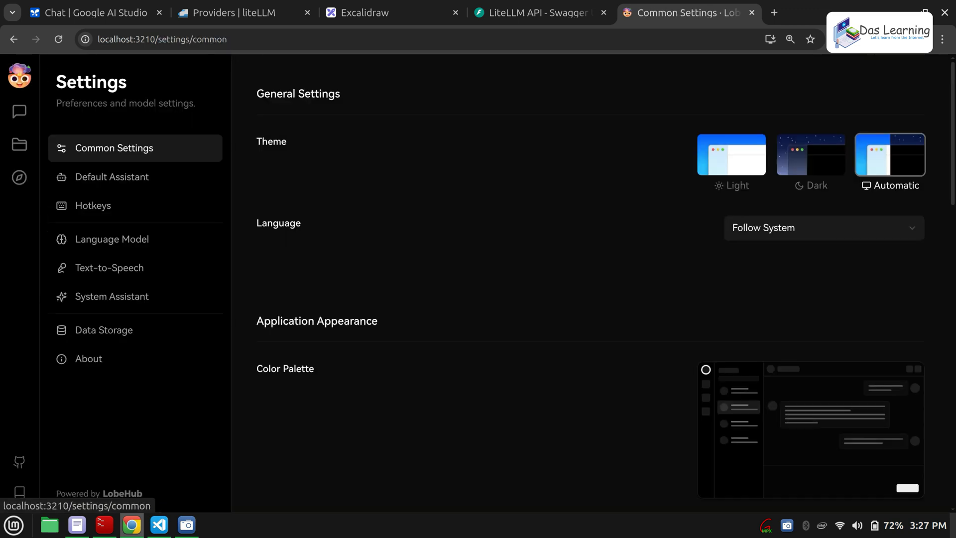
mouse_move(112, 238)
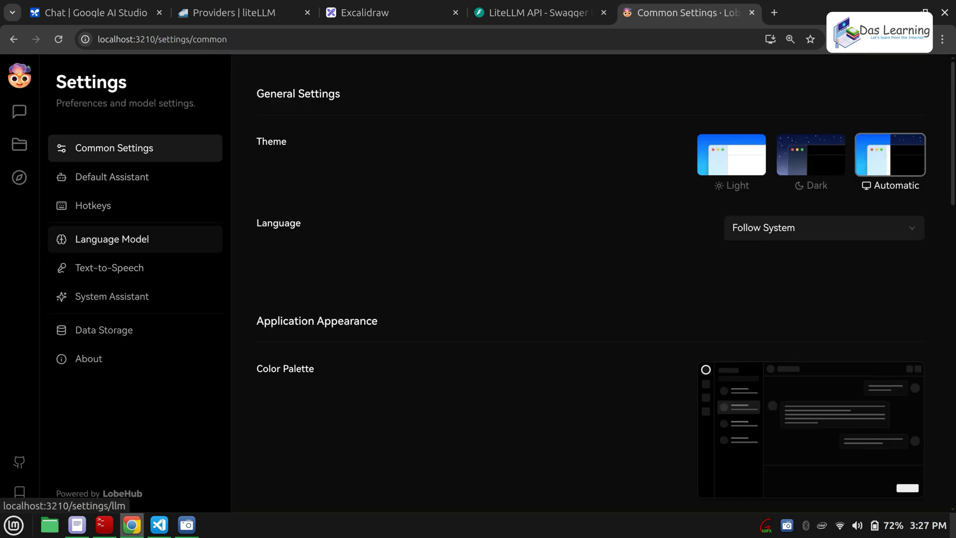
left_click(111, 238)
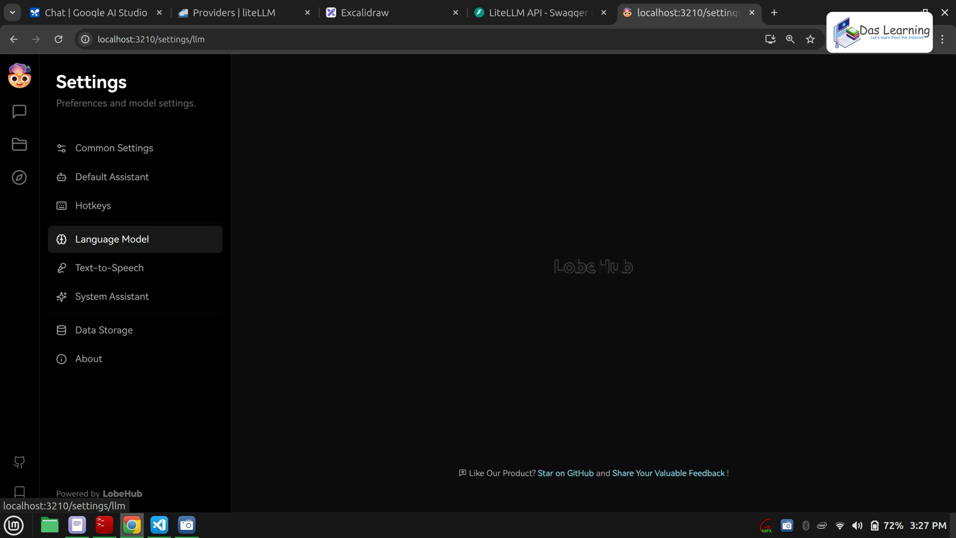
left_click(111, 239)
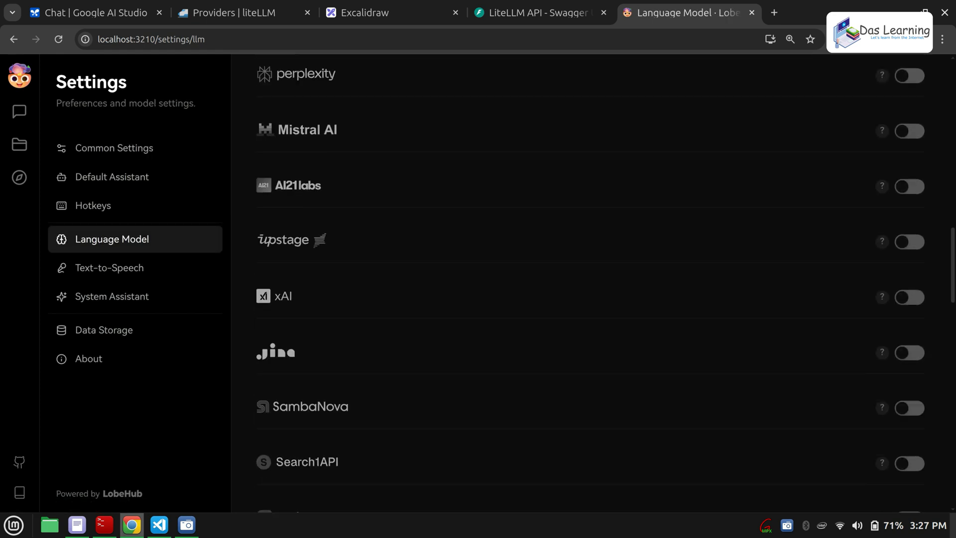
scroll("down", 3)
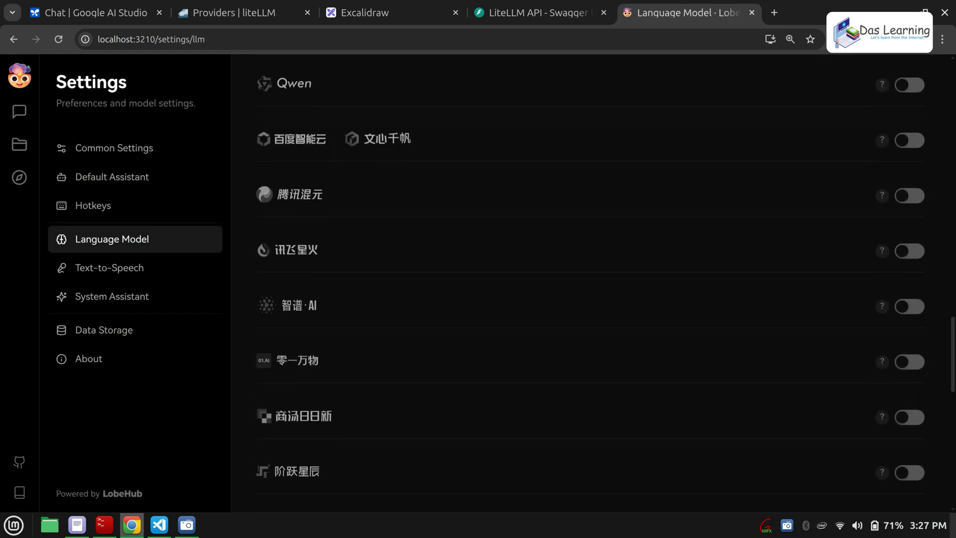
scroll("up", 3)
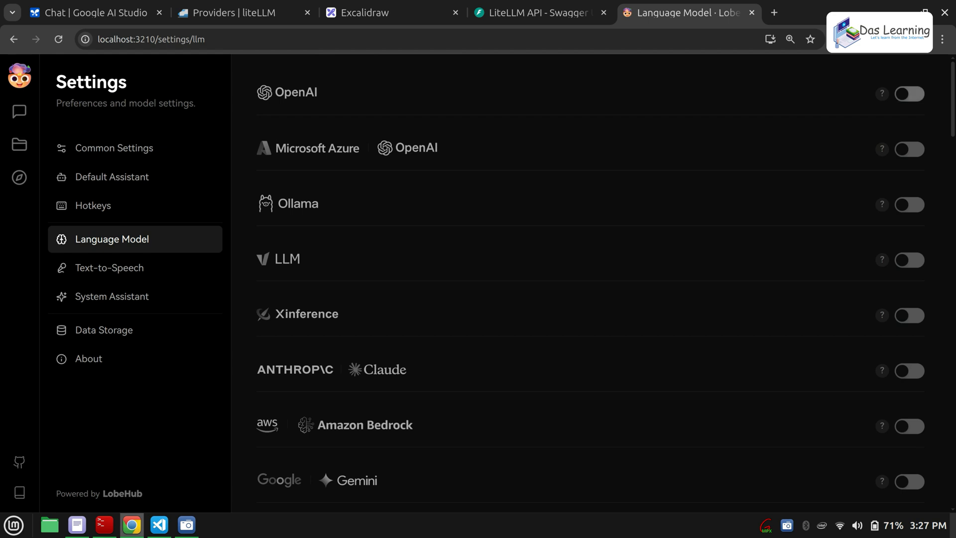
left_click(908, 93)
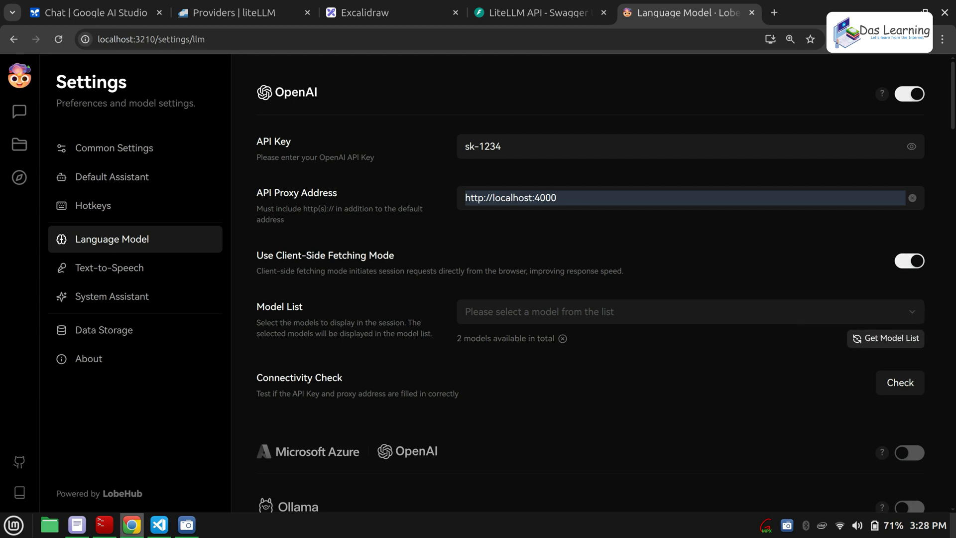
left_click(890, 339)
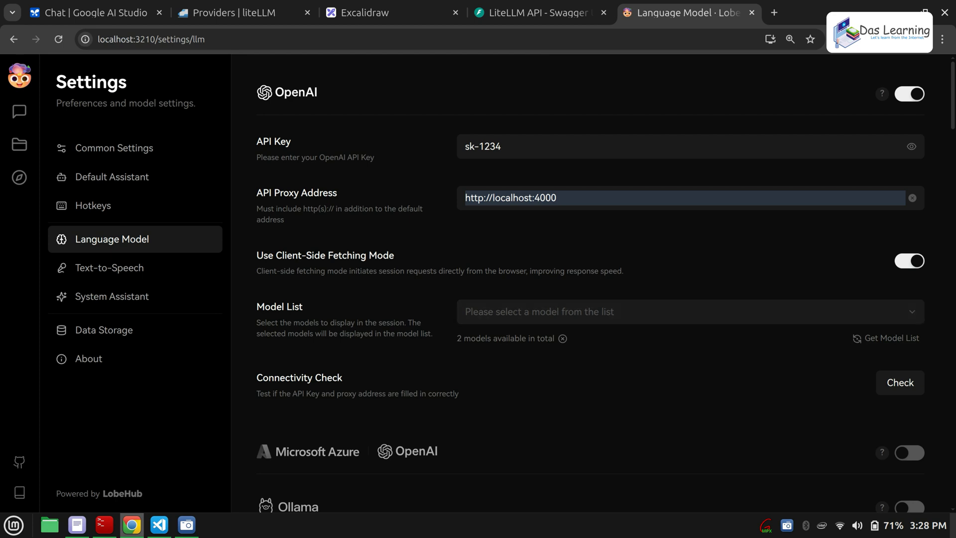
double_click(497, 338)
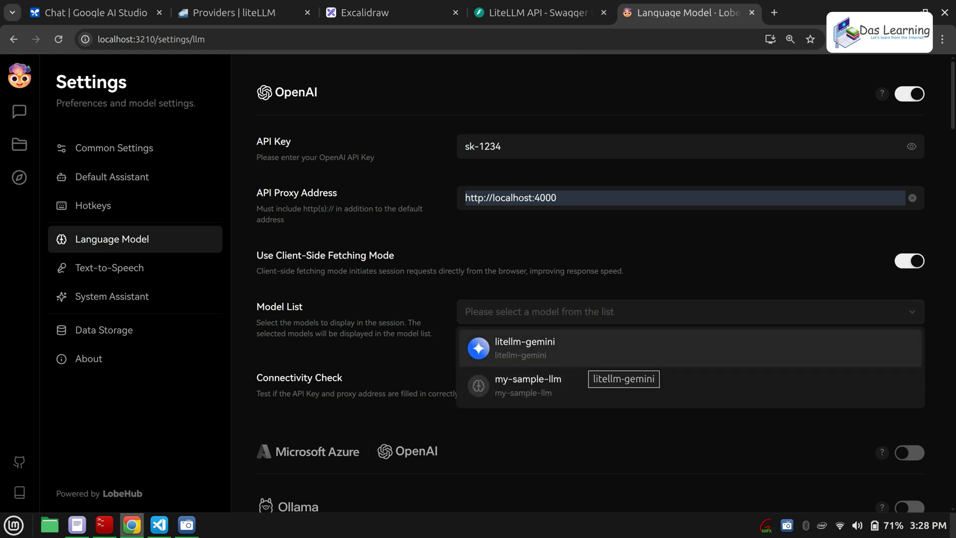
left_click(528, 386)
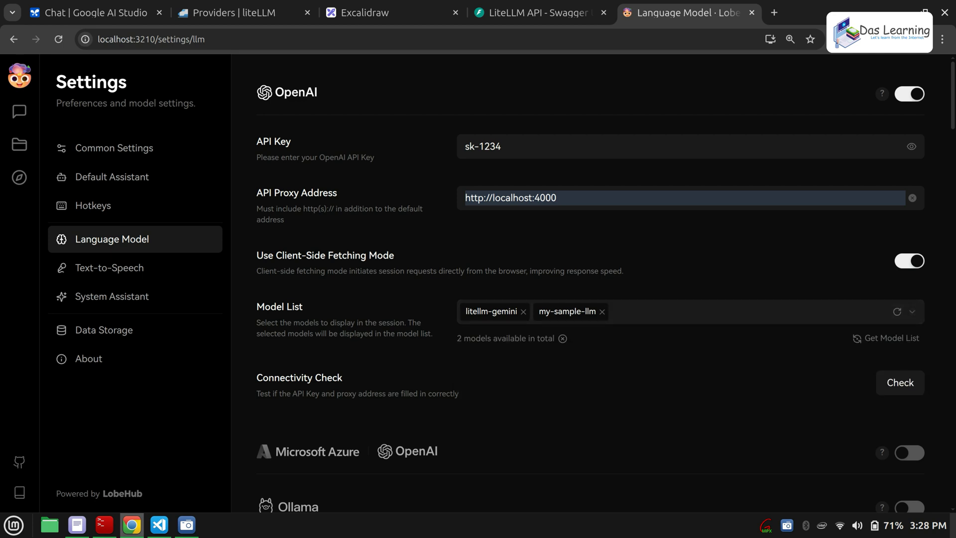
mouse_move(20, 110)
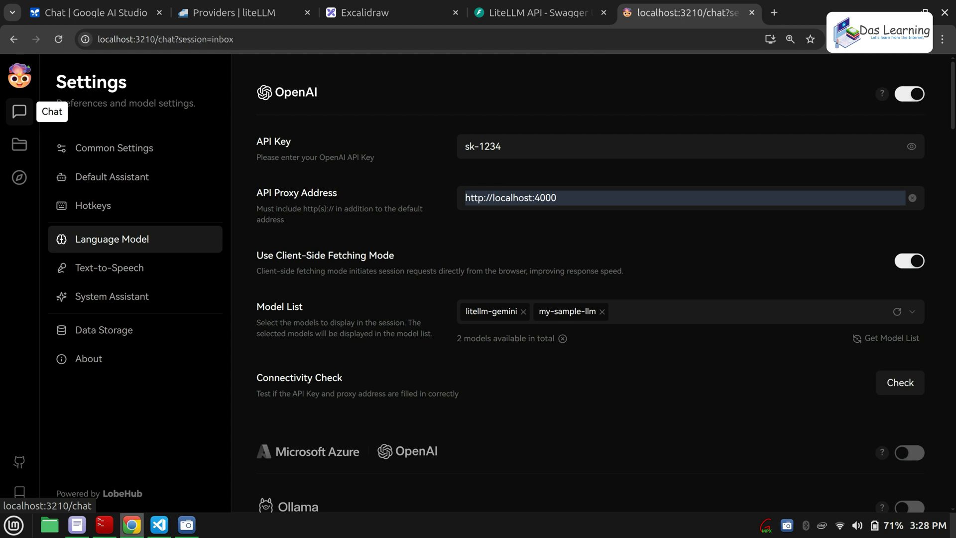
Switch the chat's model to litellm-gemini
left_click(19, 112)
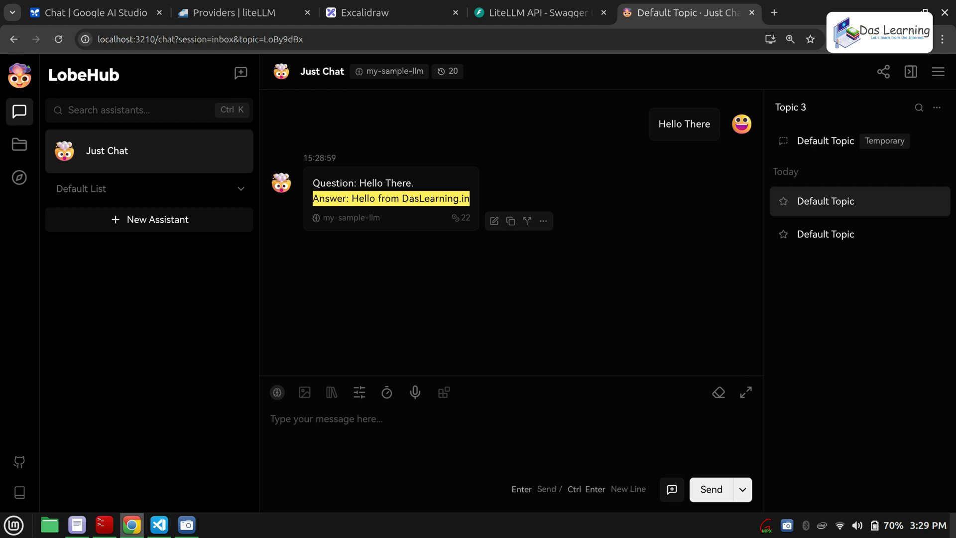
left_click(394, 72)
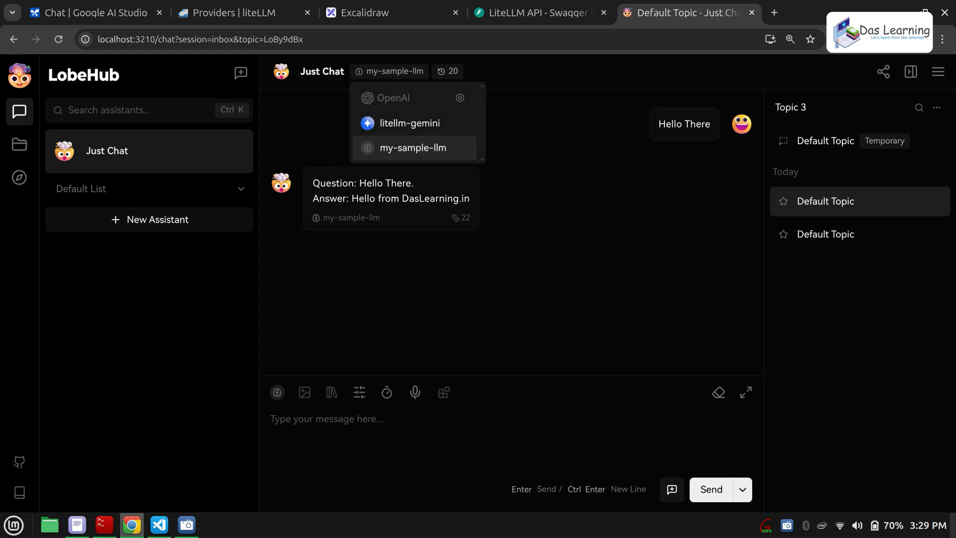
mouse_move(411, 123)
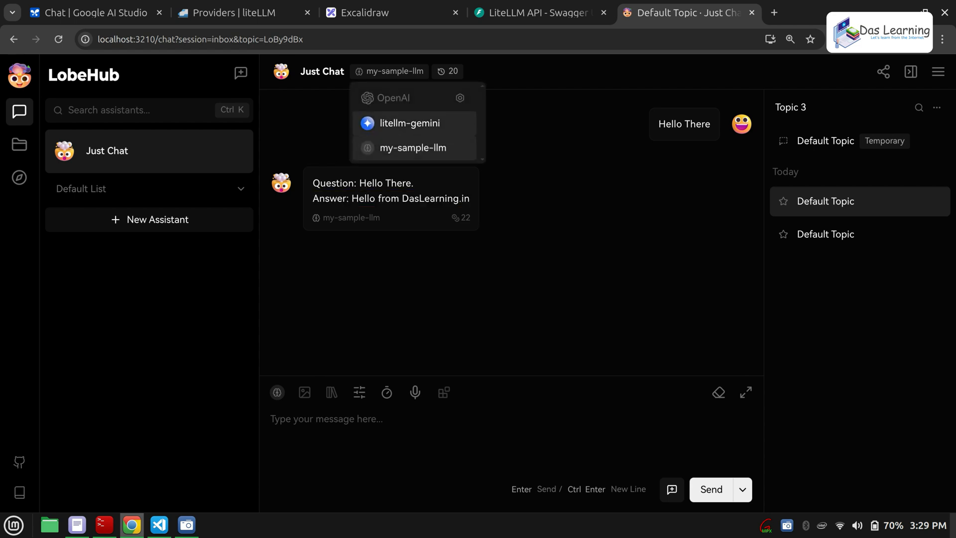
left_click(410, 123)
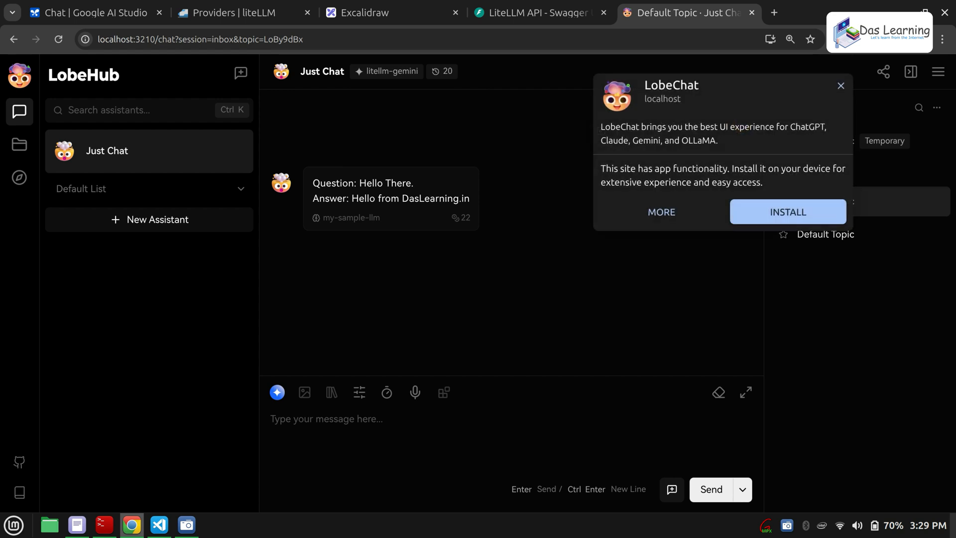
Ask 'What is fibre optics', which returns an OpenAI service error
type("What is fibre optics")
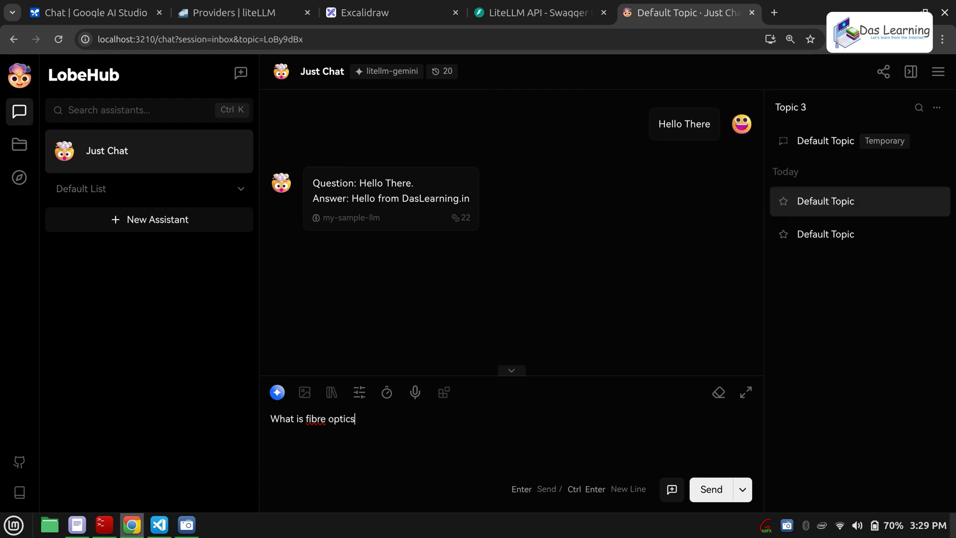
left_click(710, 489)
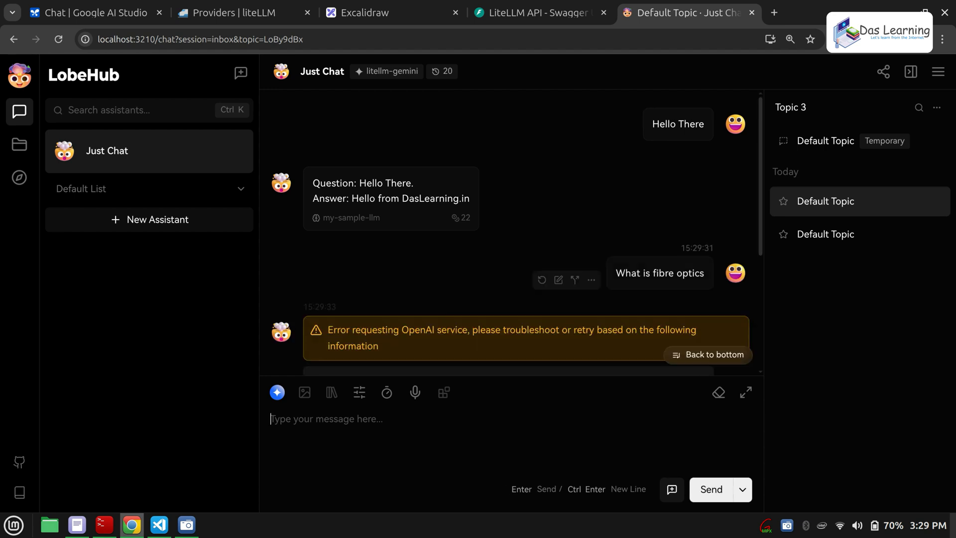
left_click(158, 525)
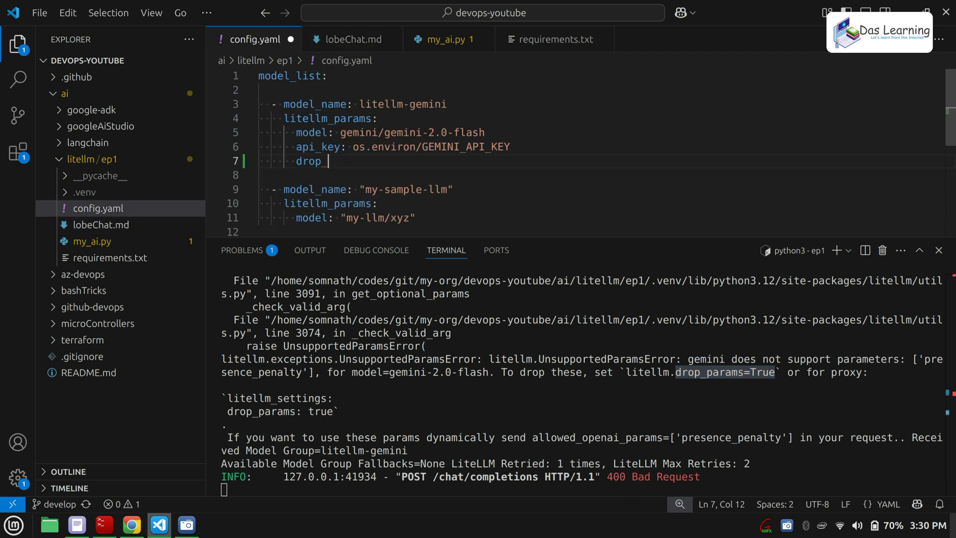
Finish drop_params: true under litellm_params and stop the running proxy with Ctrl+C
type("params: true")
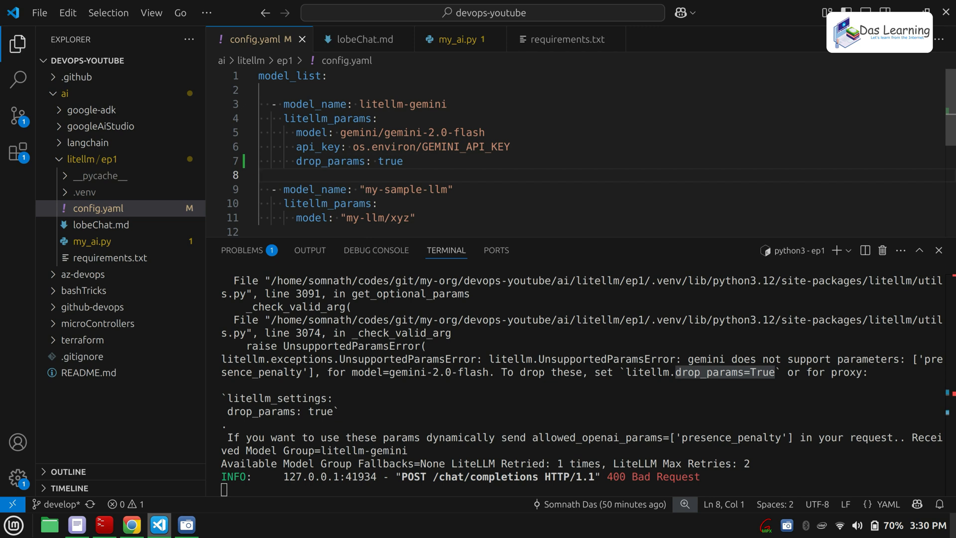
key("ctrl+c")
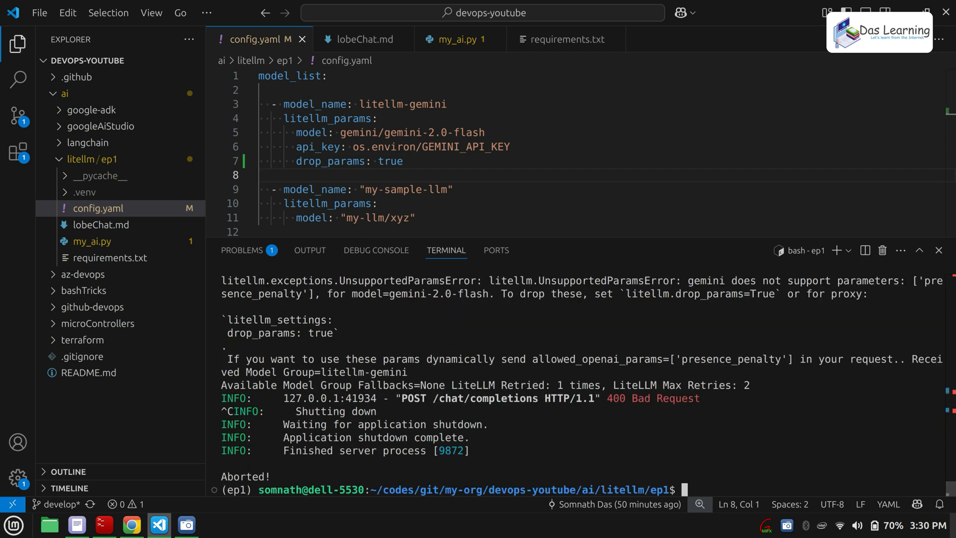
left_click(130, 524)
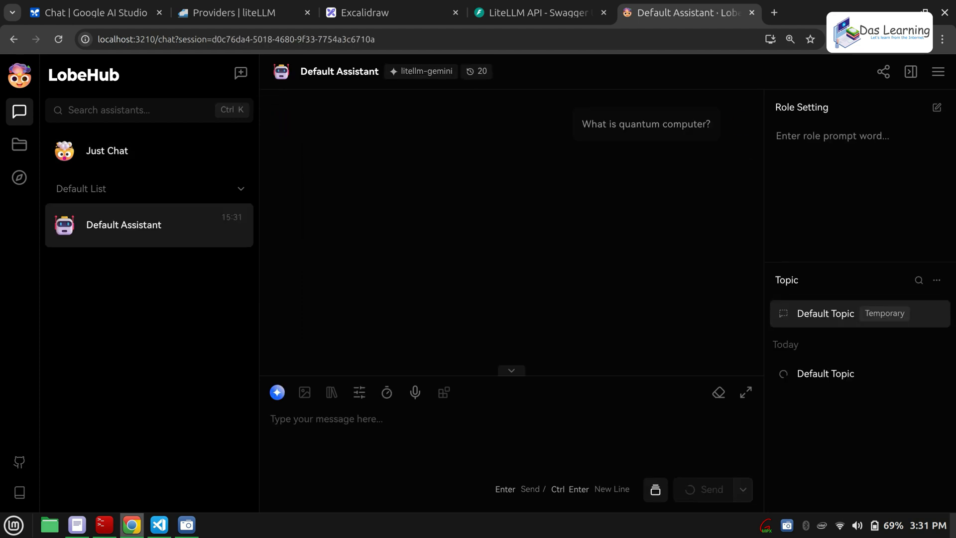
Send "What is quantum computer?" to litellm-gemini and scroll through its answer on qubits and measurement
left_click(709, 489)
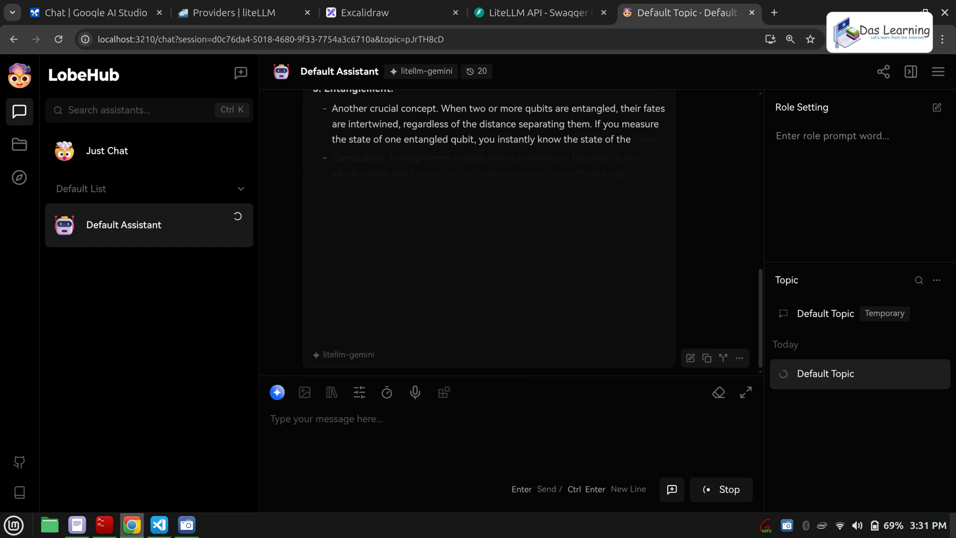
scroll("up", 3)
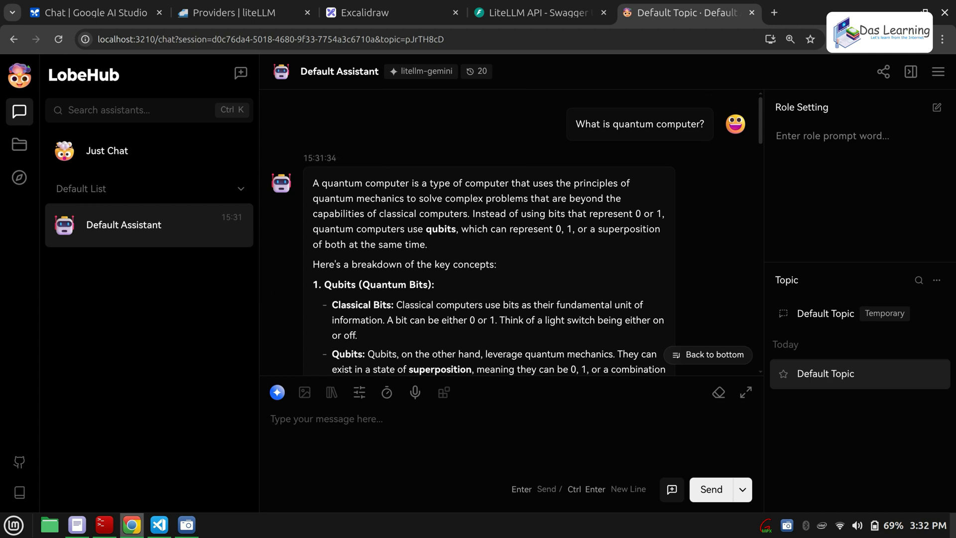
scroll("down", 3)
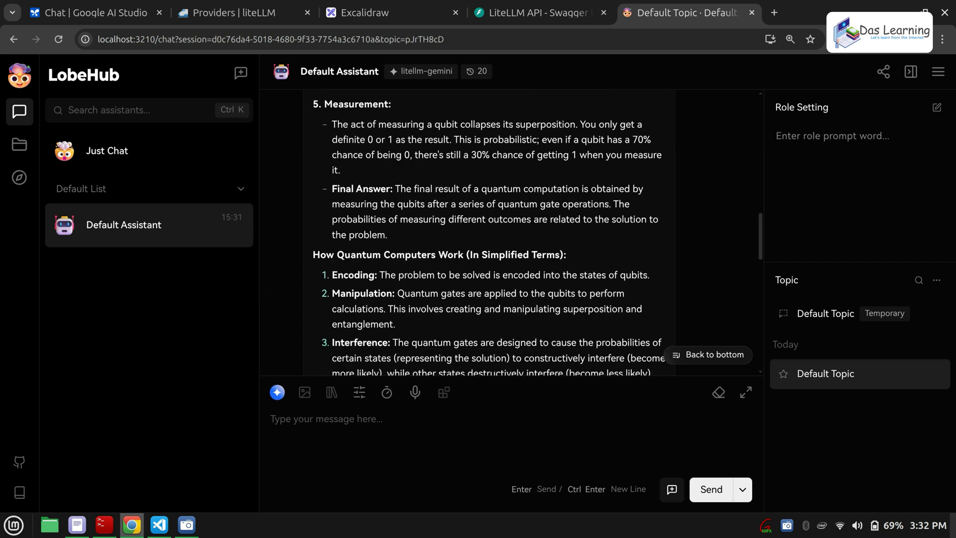